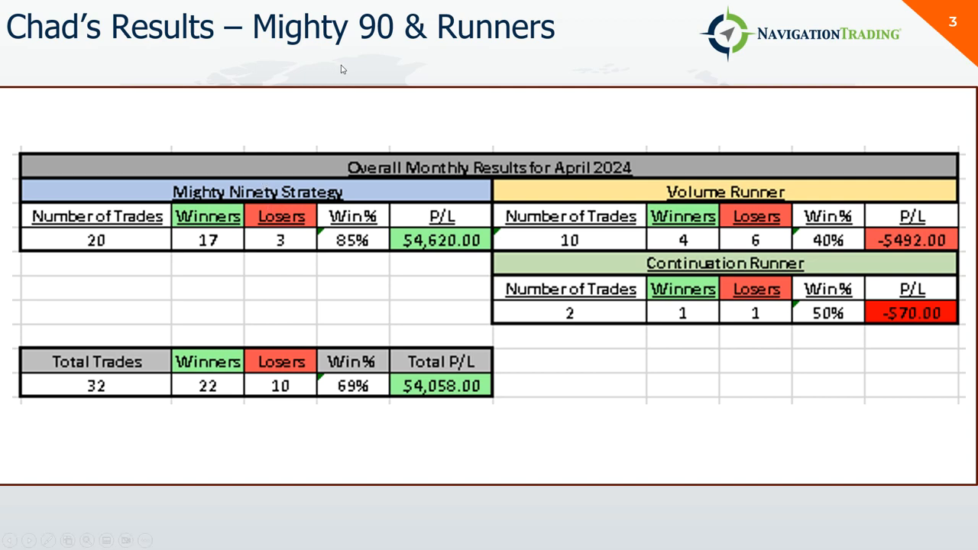
mouse_move(472, 57)
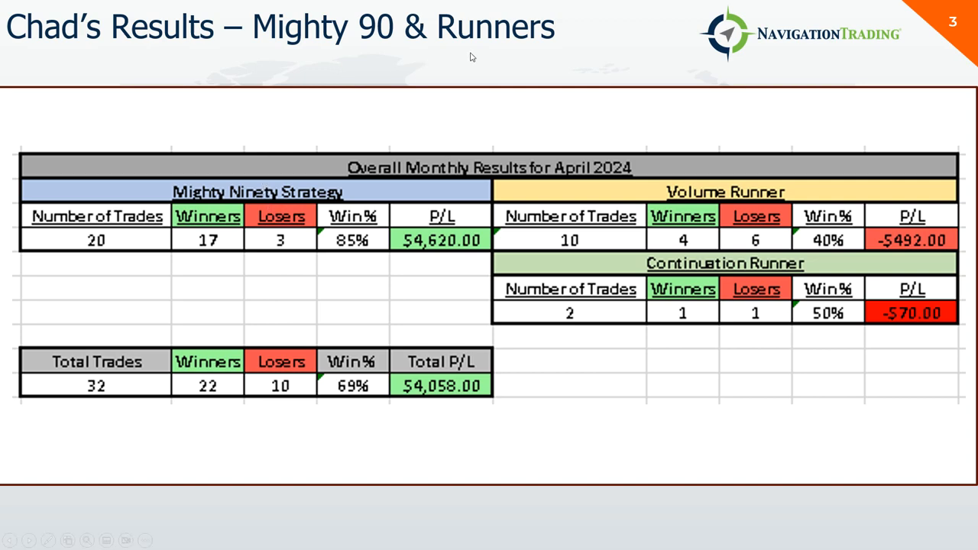
mouse_move(461, 218)
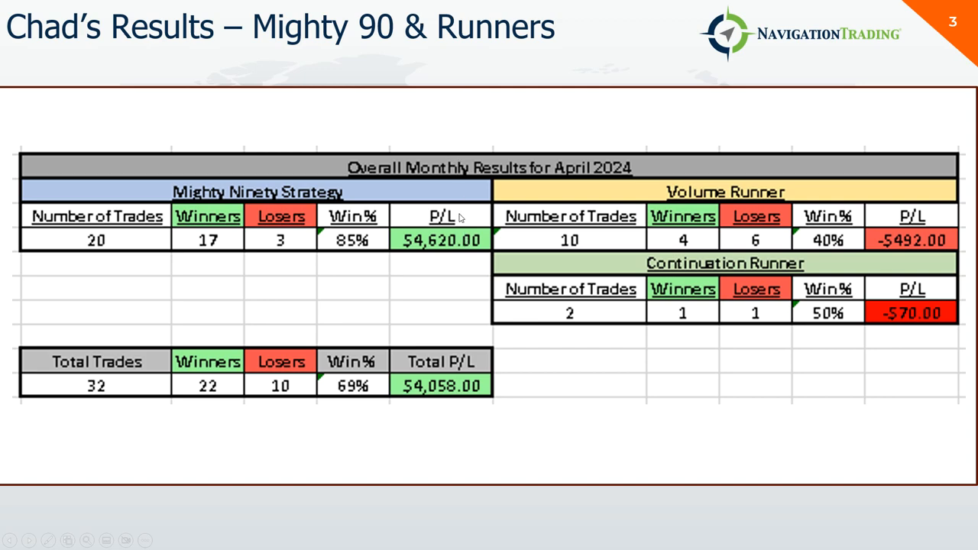
mouse_move(385, 262)
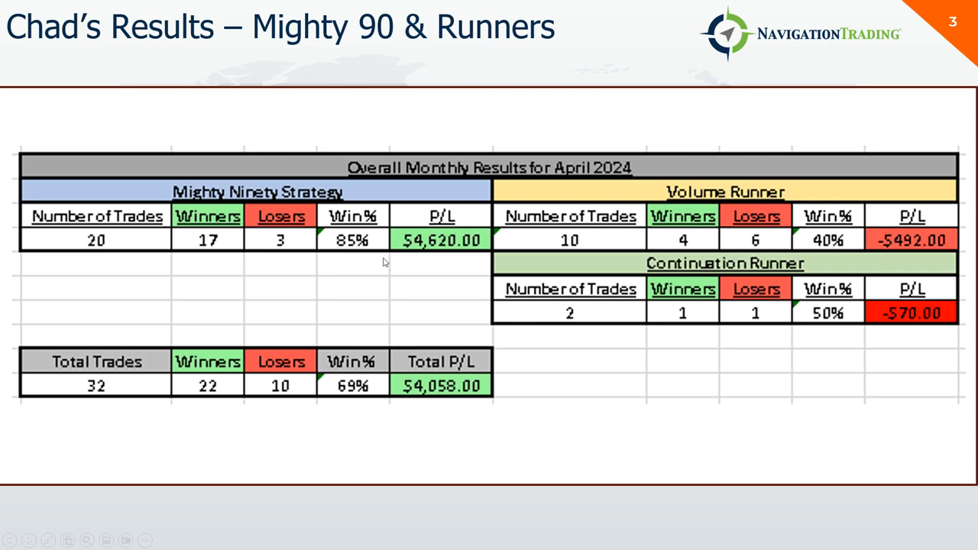
mouse_move(437, 261)
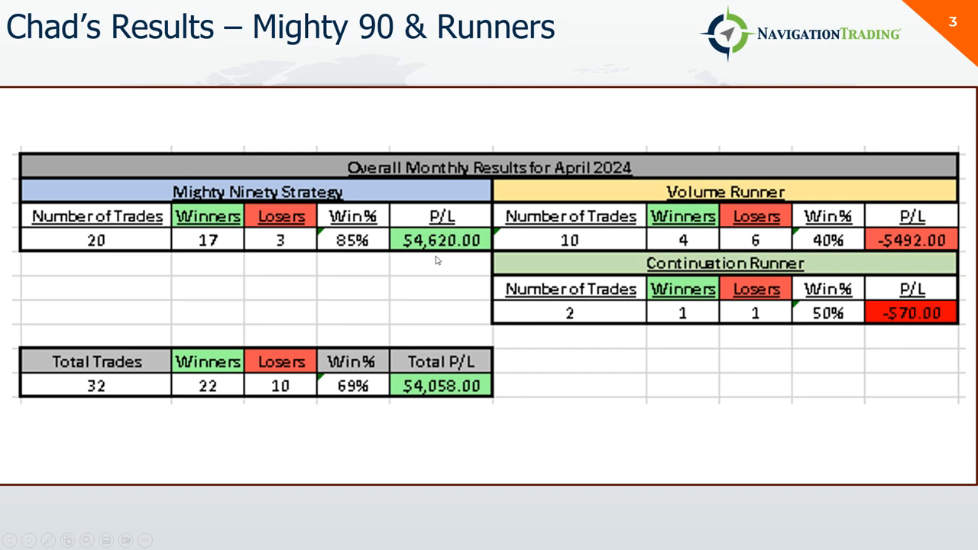
mouse_move(932, 284)
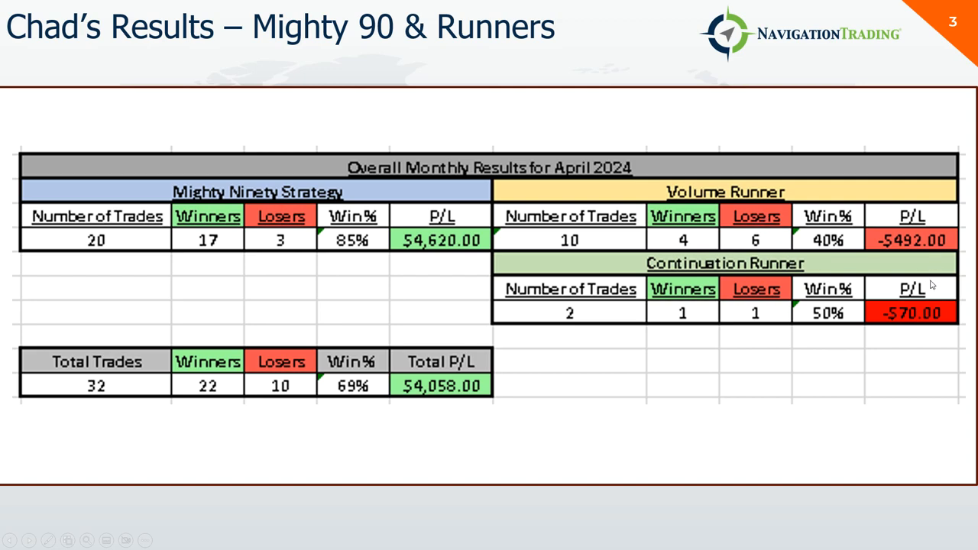
mouse_move(234, 393)
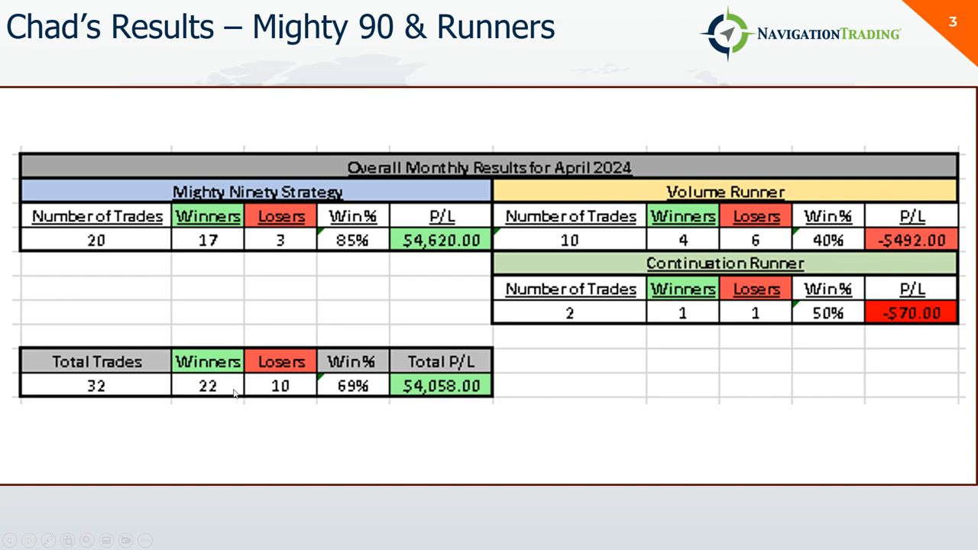
mouse_move(352, 397)
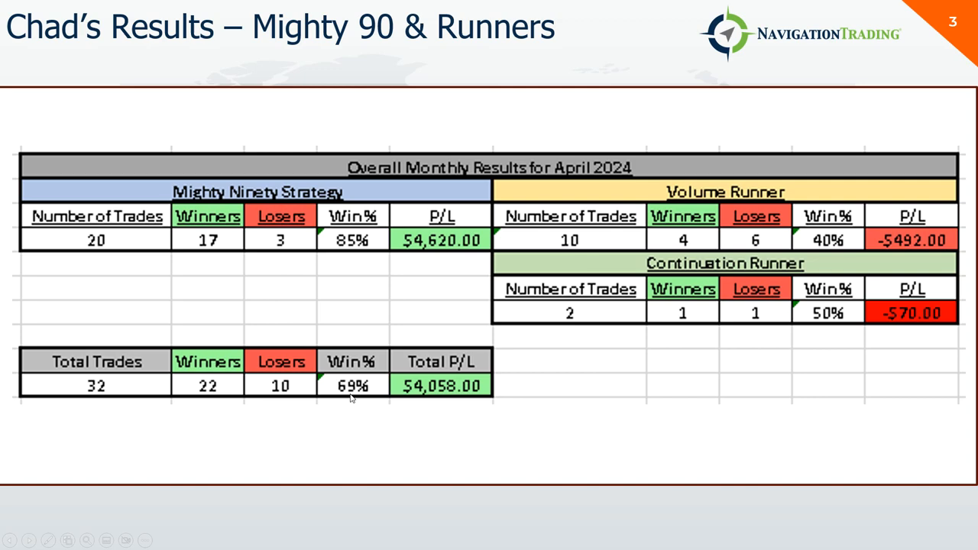
mouse_move(419, 409)
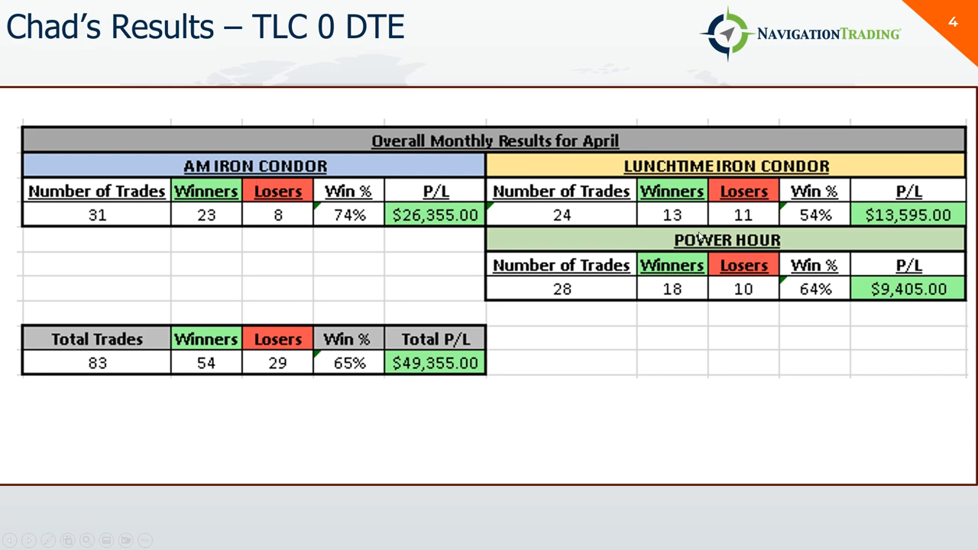
mouse_move(441, 232)
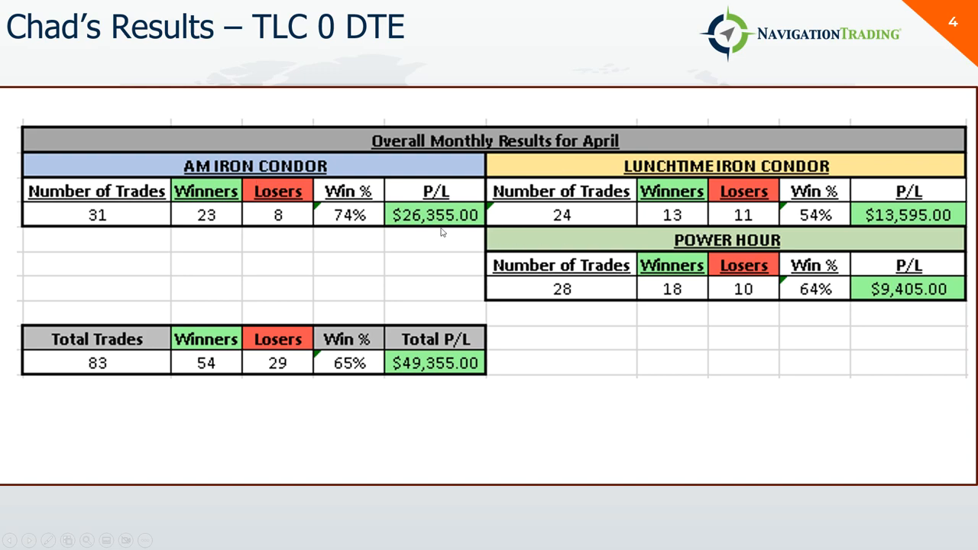
mouse_move(886, 260)
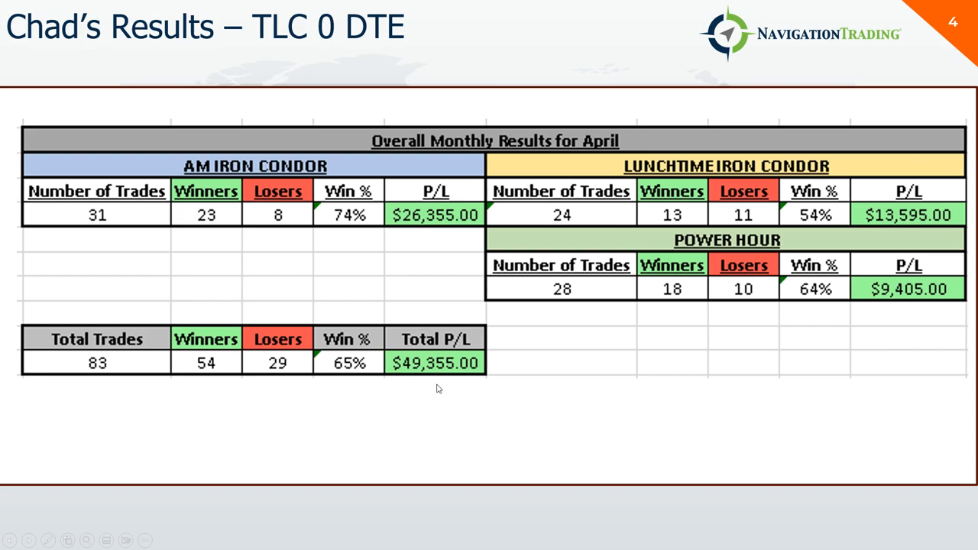
mouse_move(441, 384)
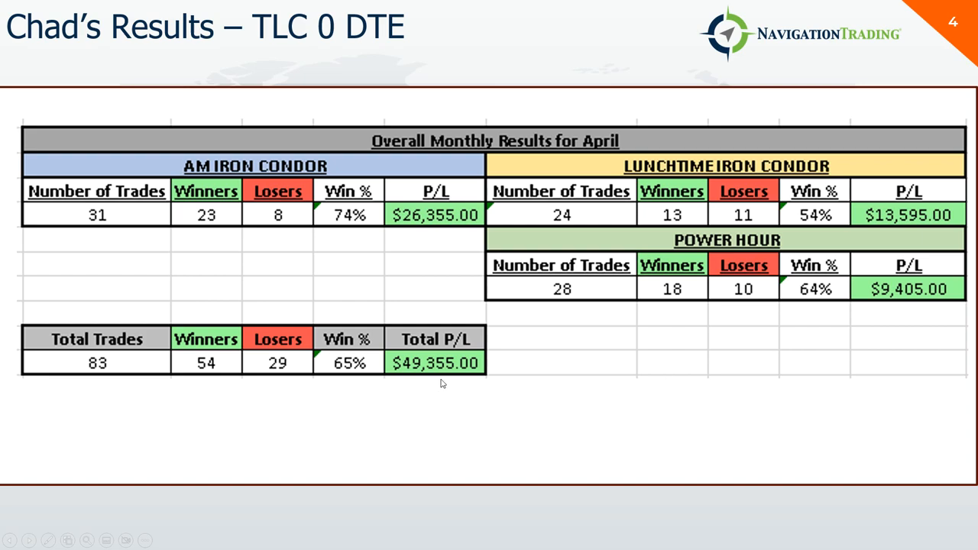
mouse_move(361, 380)
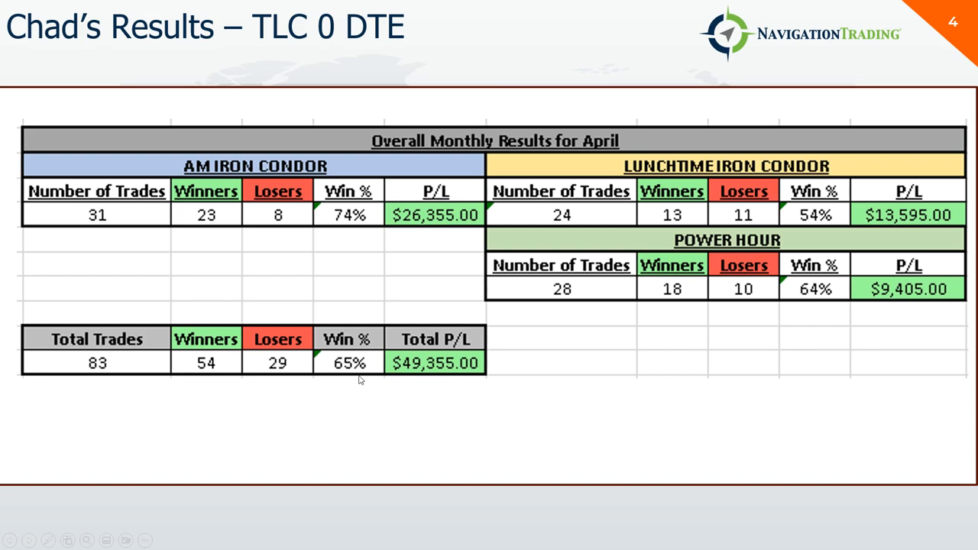
mouse_move(107, 373)
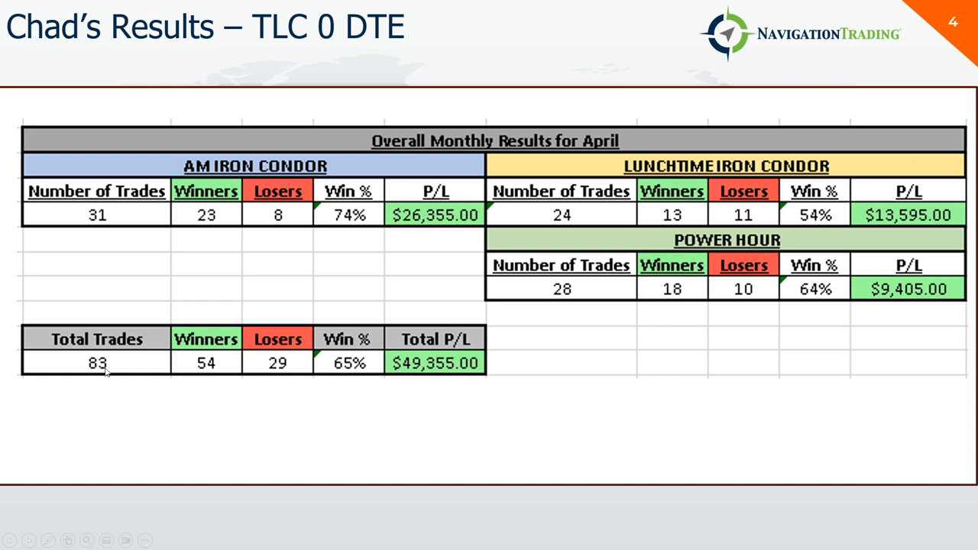
mouse_move(370, 404)
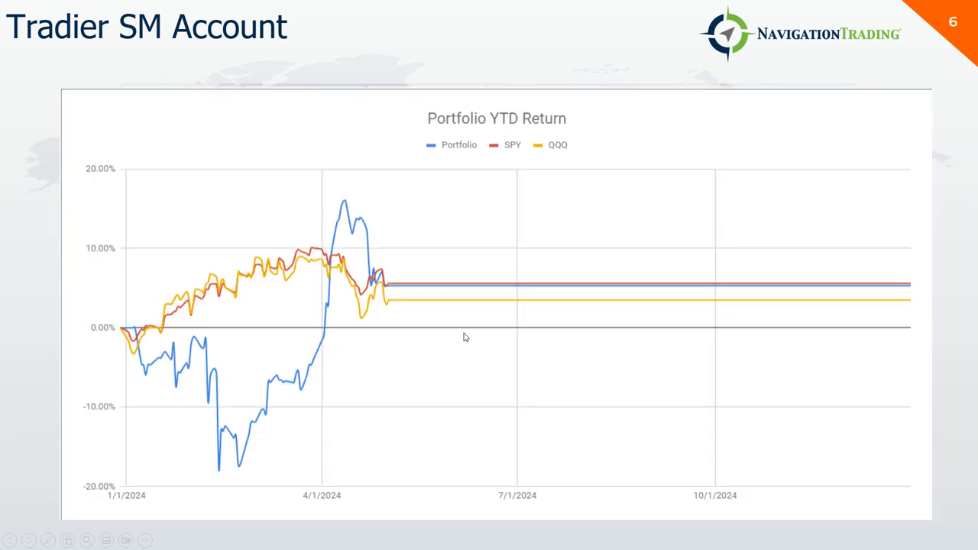
mouse_move(350, 214)
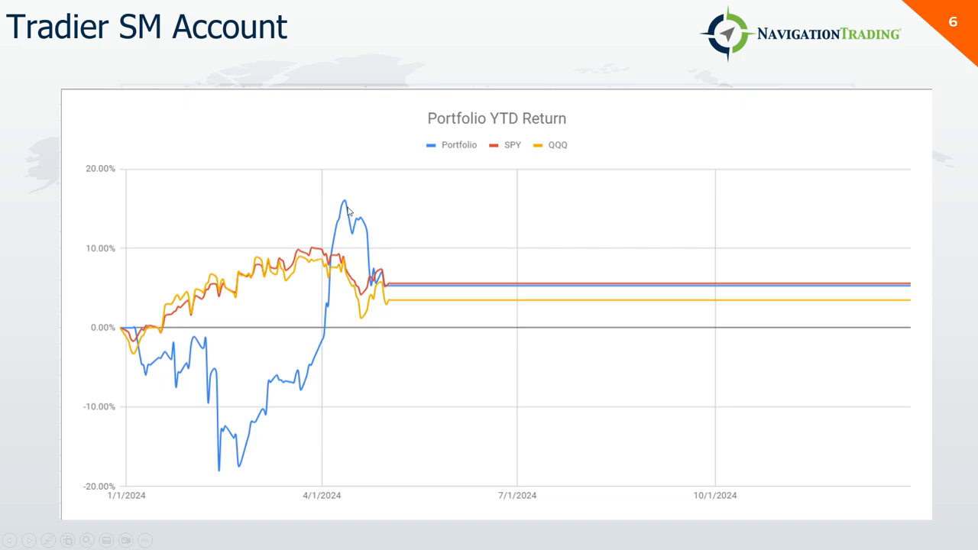
mouse_move(363, 227)
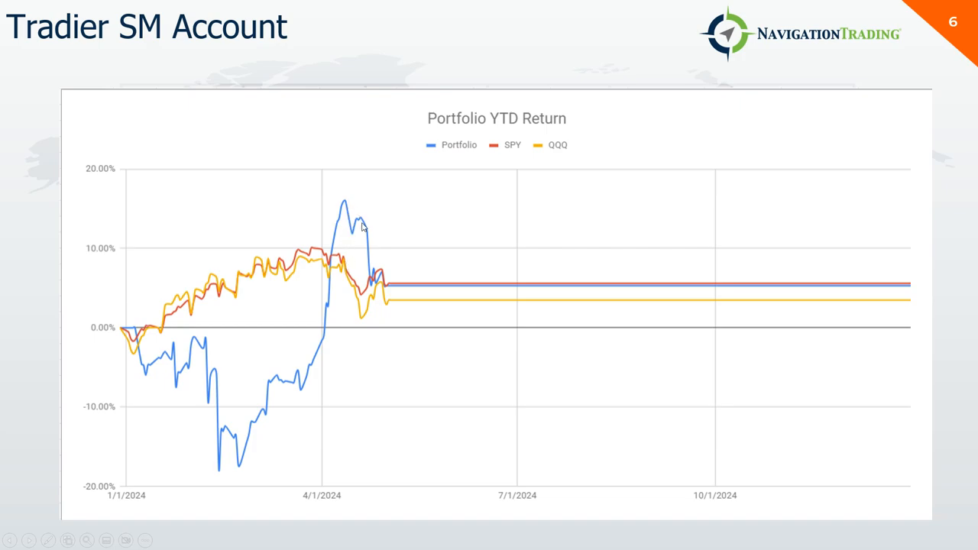
mouse_move(377, 280)
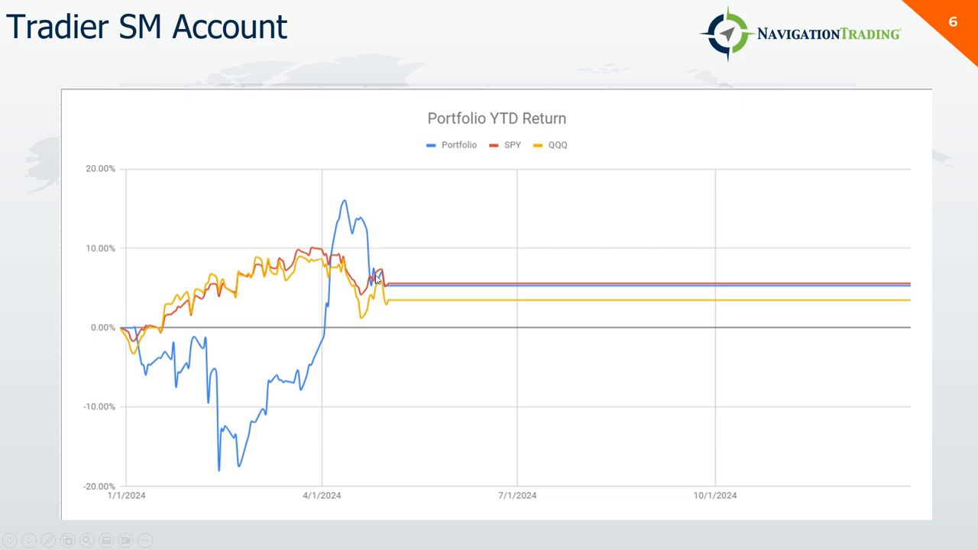
mouse_move(464, 317)
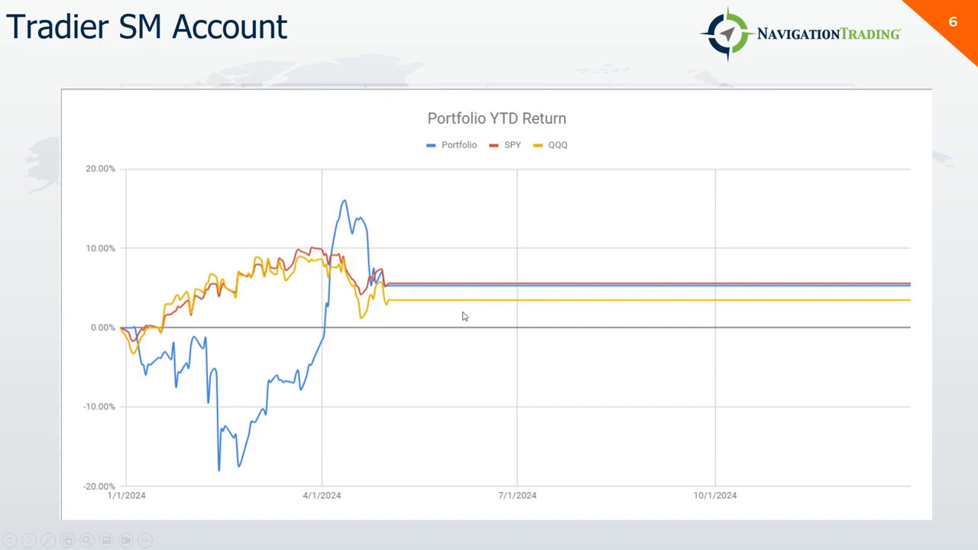
mouse_move(412, 291)
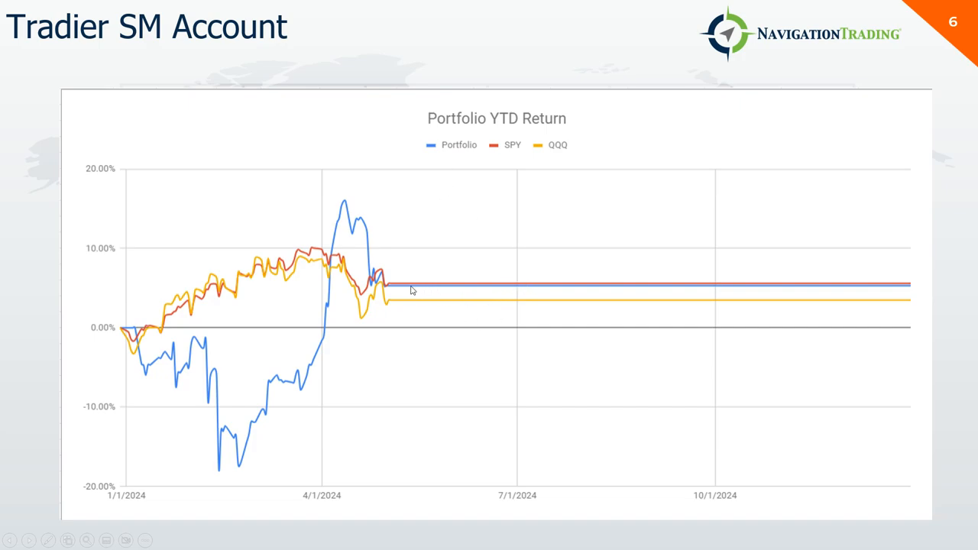
mouse_move(321, 287)
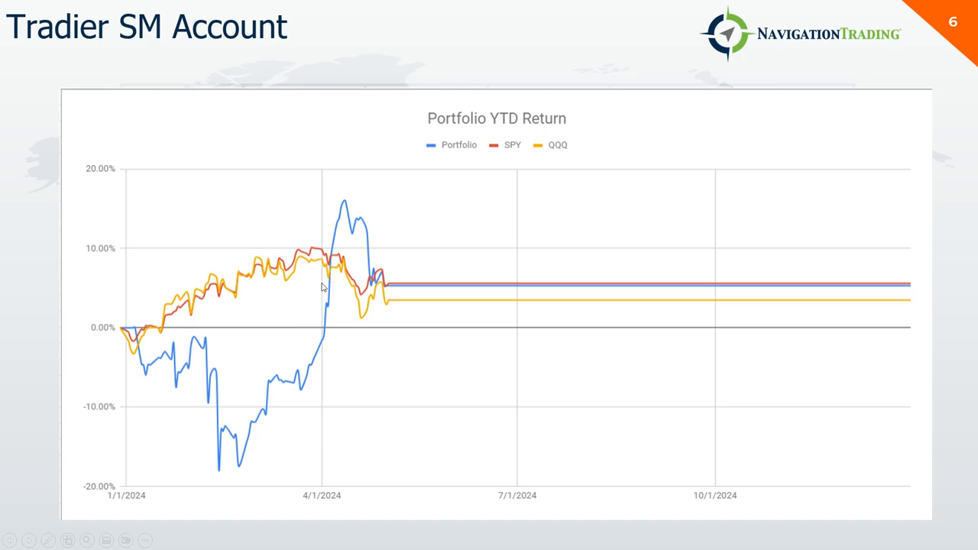
mouse_move(485, 363)
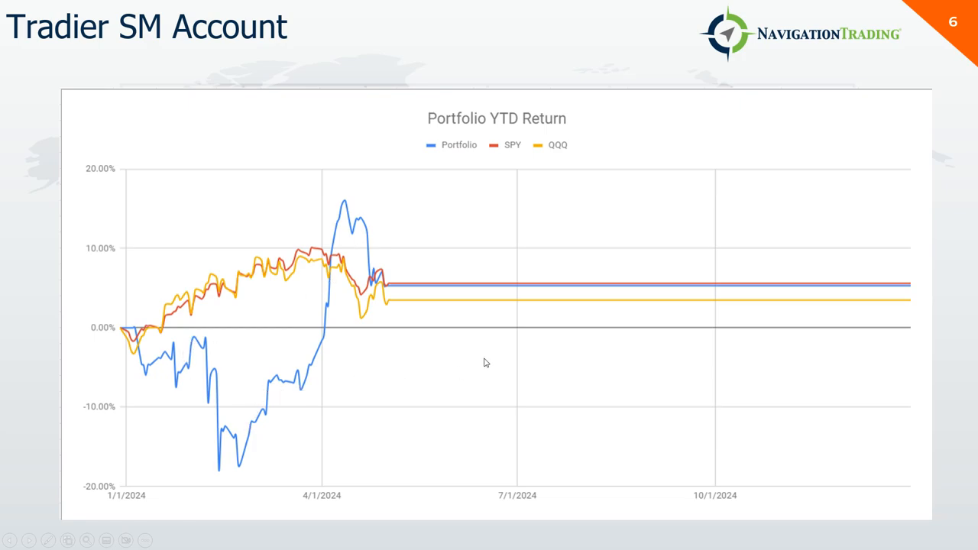
- Advance past the Tradier SM Account chart to slide 8, the ToS SM Account
key(Right)
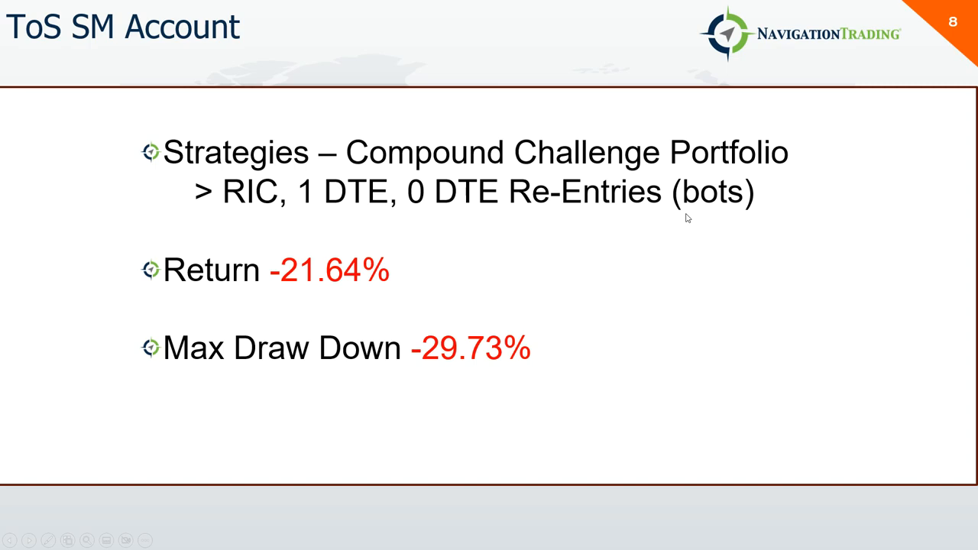
mouse_move(562, 268)
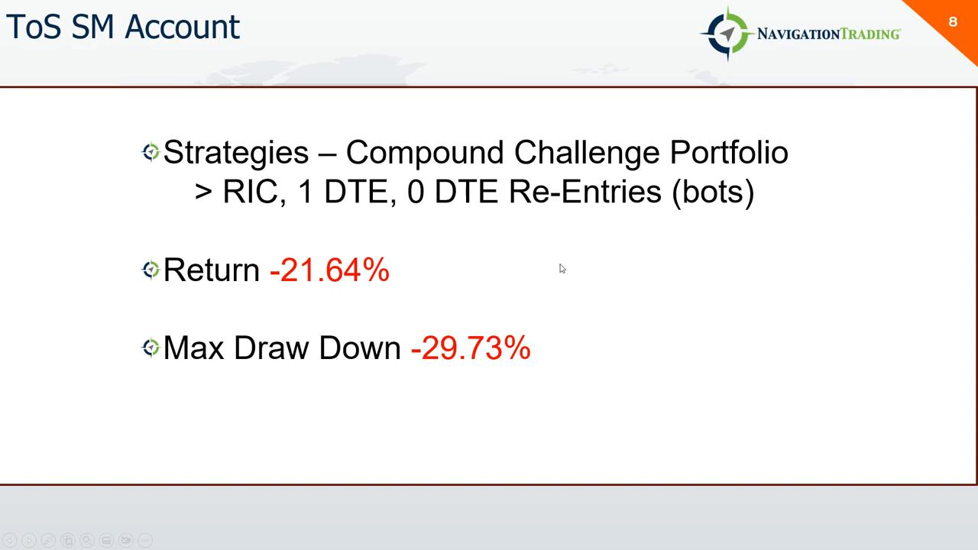
- Advance to slide 9, the ToS SM Account YTD return chart against SPY and QQQ
key(right)
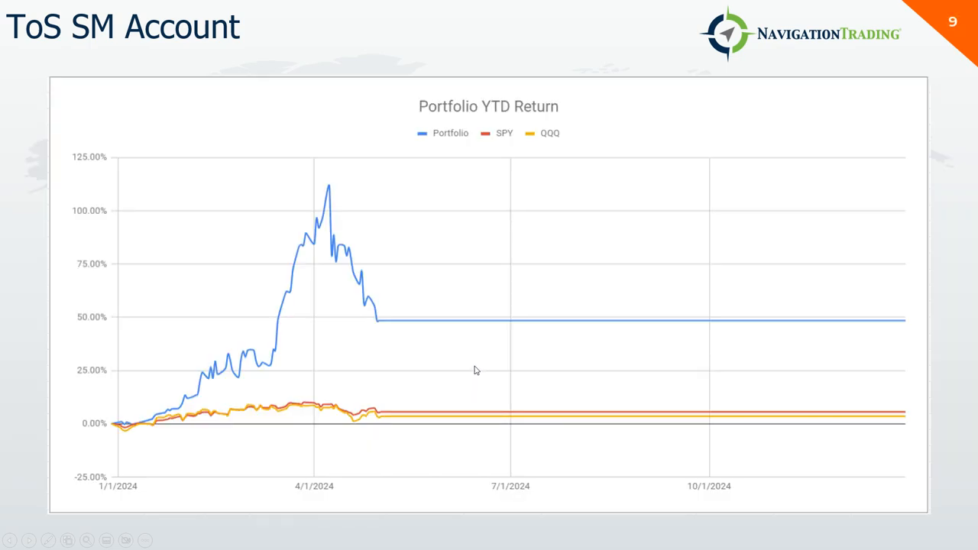
mouse_move(130, 436)
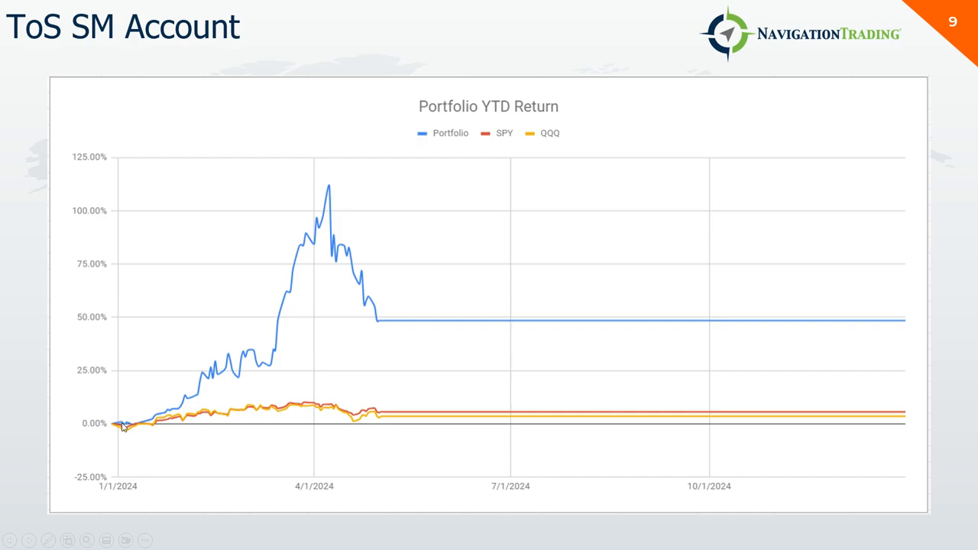
mouse_move(274, 367)
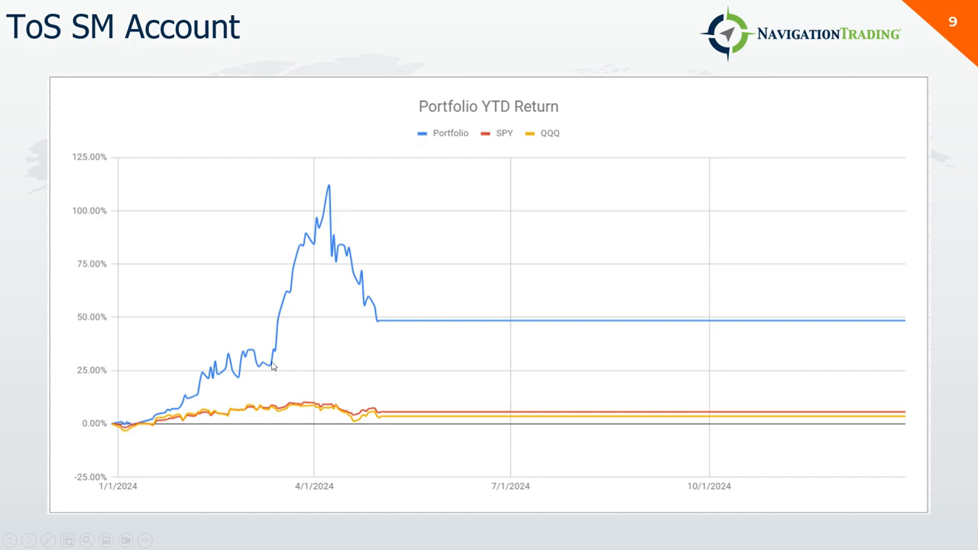
mouse_move(145, 422)
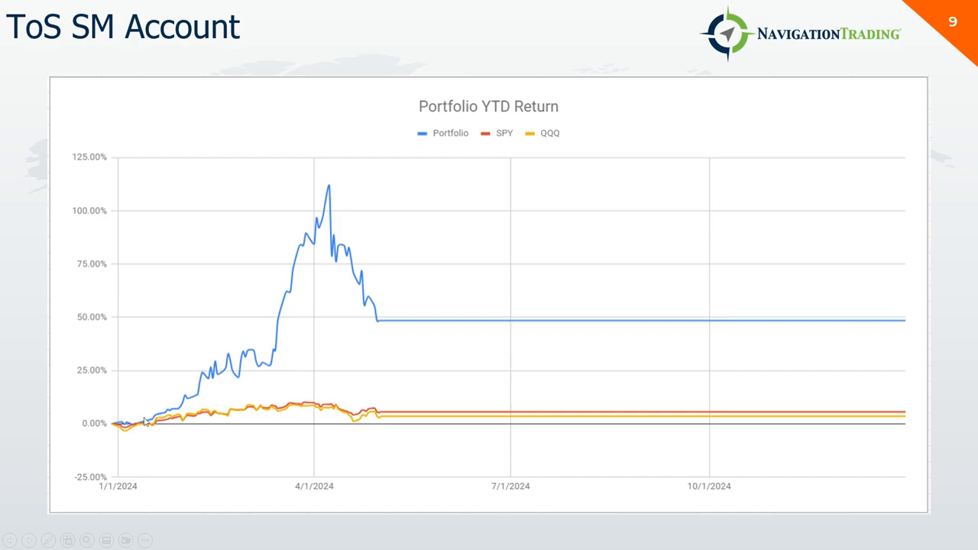
mouse_move(230, 374)
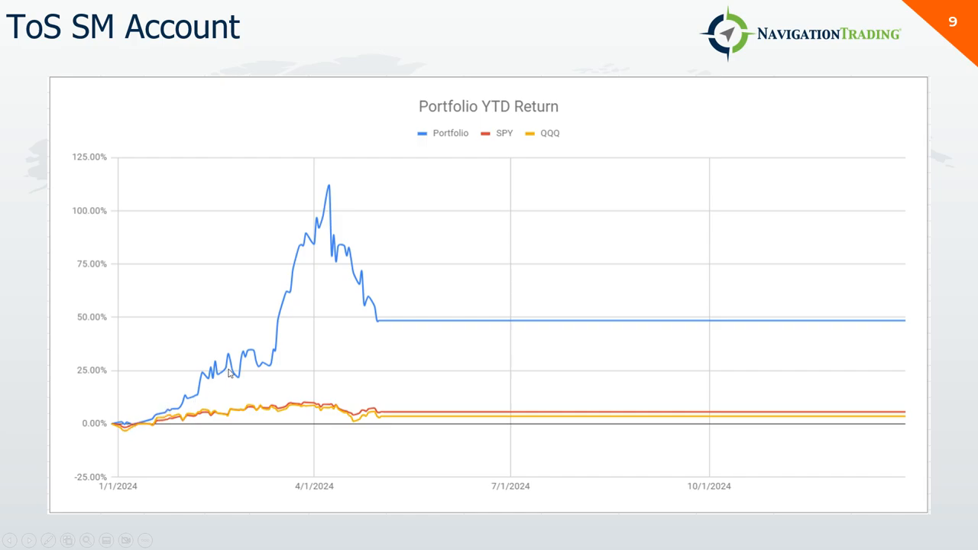
mouse_move(321, 216)
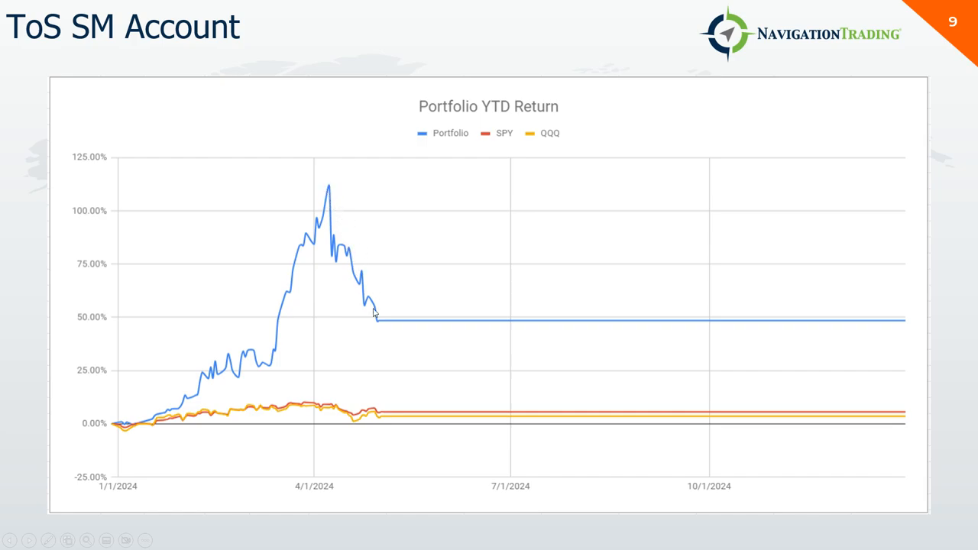
mouse_move(423, 321)
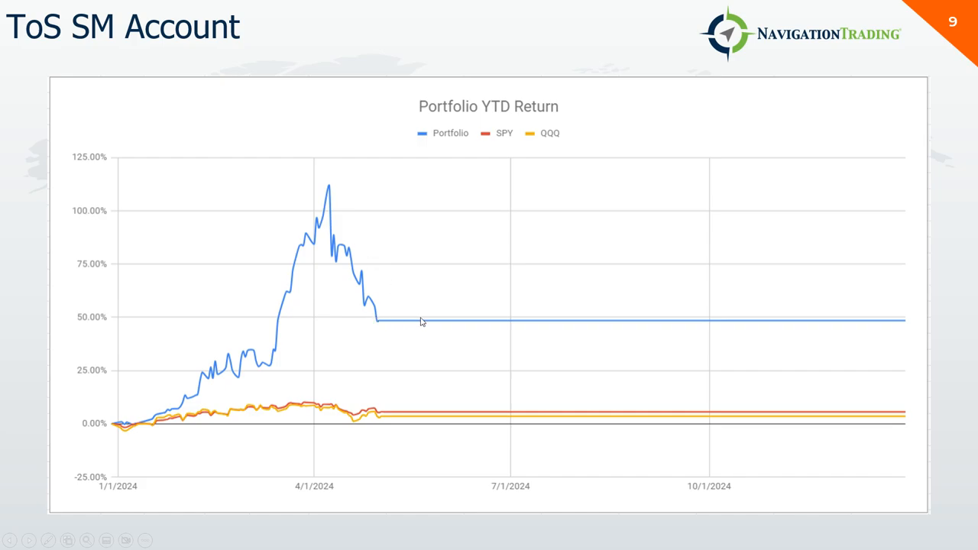
mouse_move(368, 323)
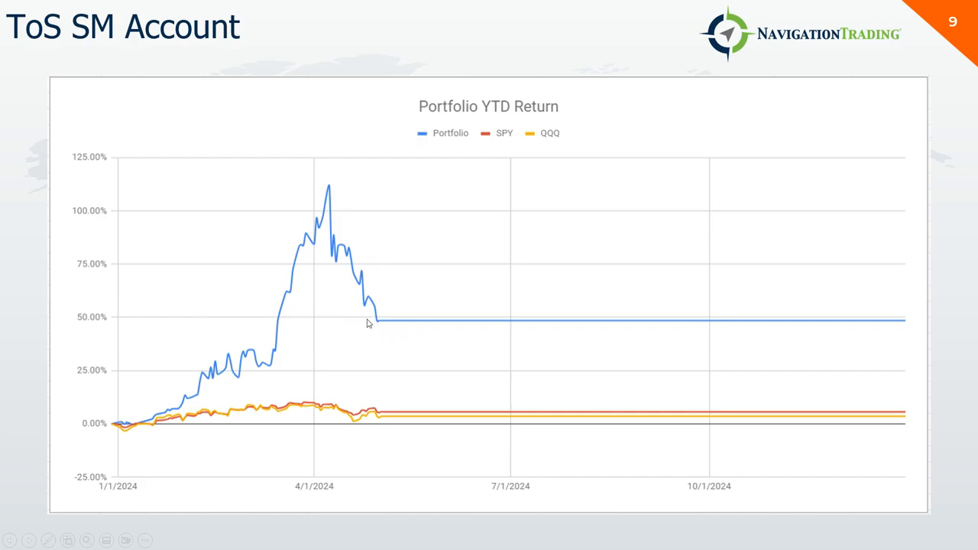
mouse_move(359, 255)
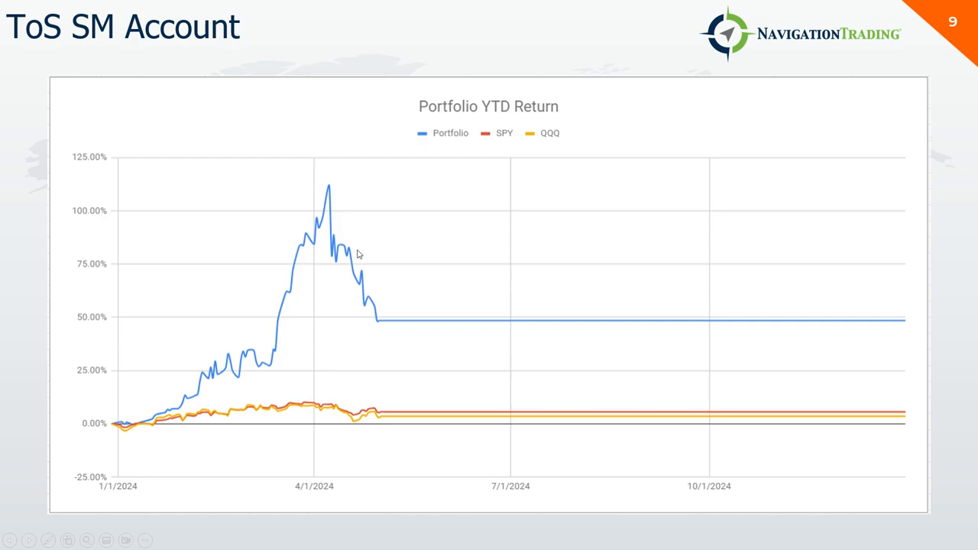
mouse_move(377, 312)
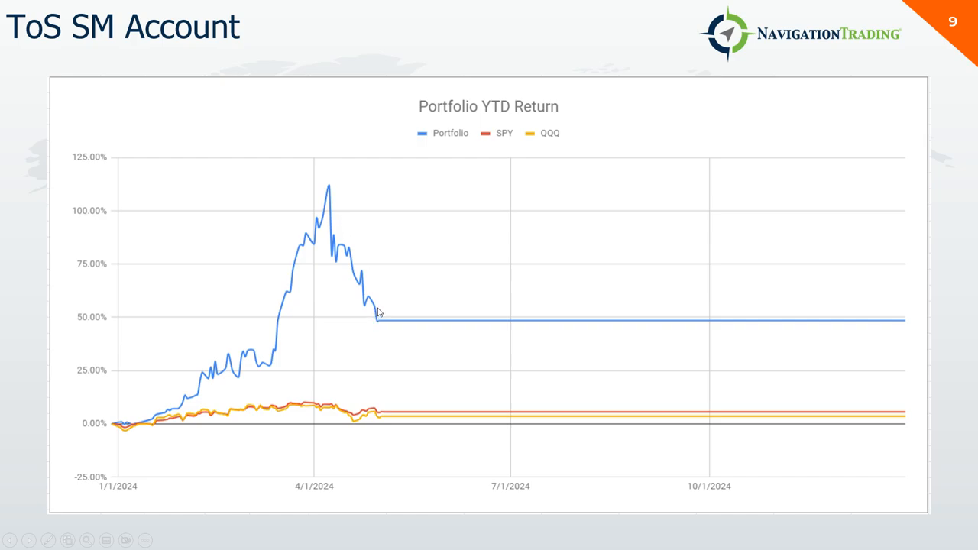
mouse_move(374, 319)
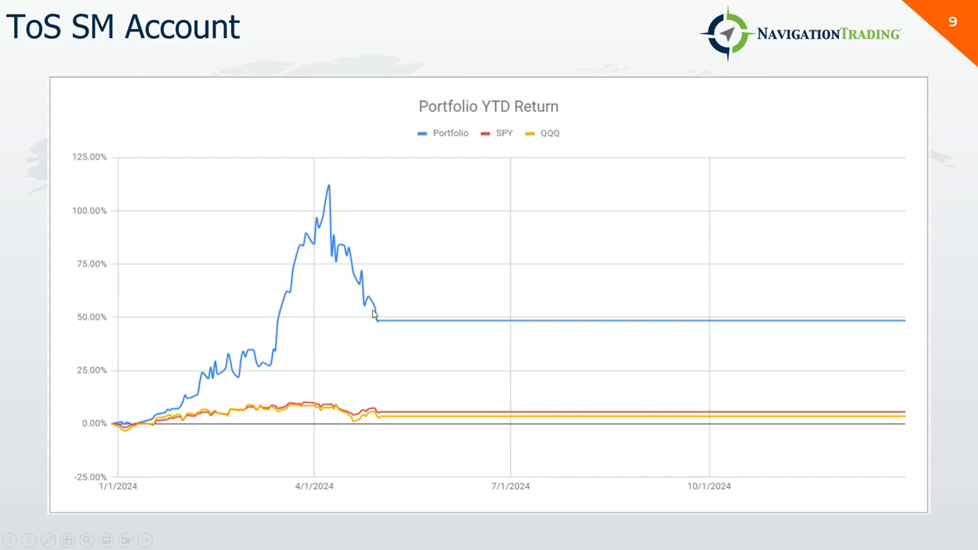
mouse_move(452, 328)
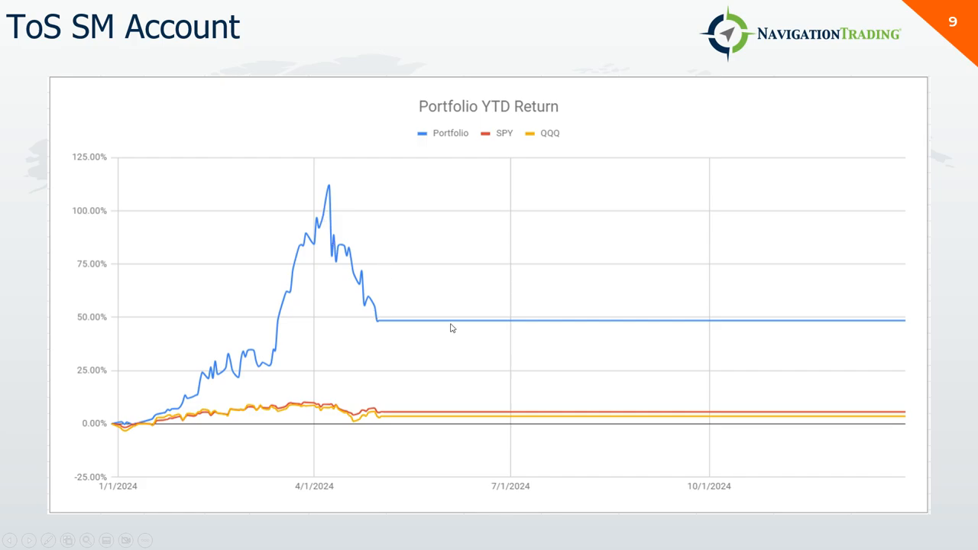
mouse_move(440, 335)
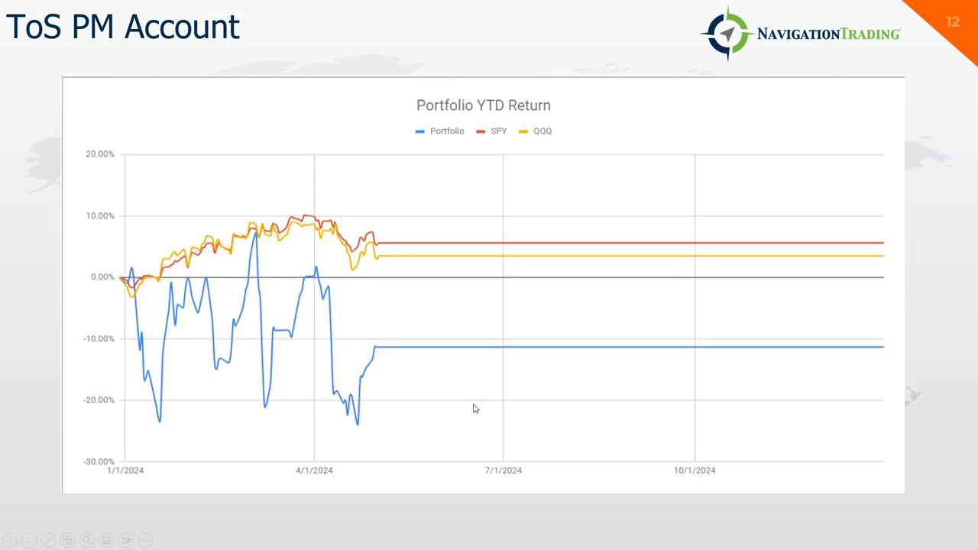
mouse_move(156, 304)
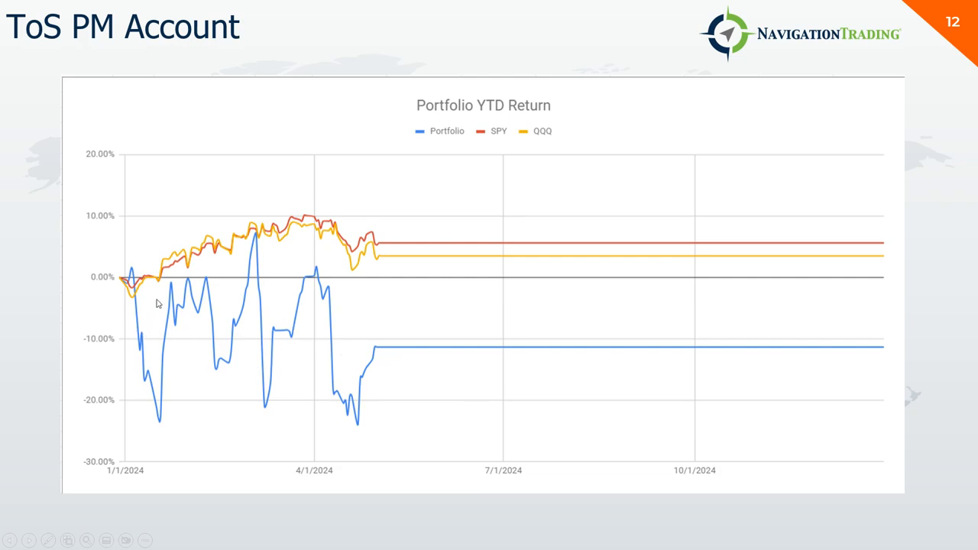
mouse_move(334, 344)
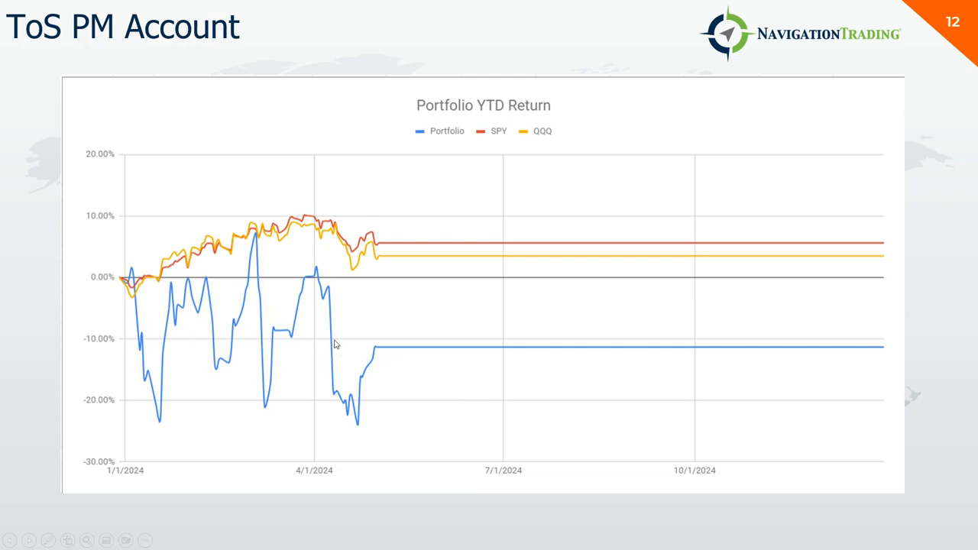
mouse_move(261, 304)
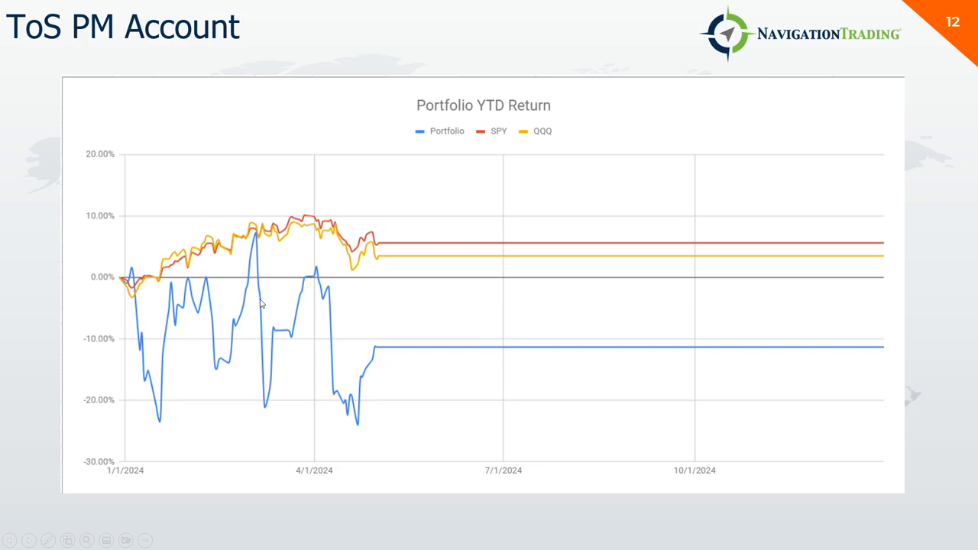
mouse_move(341, 328)
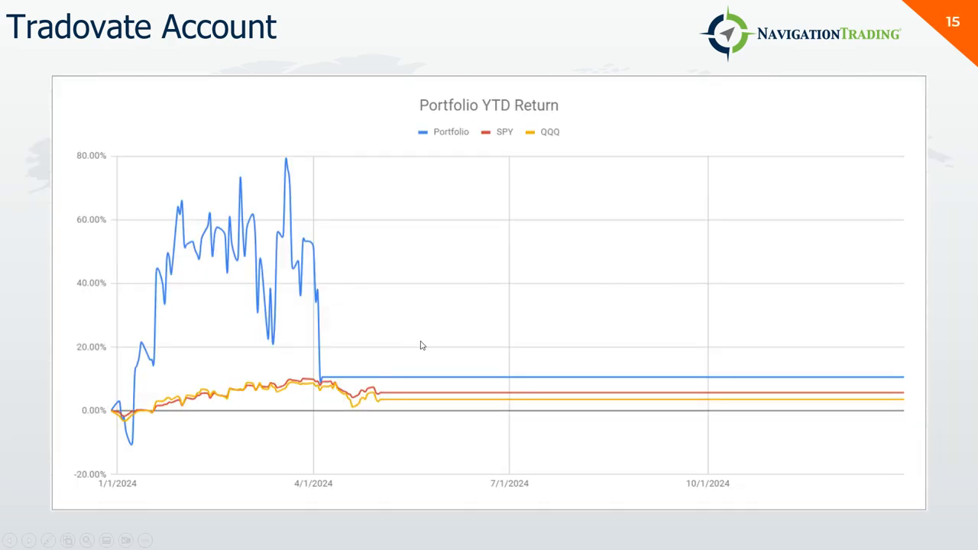
mouse_move(155, 436)
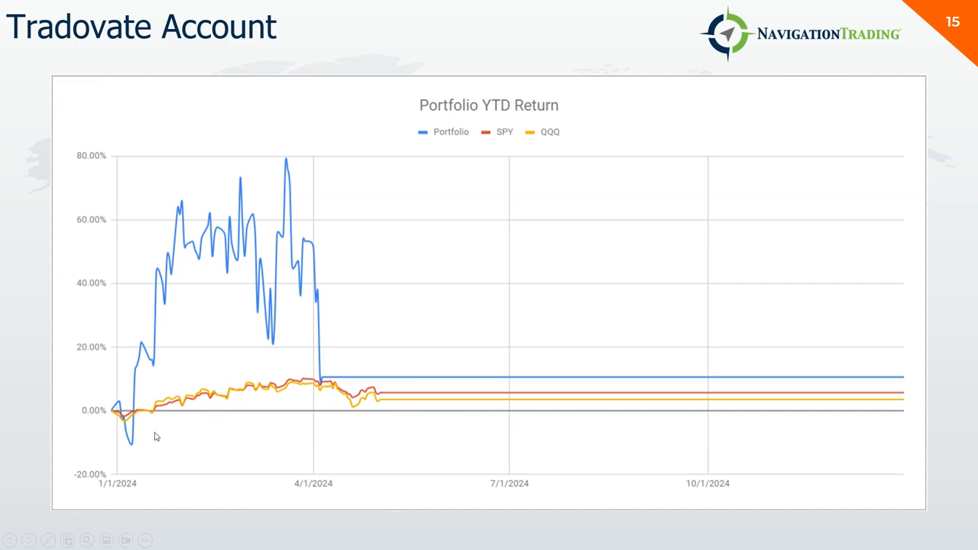
mouse_move(243, 214)
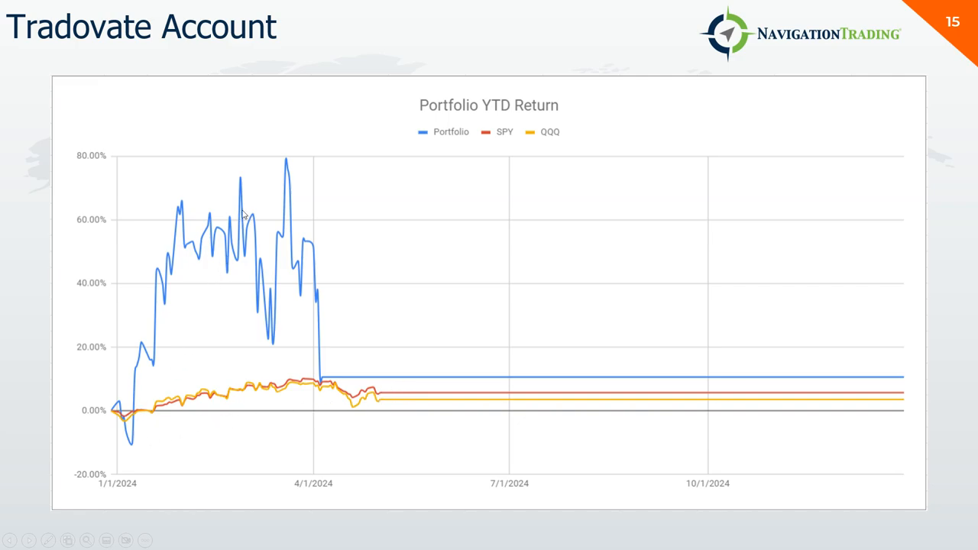
mouse_move(259, 201)
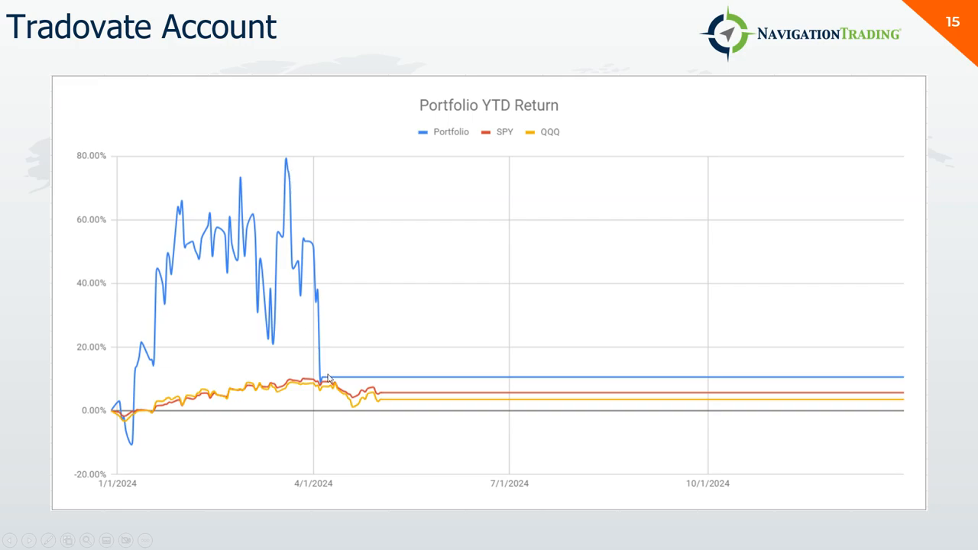
mouse_move(319, 337)
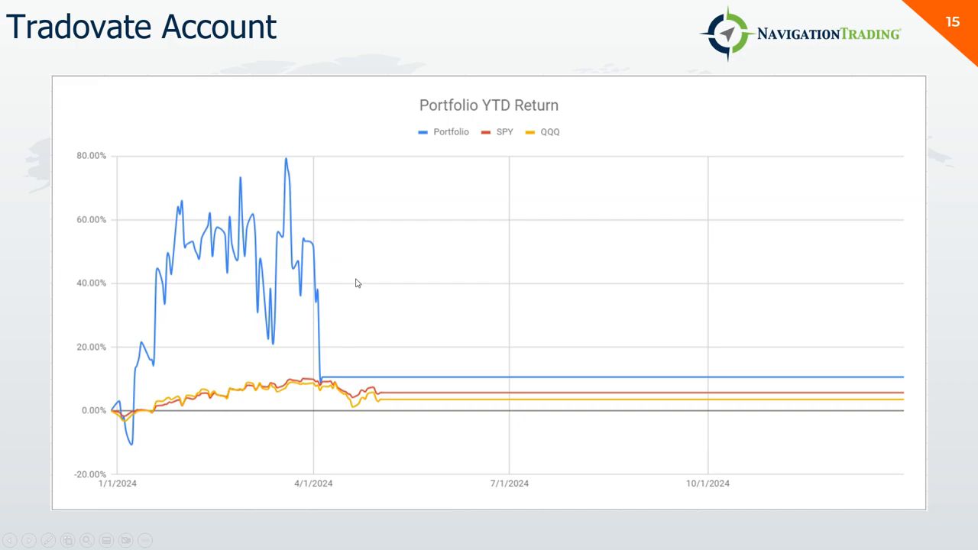
mouse_move(351, 299)
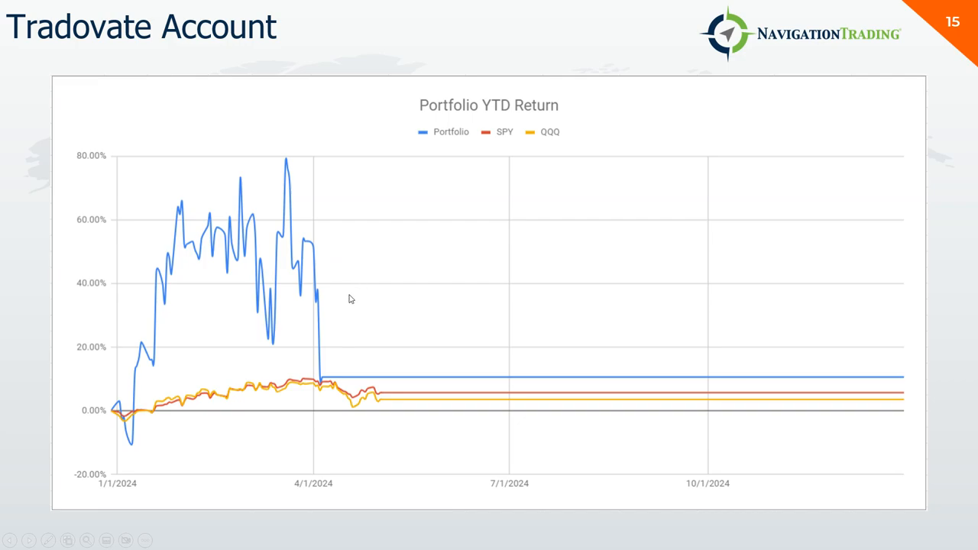
mouse_move(352, 288)
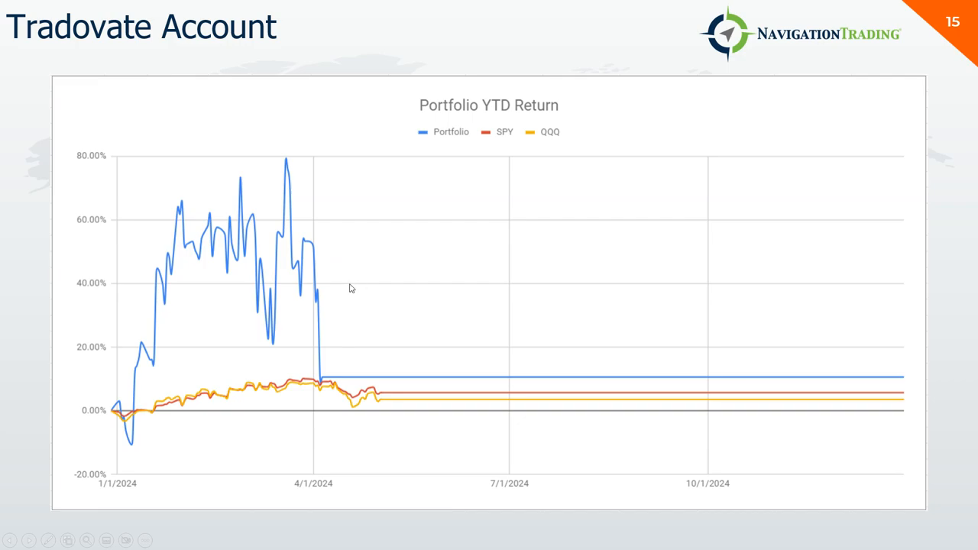
mouse_move(349, 285)
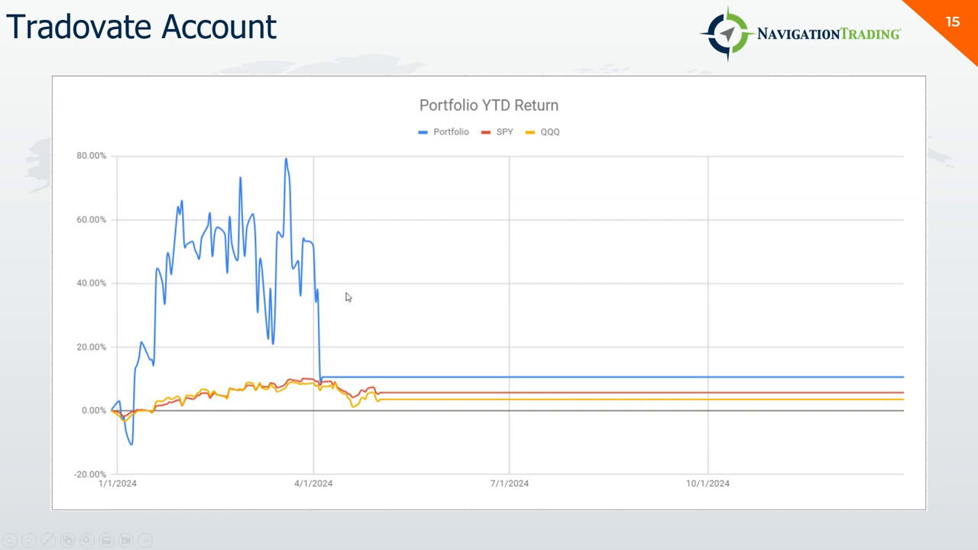
mouse_move(344, 290)
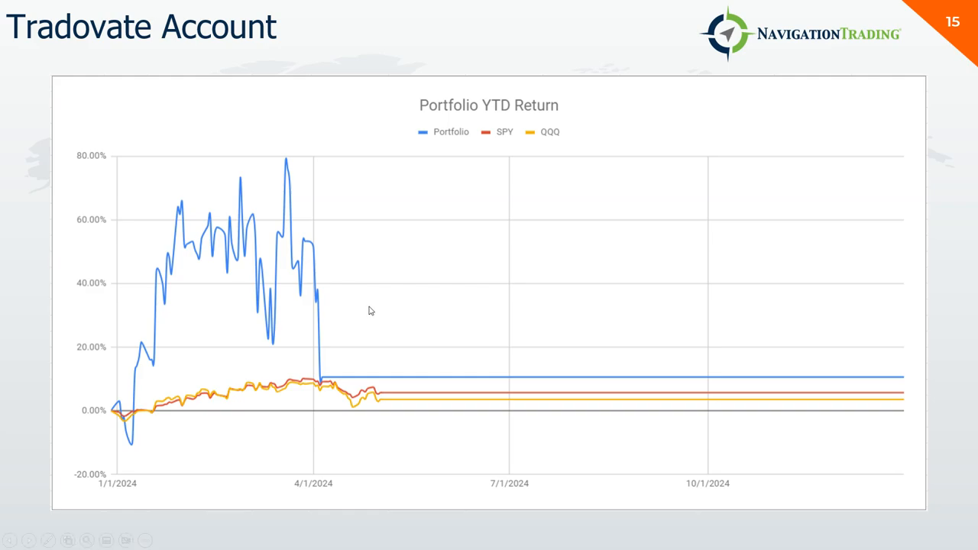
mouse_move(387, 279)
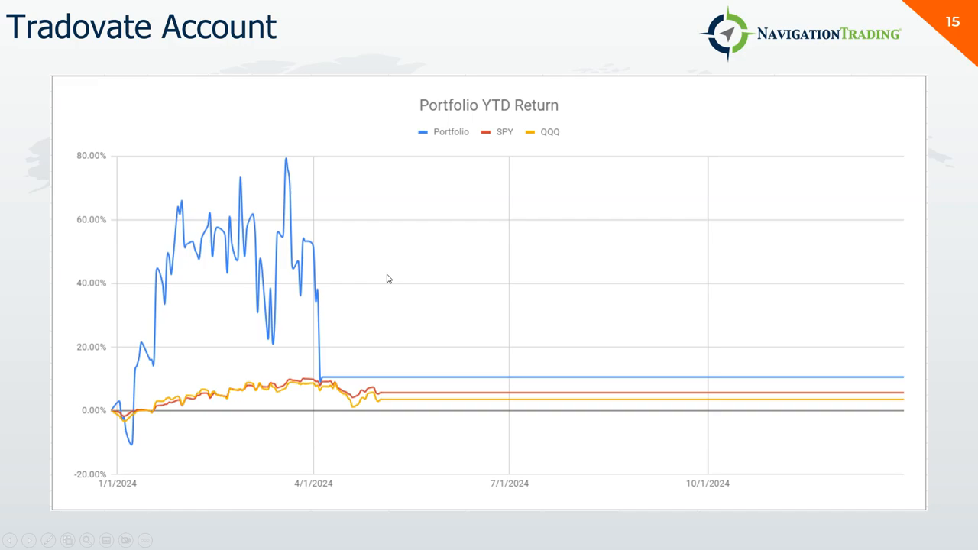
mouse_move(332, 324)
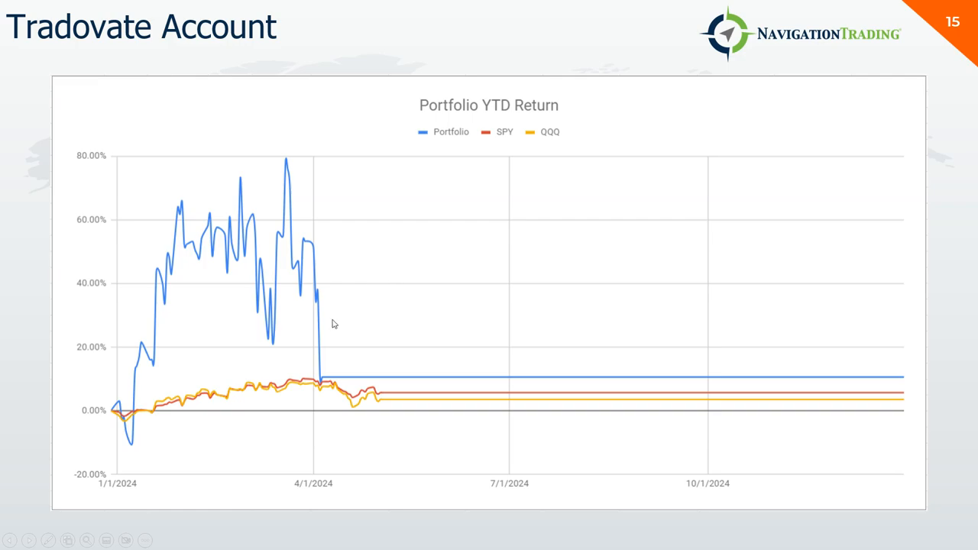
mouse_move(380, 305)
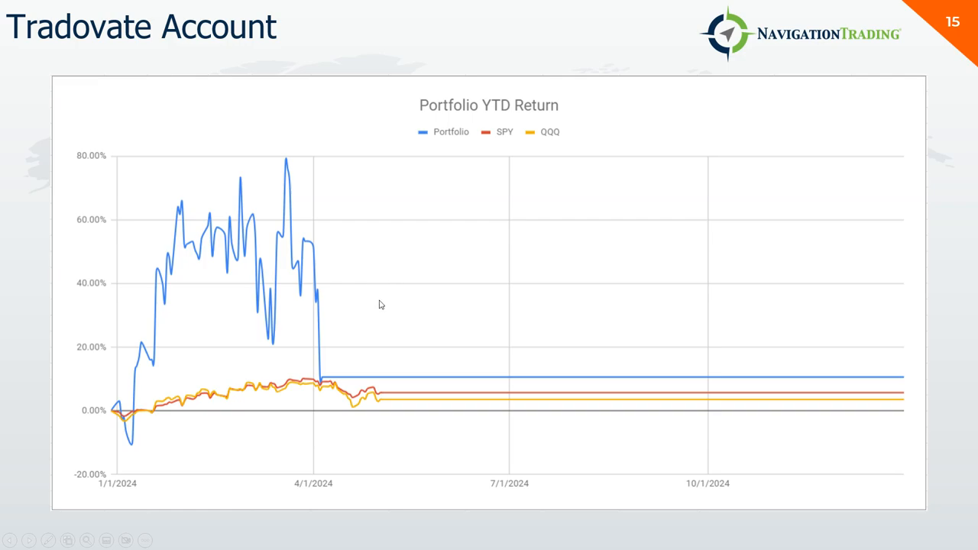
- Advance to slide 16, the Tradovate Account monthly returns bar chart
key(right)
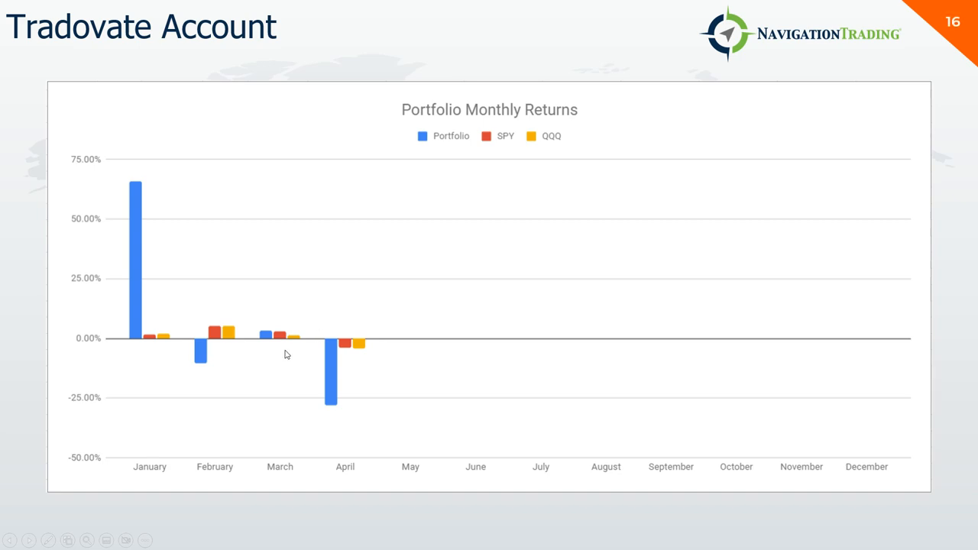
mouse_move(134, 213)
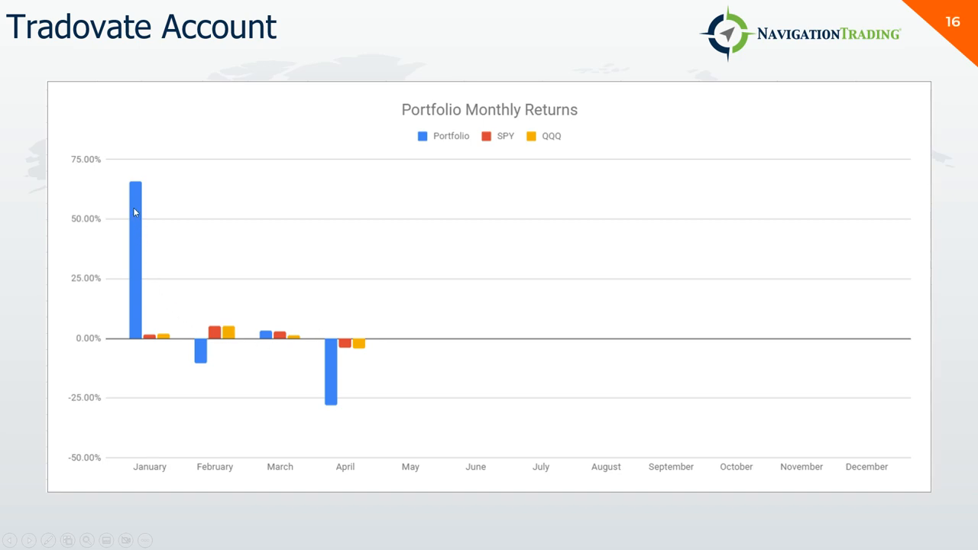
mouse_move(236, 373)
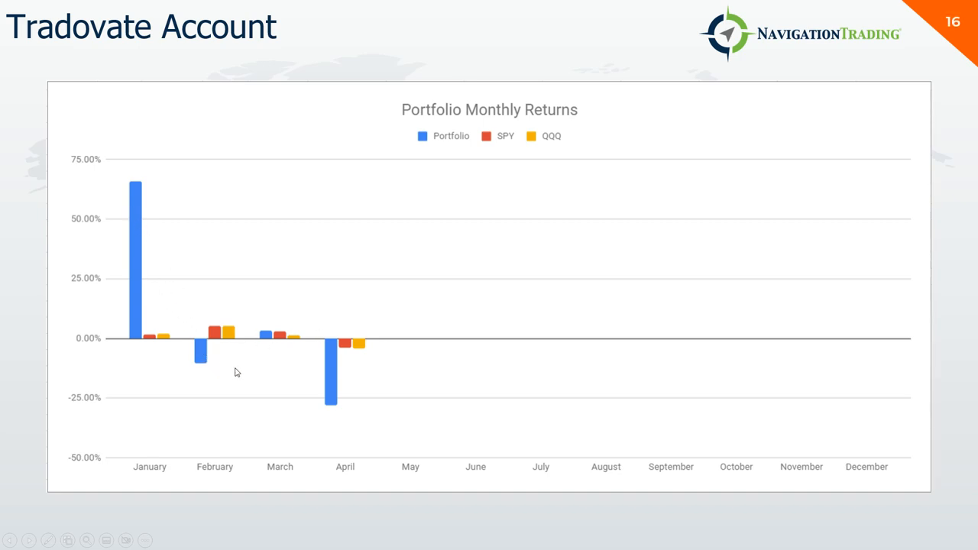
mouse_move(490, 281)
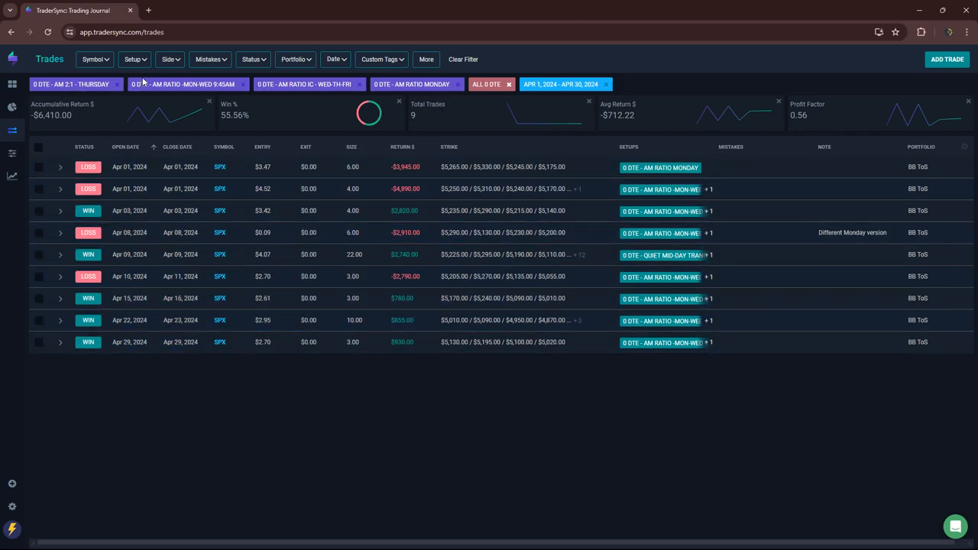
- Filter the trades to the 0 DTE - CHALLENGE - 1 DTE IC setup
click(132, 59)
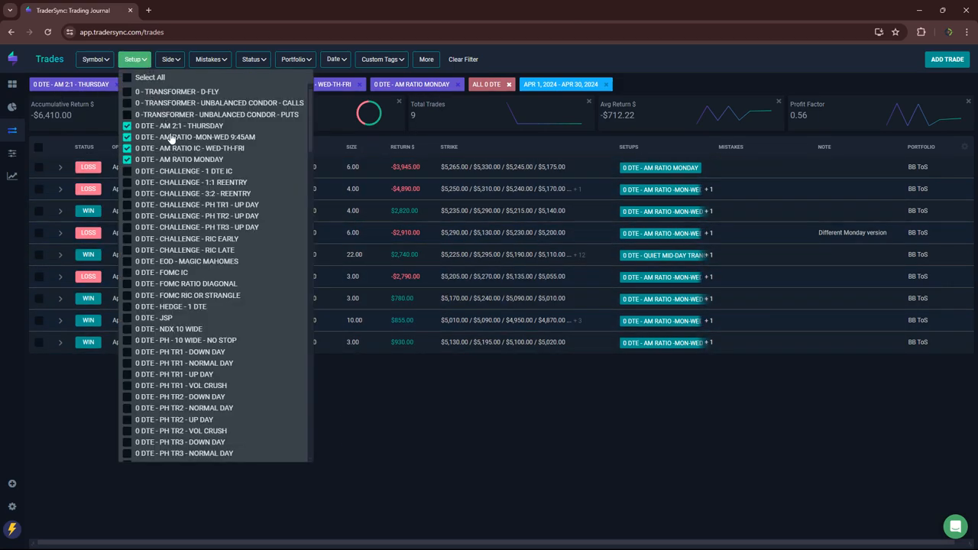
click(134, 59)
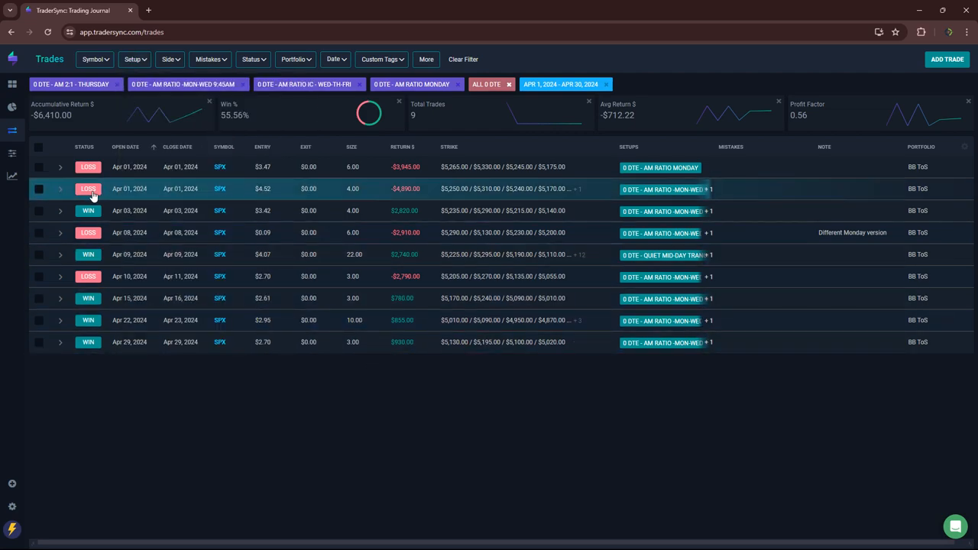
mouse_move(56, 126)
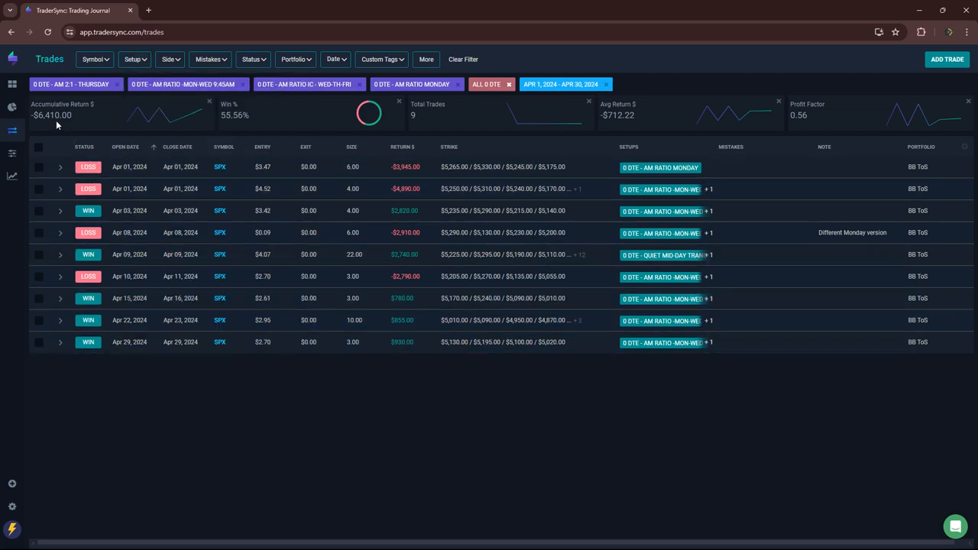
click(134, 59)
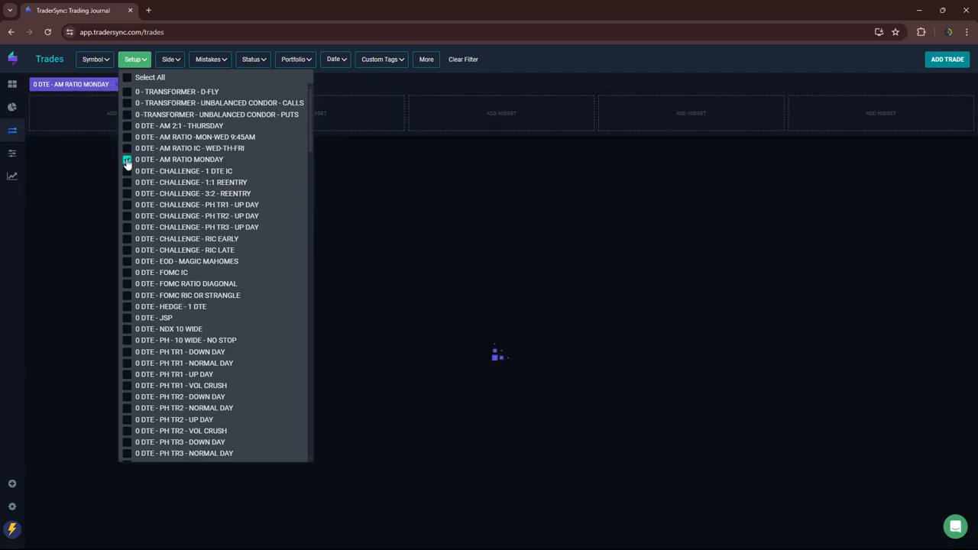
click(127, 170)
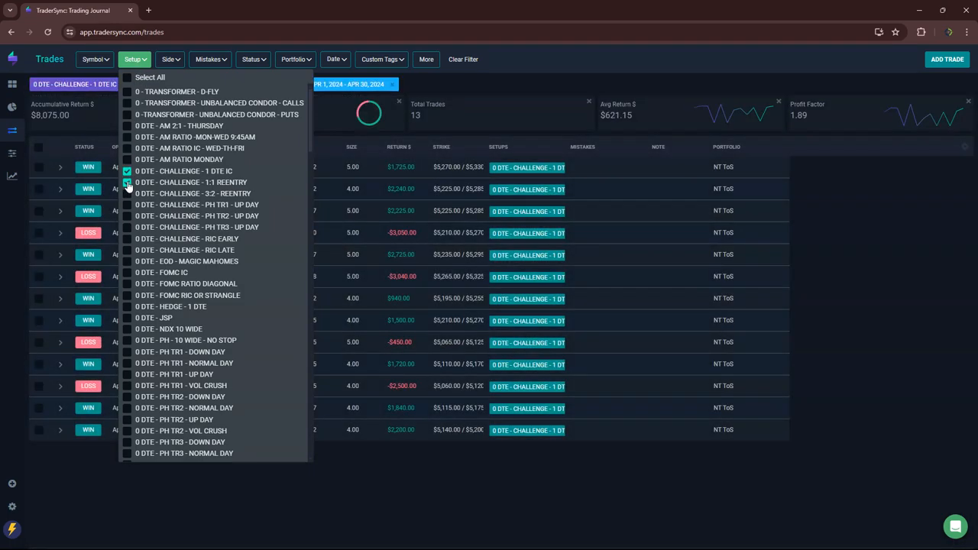
- Switch the setup filter to 1:1 Reentry, then 3:2 Reentry (46 trades, -$40,983)
click(127, 181)
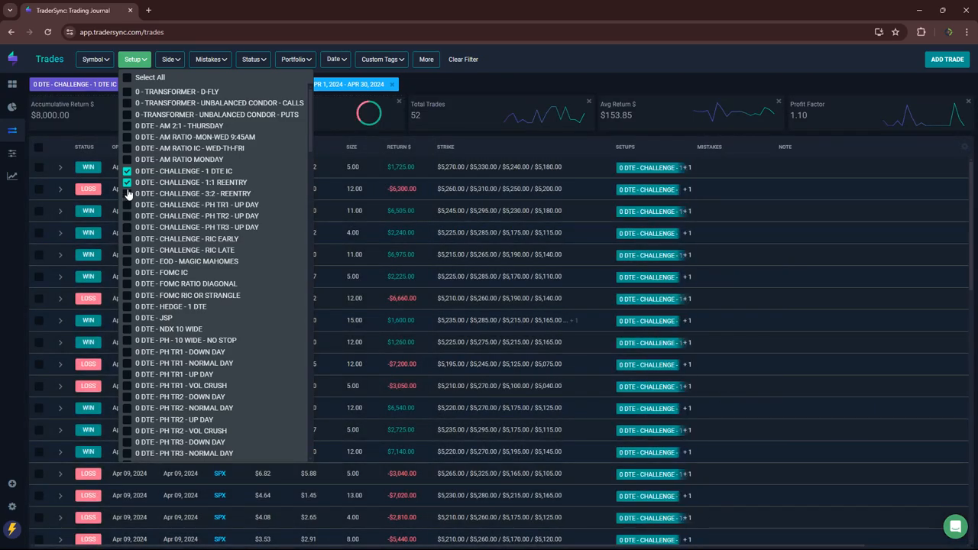
click(127, 182)
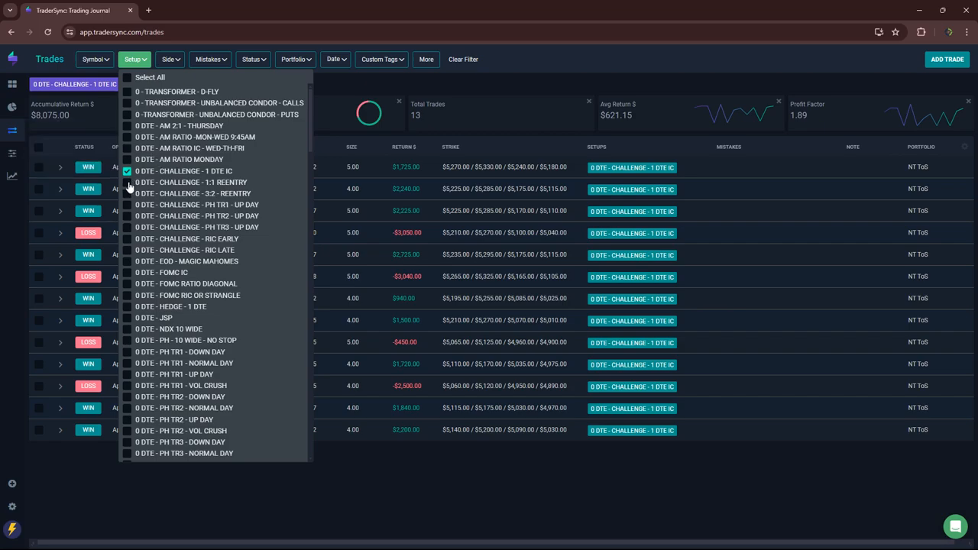
click(127, 182)
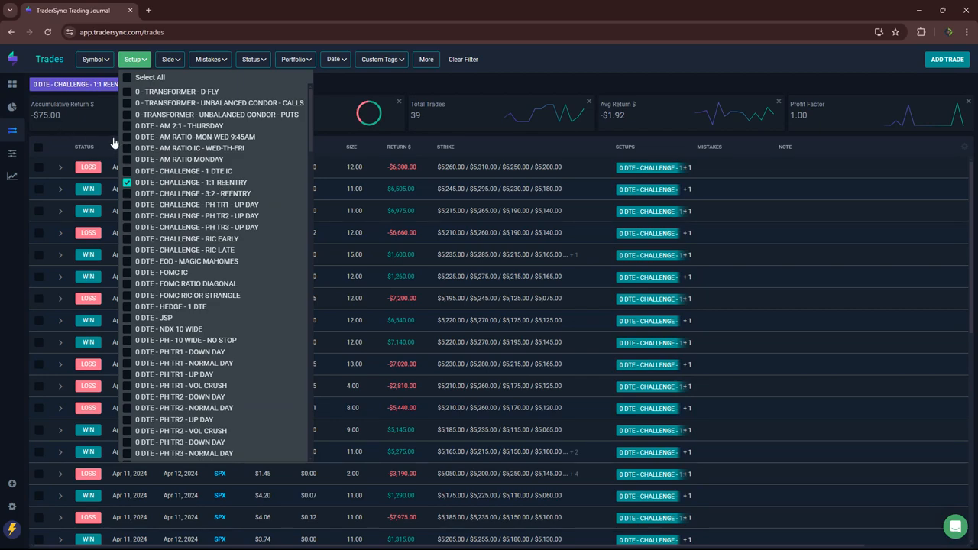
mouse_move(199, 205)
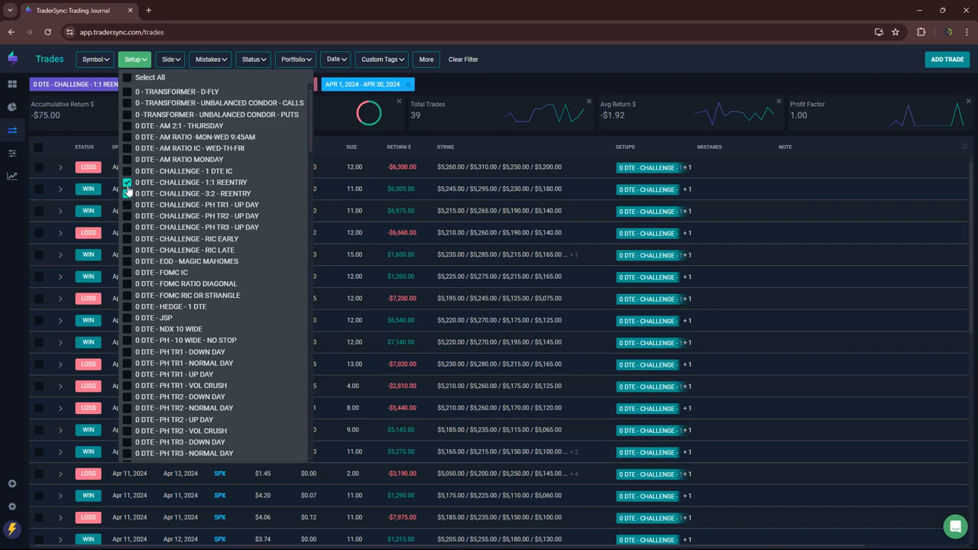
click(127, 193)
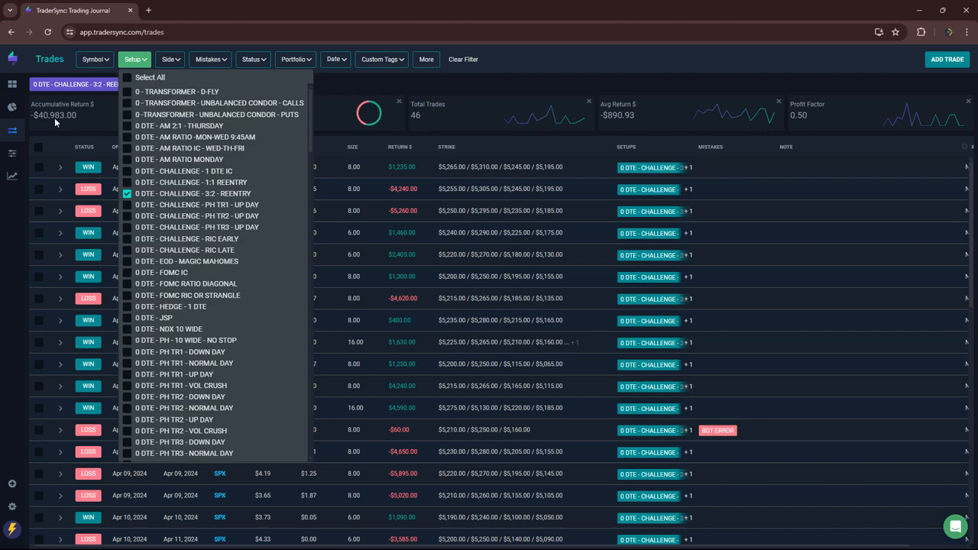
mouse_move(126, 212)
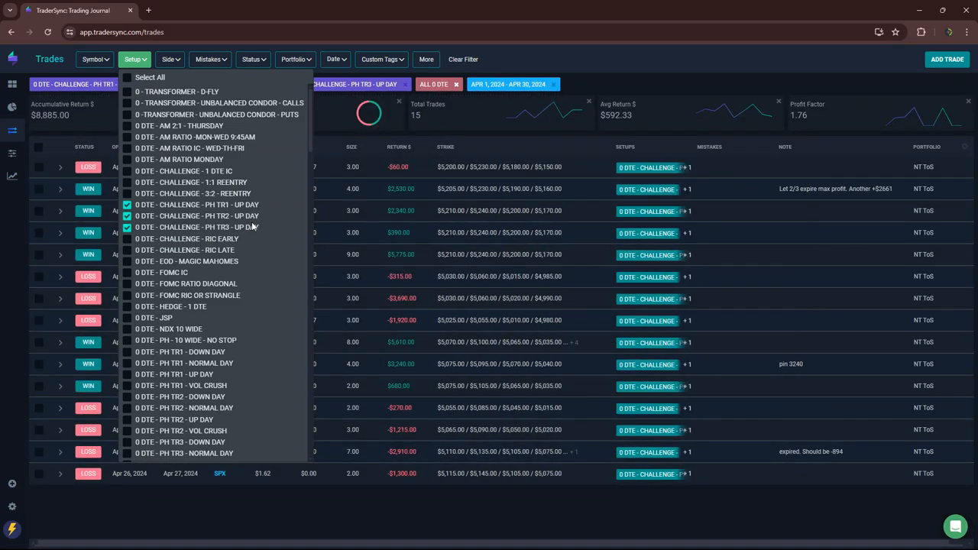
mouse_move(68, 125)
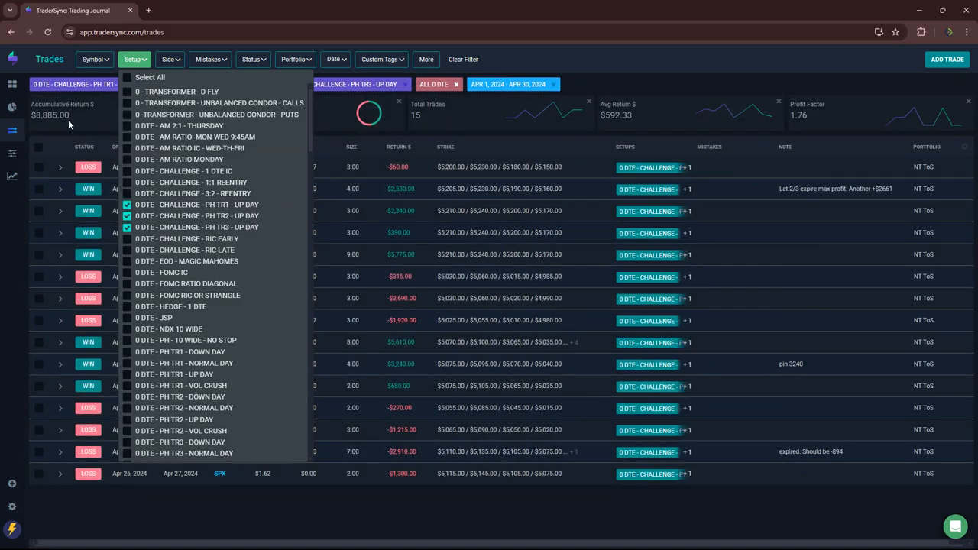
mouse_move(126, 255)
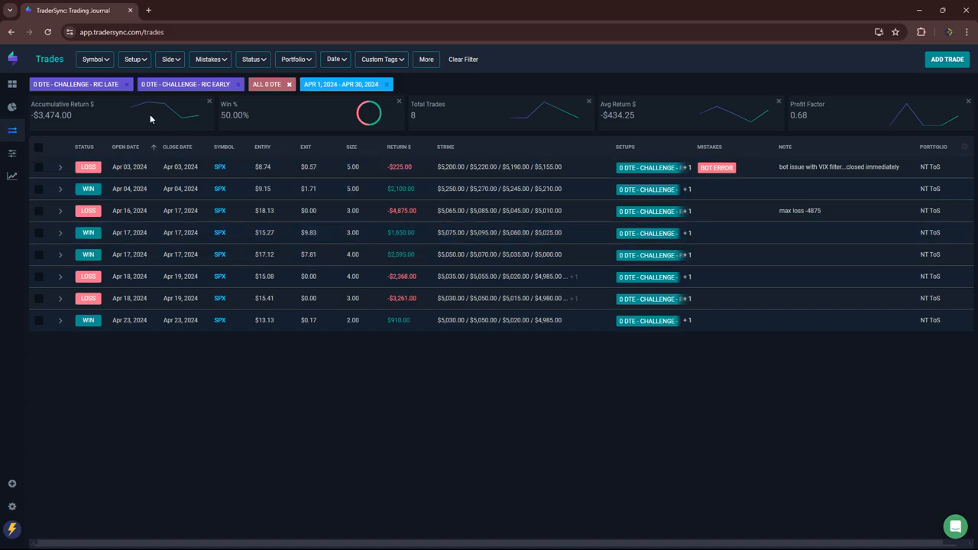
- Filter April trades to 0 DTE - HEDGE - 1 DTE, showing 15 trades and $1,777
click(132, 59)
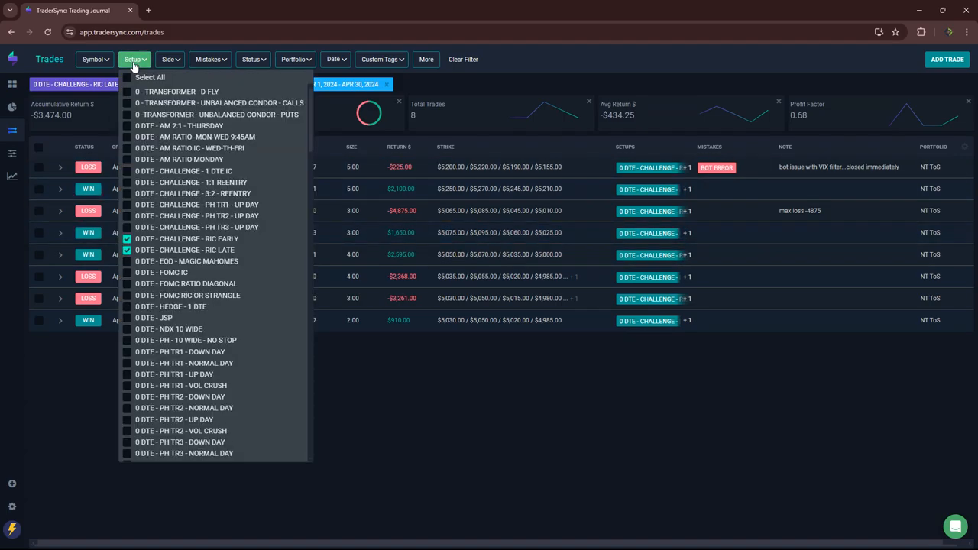
mouse_move(132, 271)
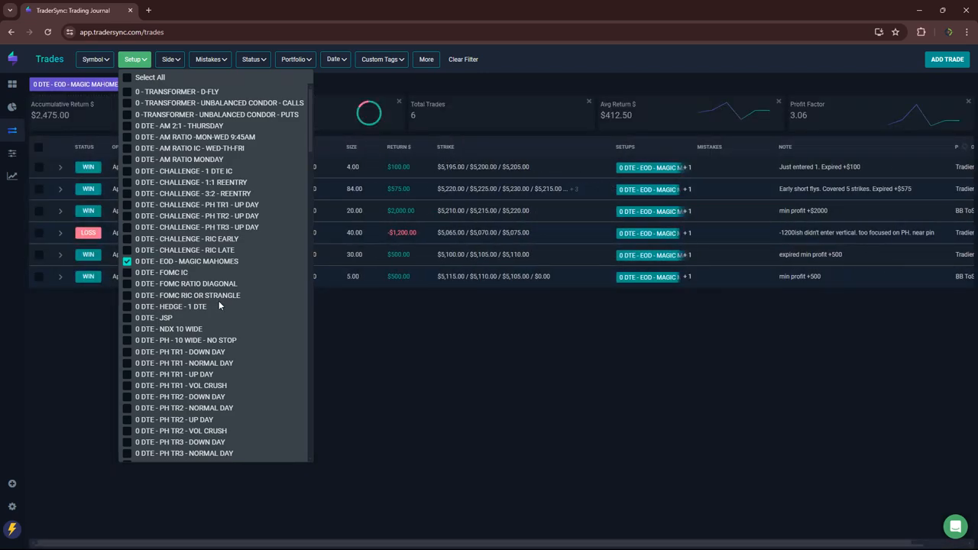
mouse_move(76, 140)
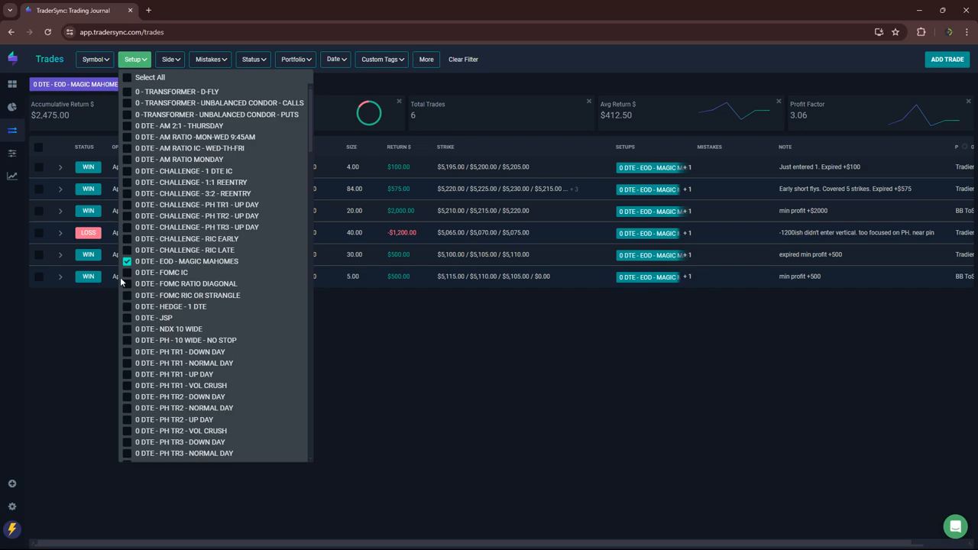
mouse_move(126, 282)
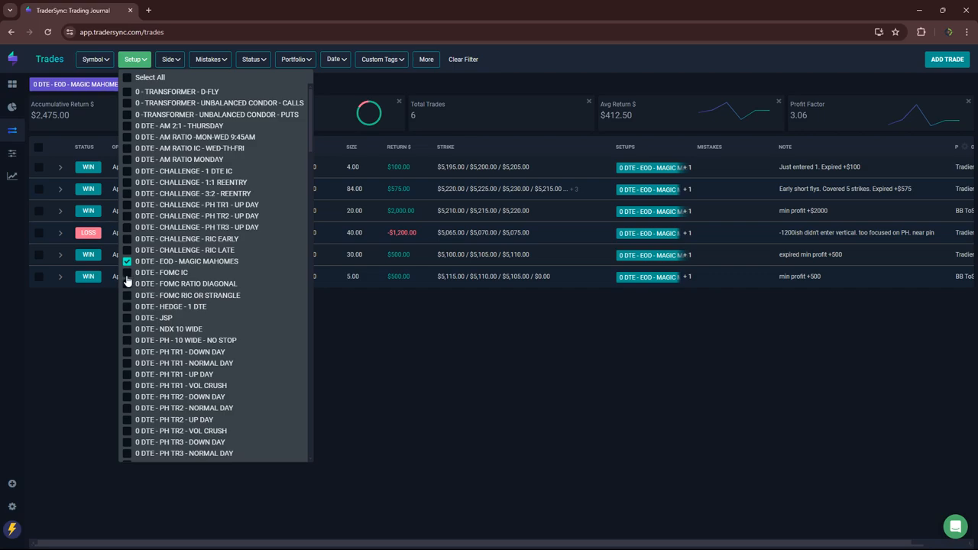
mouse_move(161, 289)
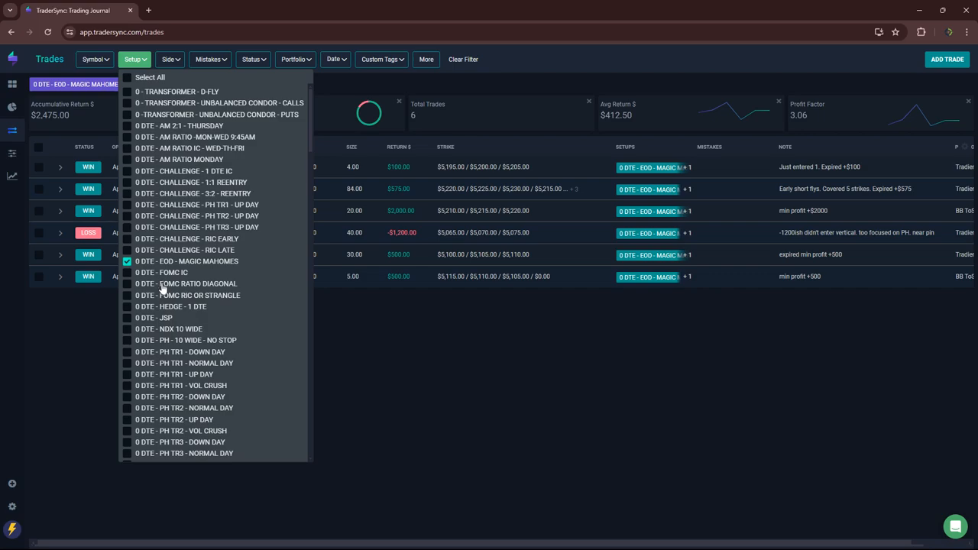
mouse_move(151, 308)
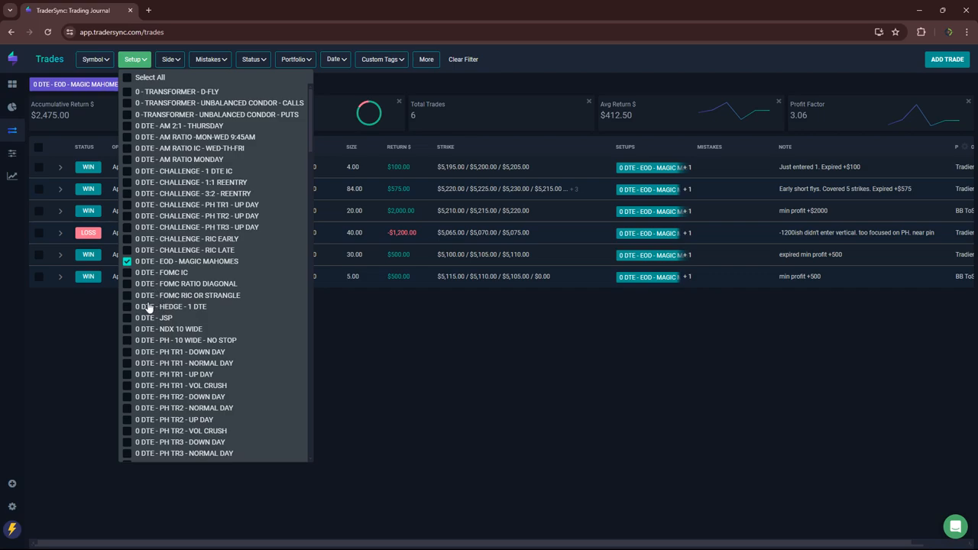
mouse_move(124, 310)
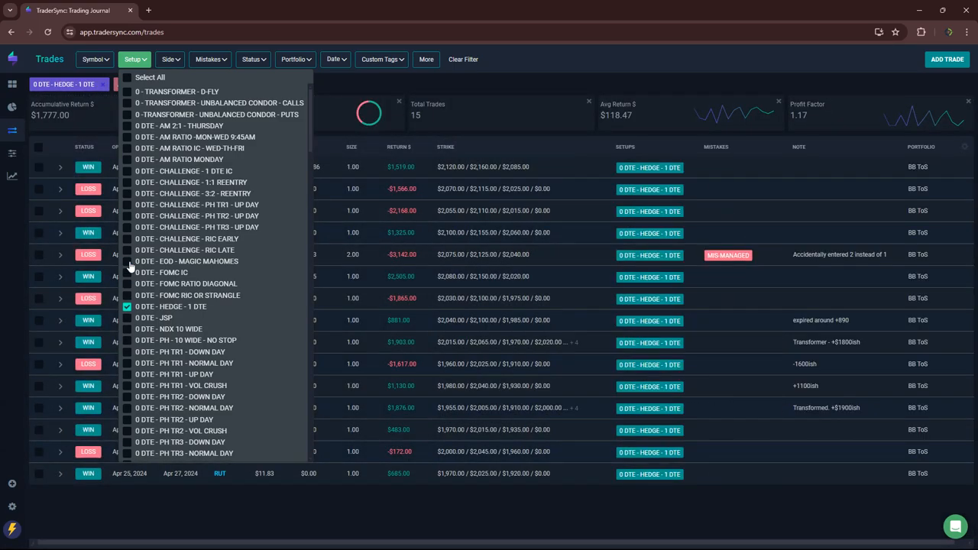
click(48, 32)
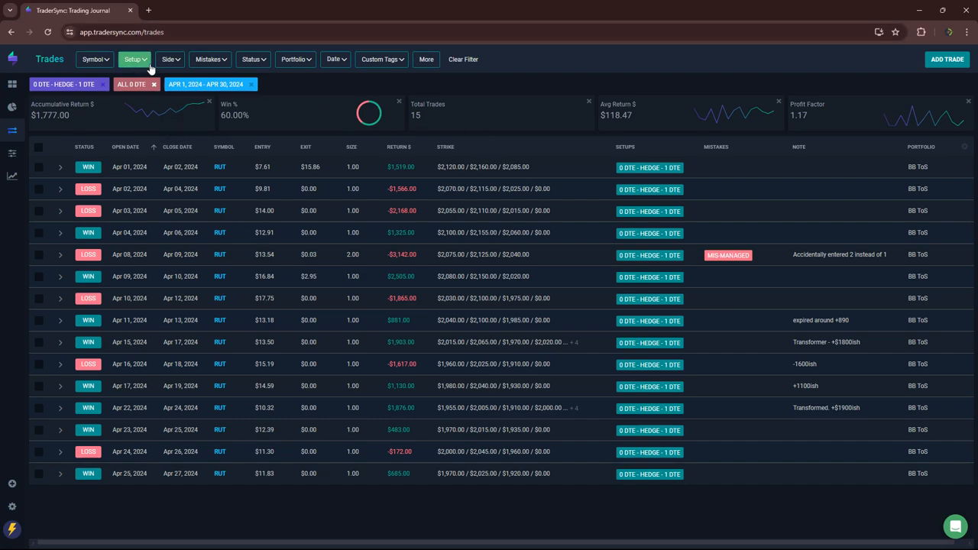
mouse_move(142, 69)
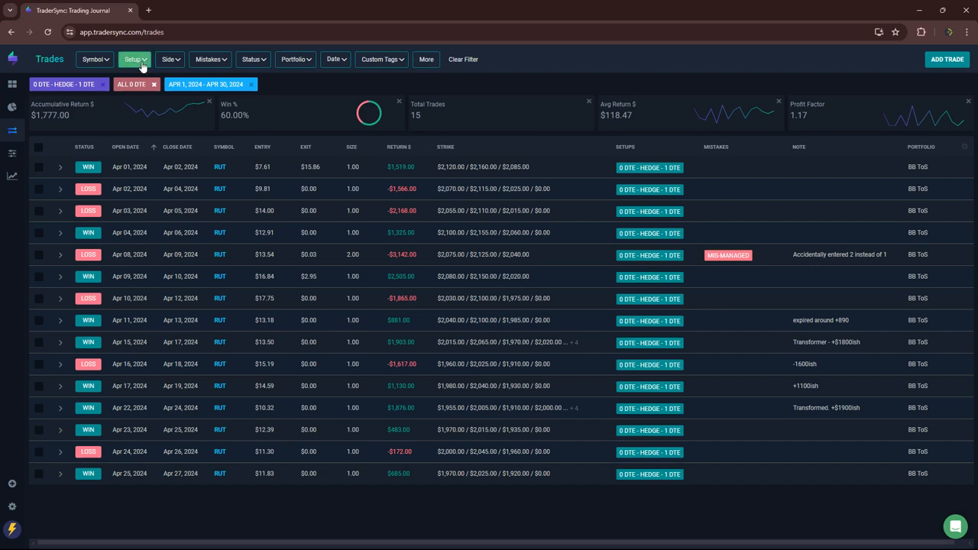
- Switch the setup filter to 0 DTE - JSP: 4 trades, -$43,825, 25% win rate
click(134, 59)
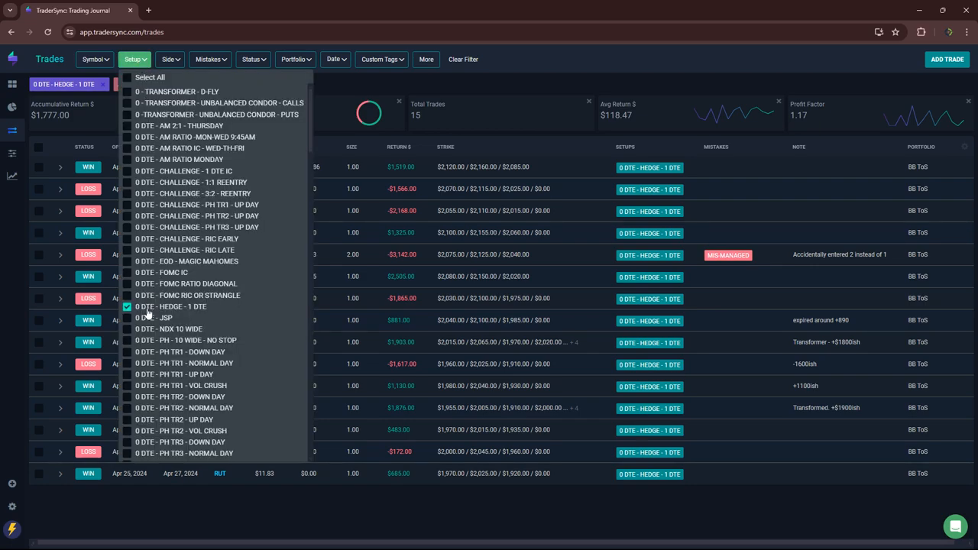
click(127, 317)
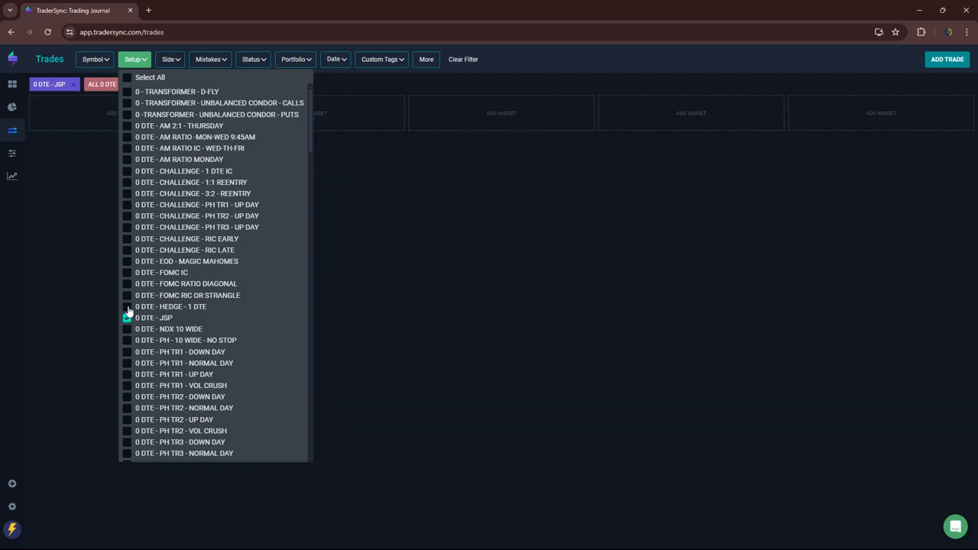
click(126, 317)
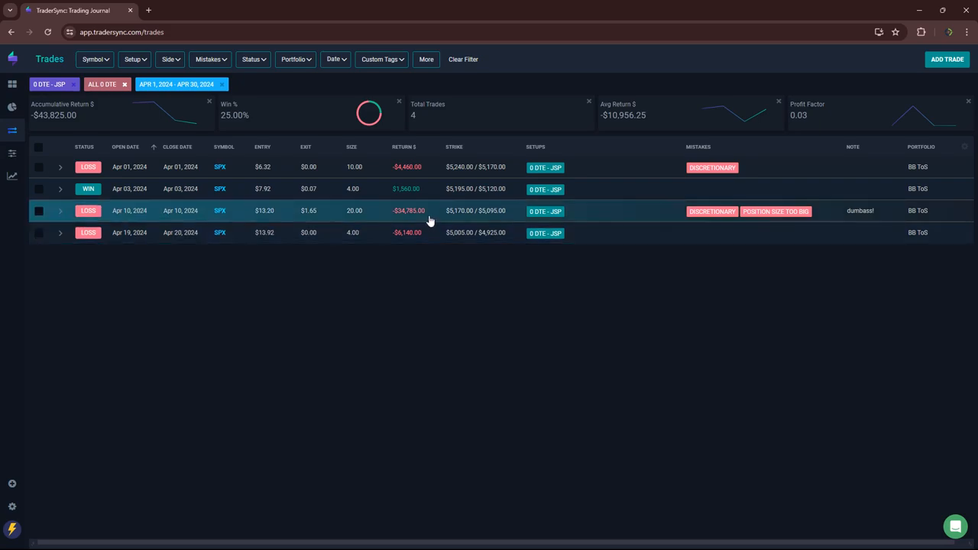
mouse_move(404, 212)
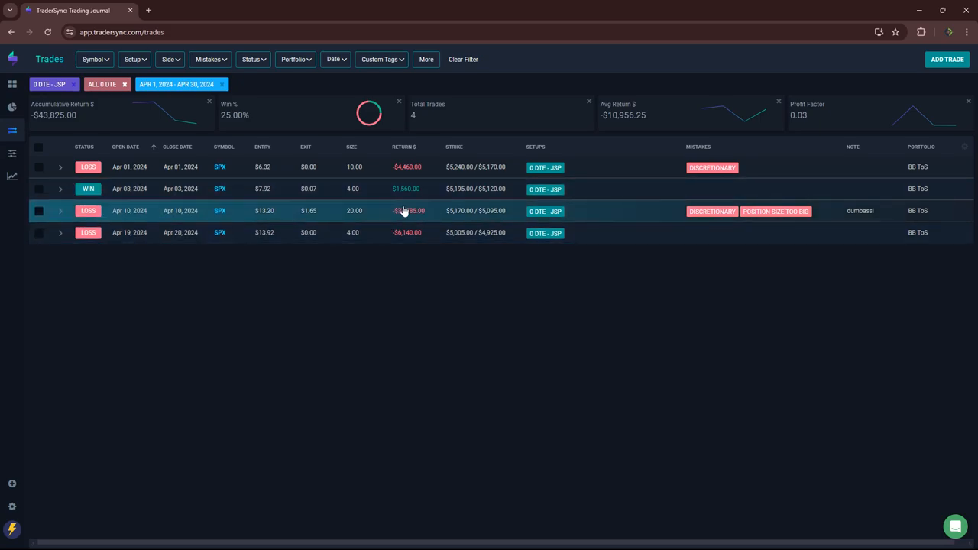
mouse_move(413, 213)
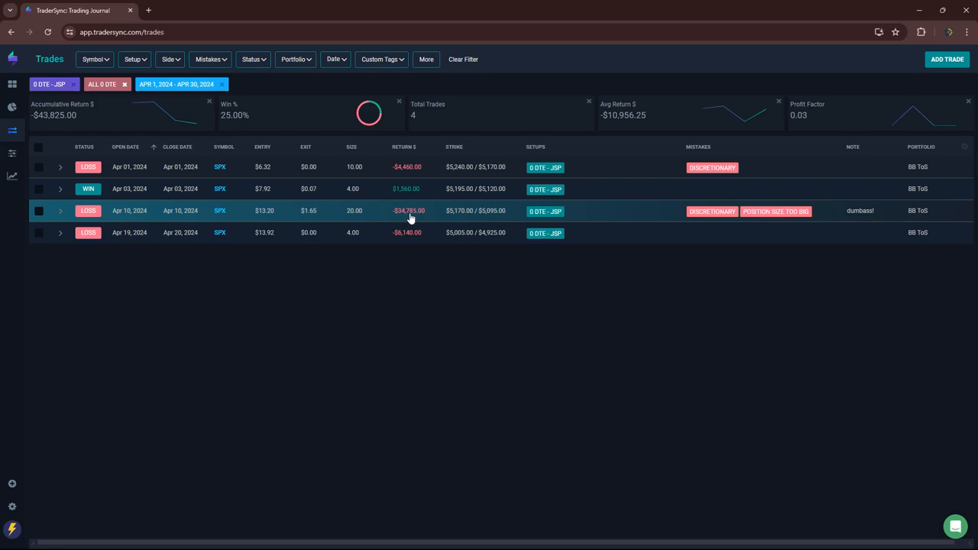
mouse_move(417, 215)
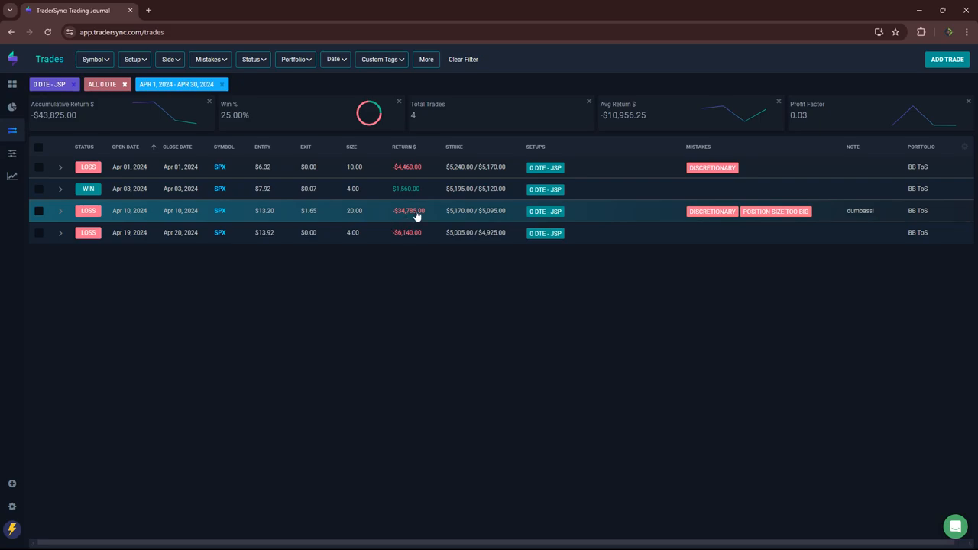
mouse_move(409, 214)
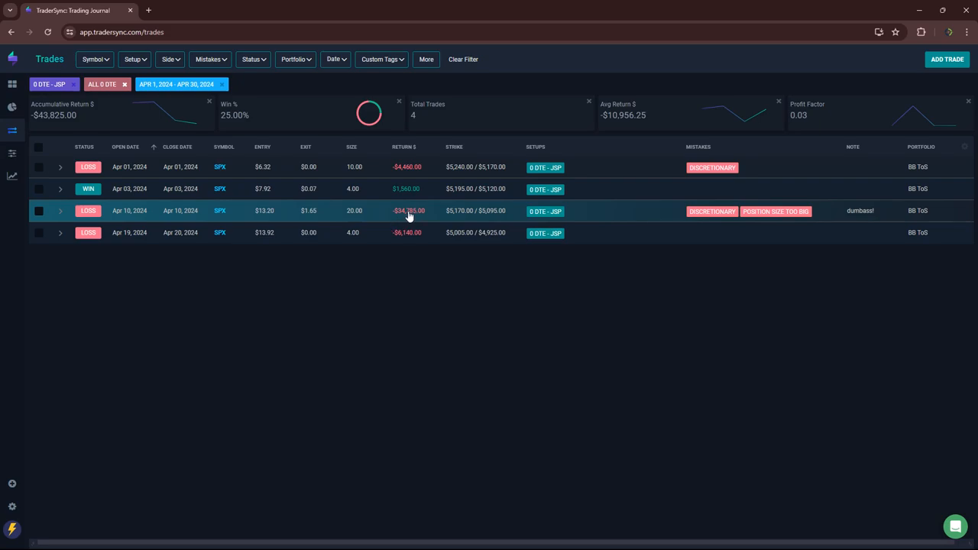
- Toggle the NDX 10 WIDE setup in the setup filter
click(132, 59)
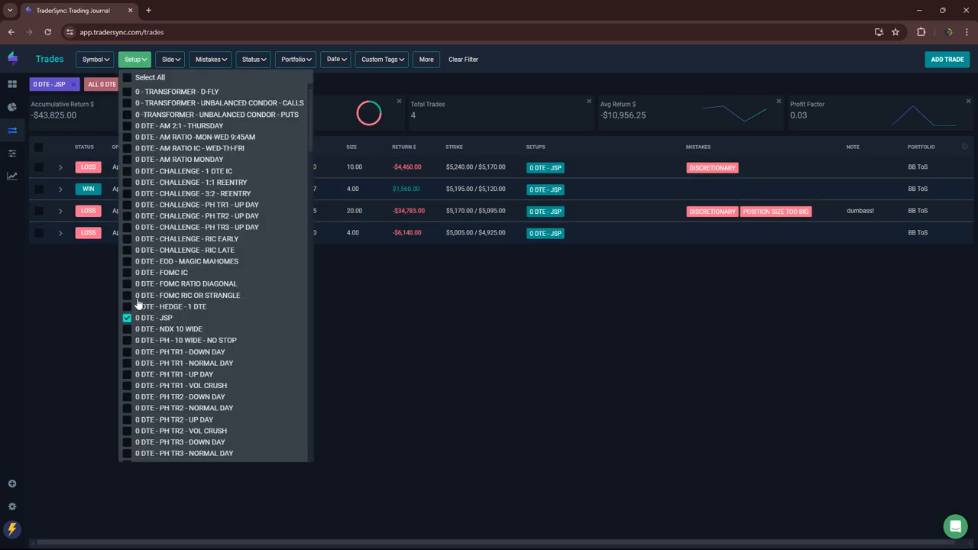
click(127, 328)
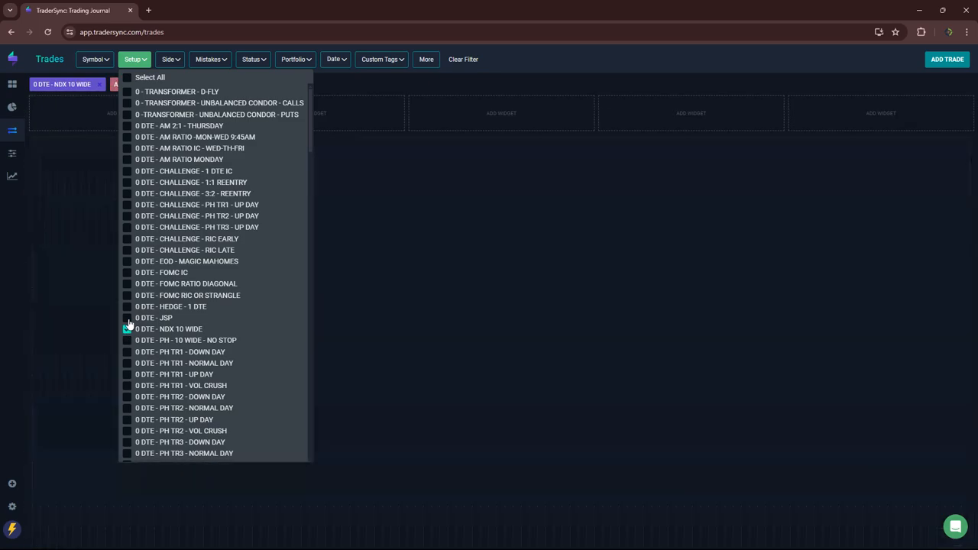
click(127, 329)
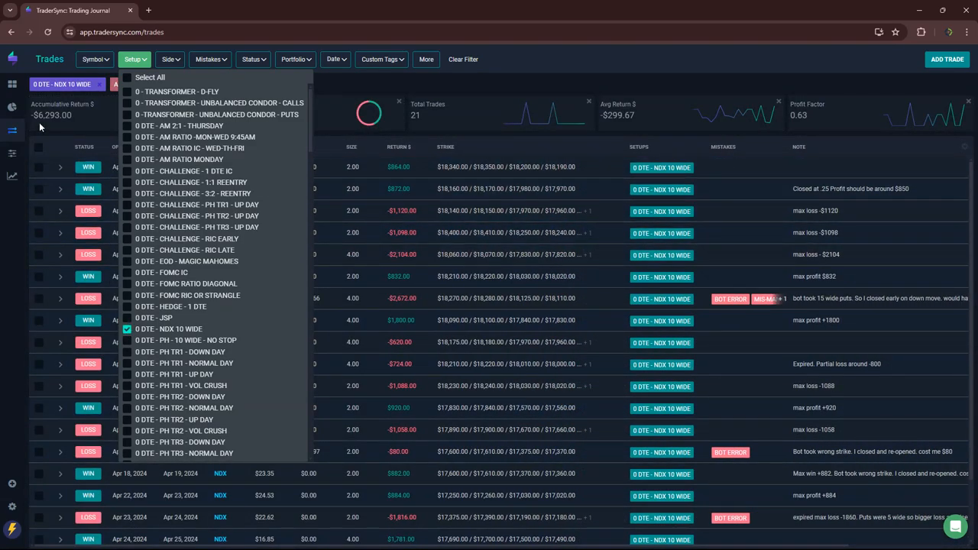
- Add the PH setups, including PH TR3 - UP DAY, then the PM RATIO IC setups
click(127, 340)
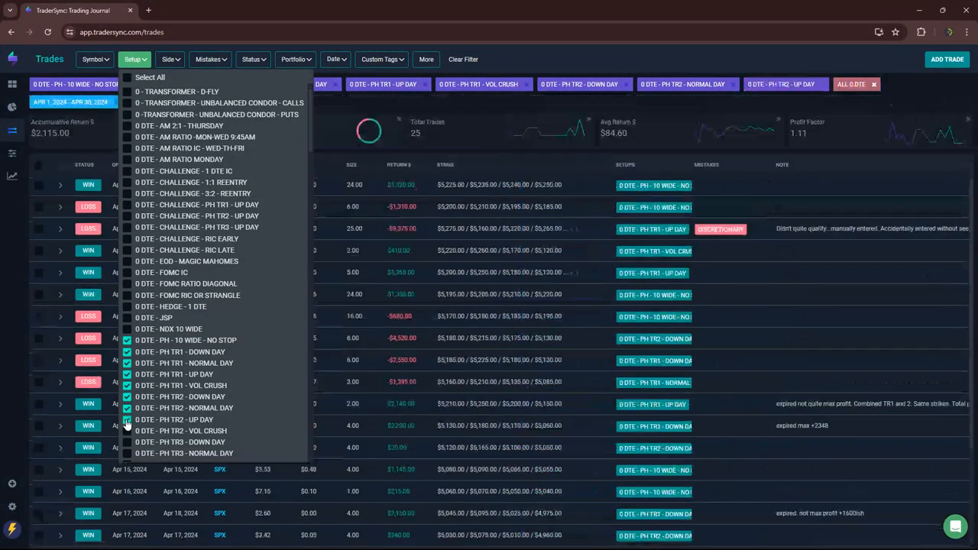
click(127, 430)
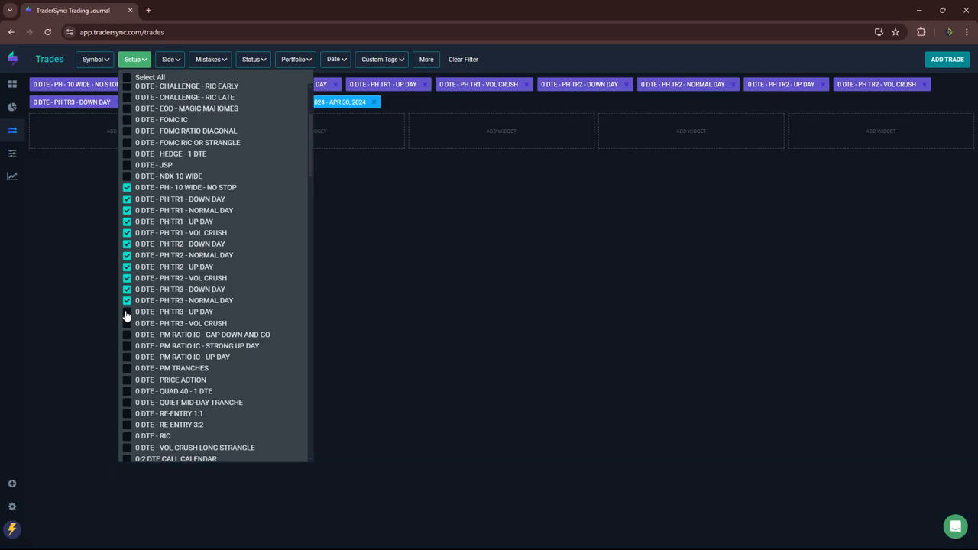
click(127, 323)
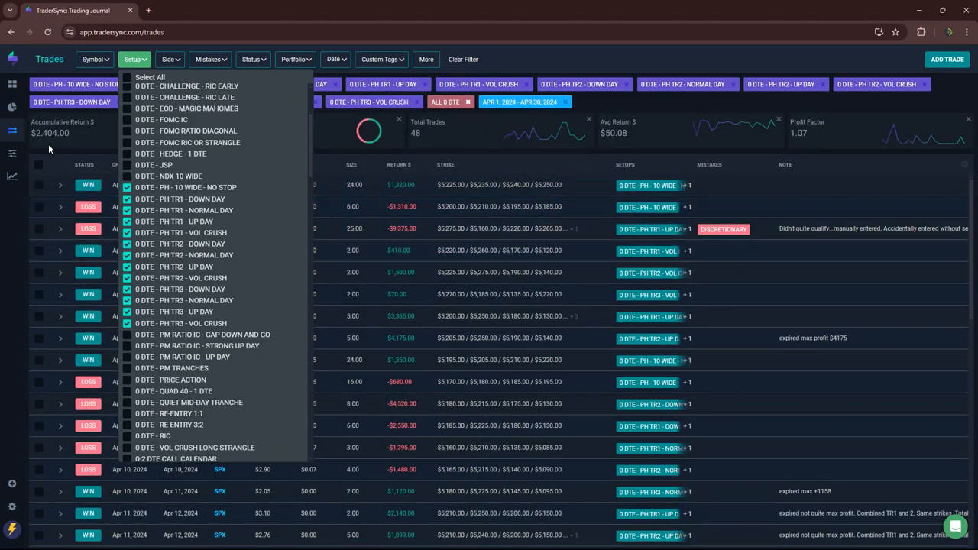
mouse_move(126, 343)
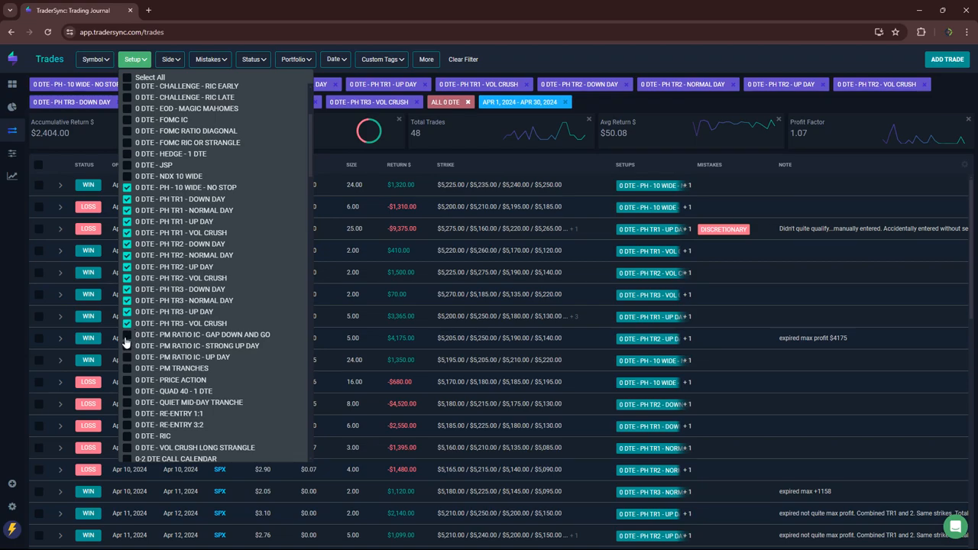
click(127, 368)
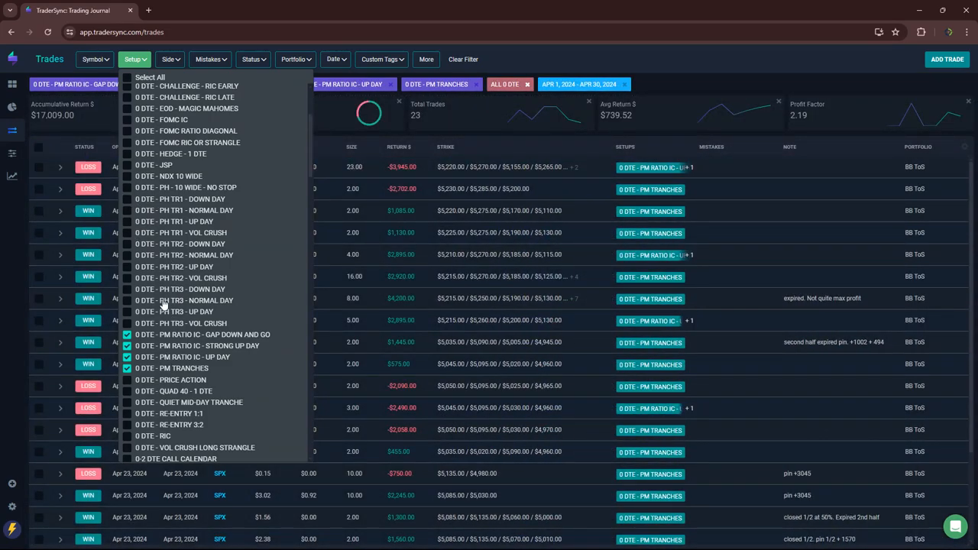
- Filter to only 0 DTE - PRICE ACTION: 48 trades, -$6,024 accumulative return
scroll(down, 3)
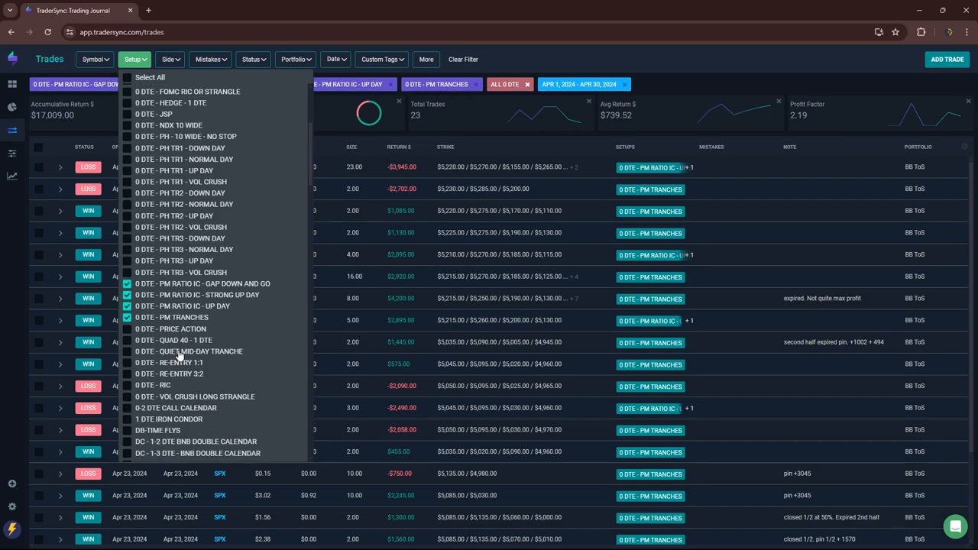
click(127, 329)
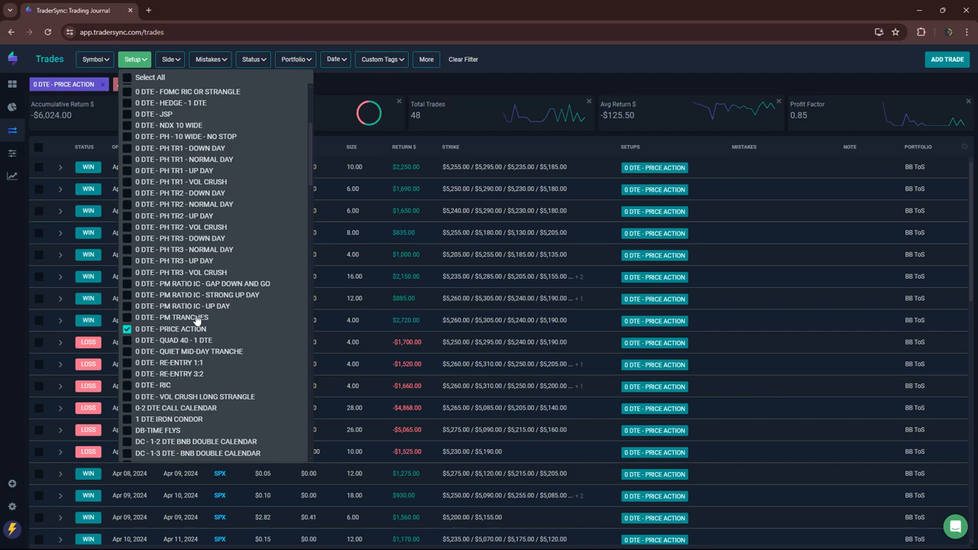
mouse_move(172, 387)
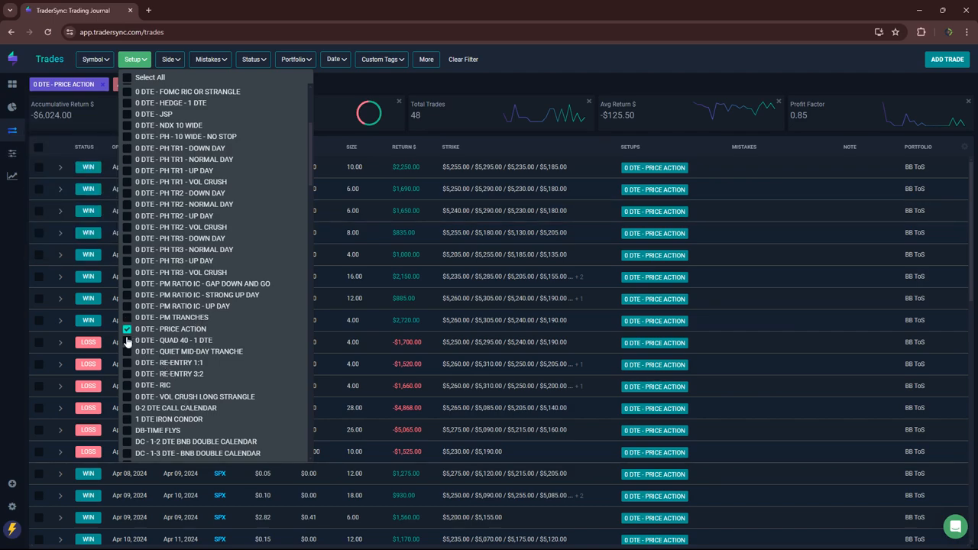
- Check 0 DTE - QUAD 40 - 1 DTE (10 trades, $540) and toggle QUIET MID-DAY TRANCHE
click(127, 329)
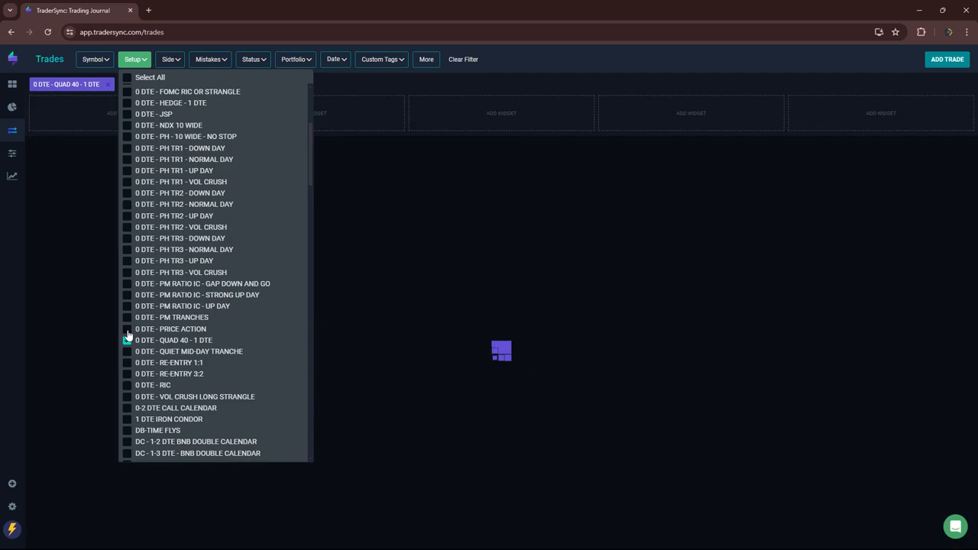
click(127, 340)
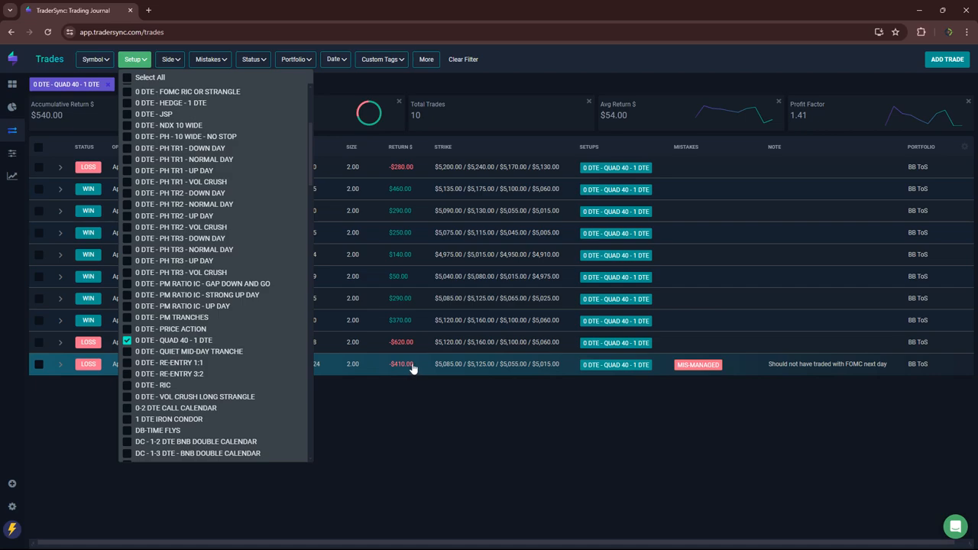
mouse_move(405, 368)
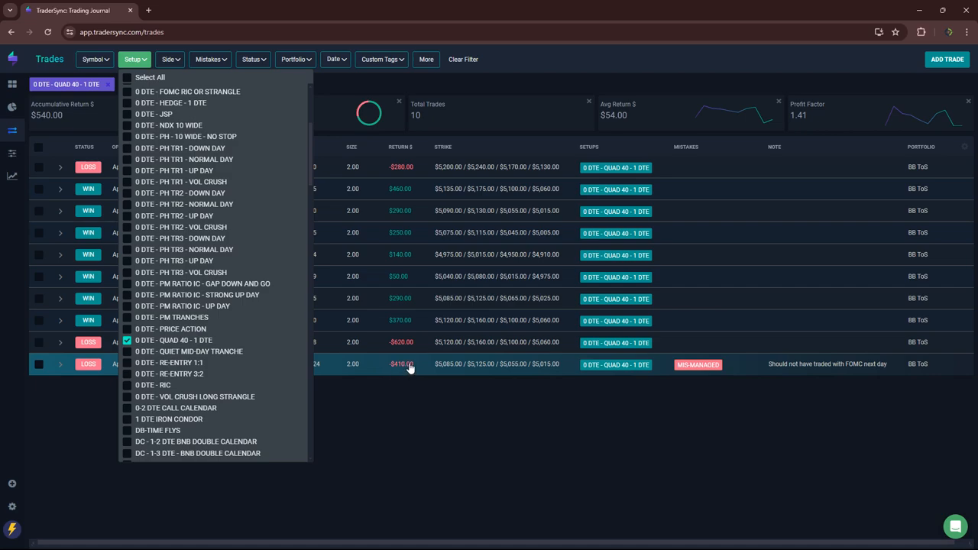
mouse_move(408, 369)
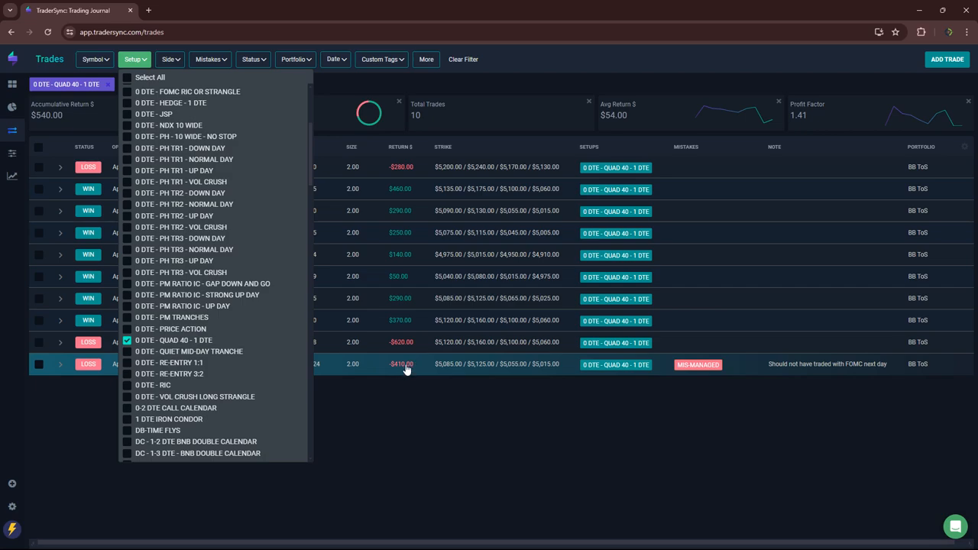
mouse_move(404, 366)
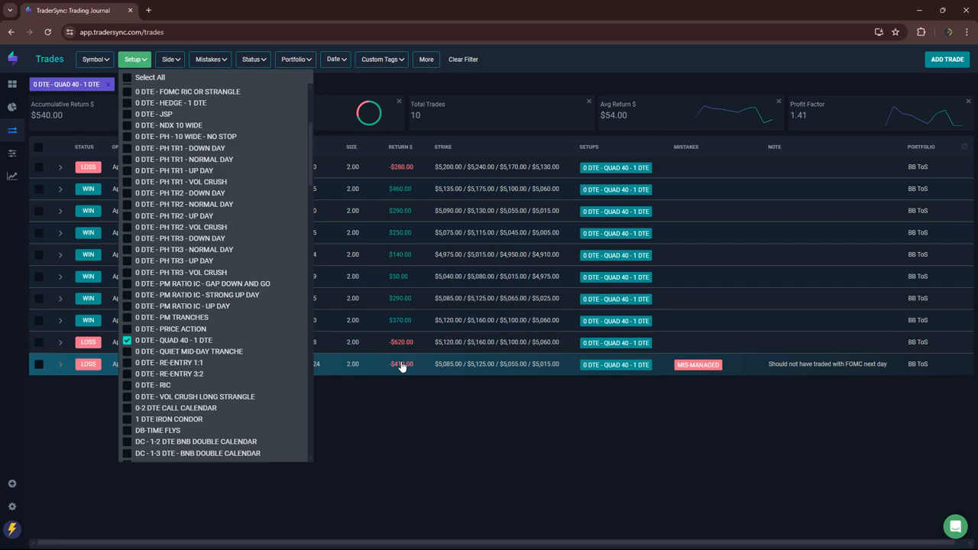
mouse_move(409, 365)
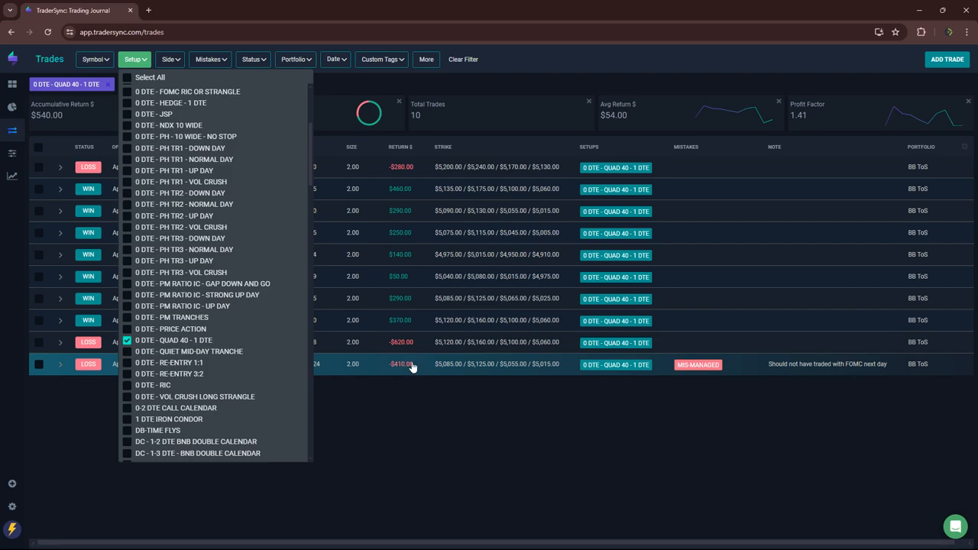
mouse_move(225, 351)
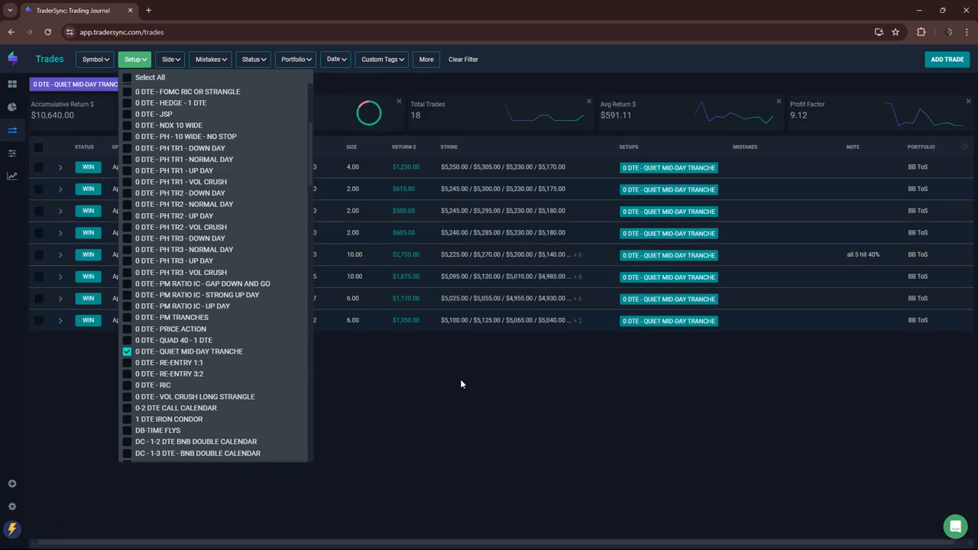
mouse_move(62, 118)
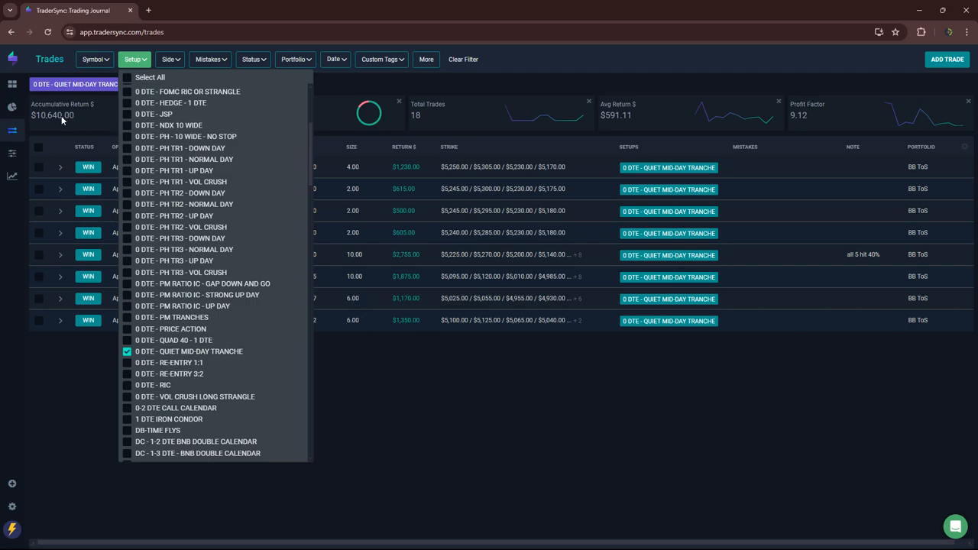
mouse_move(138, 364)
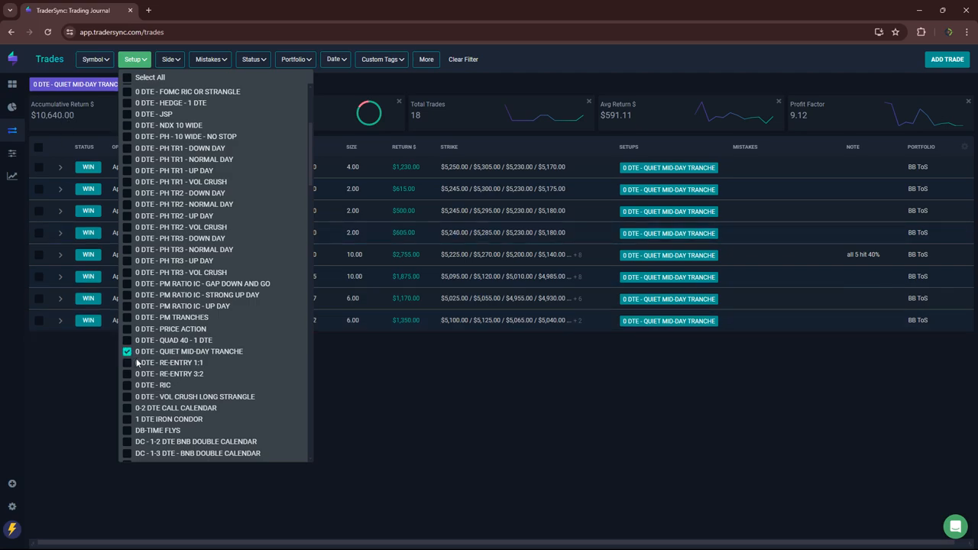
- Cycle the setup filter through RE-ENTRY 1:1 and RE-ENTRY 3:2
click(128, 363)
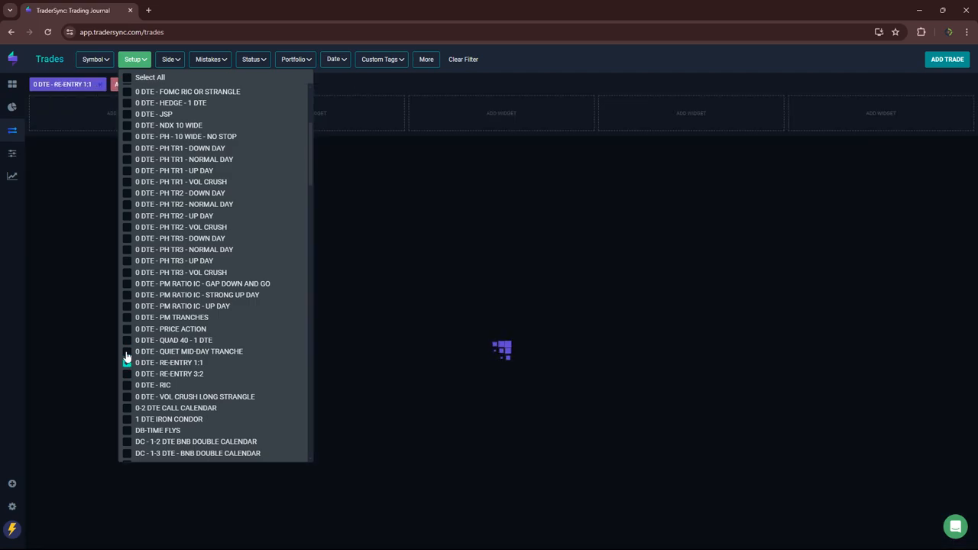
click(126, 362)
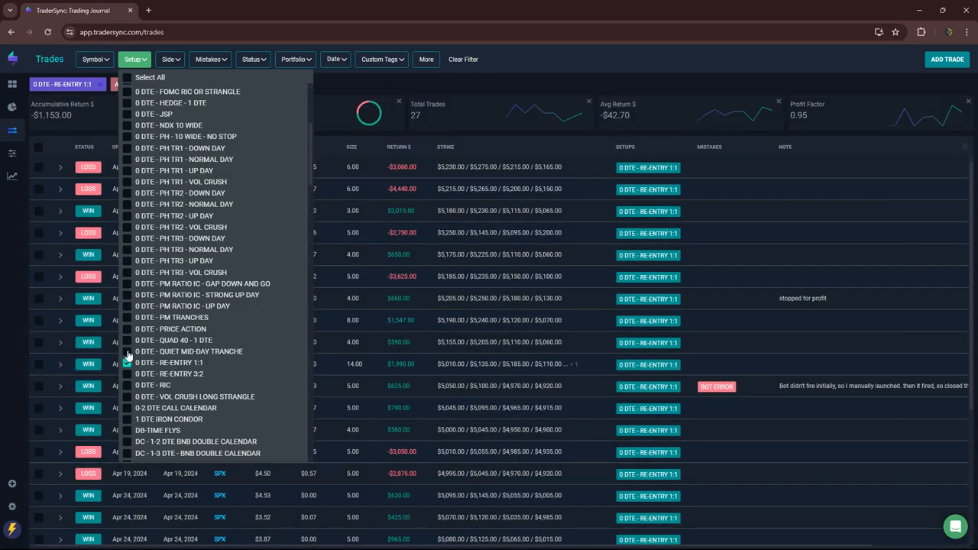
click(127, 363)
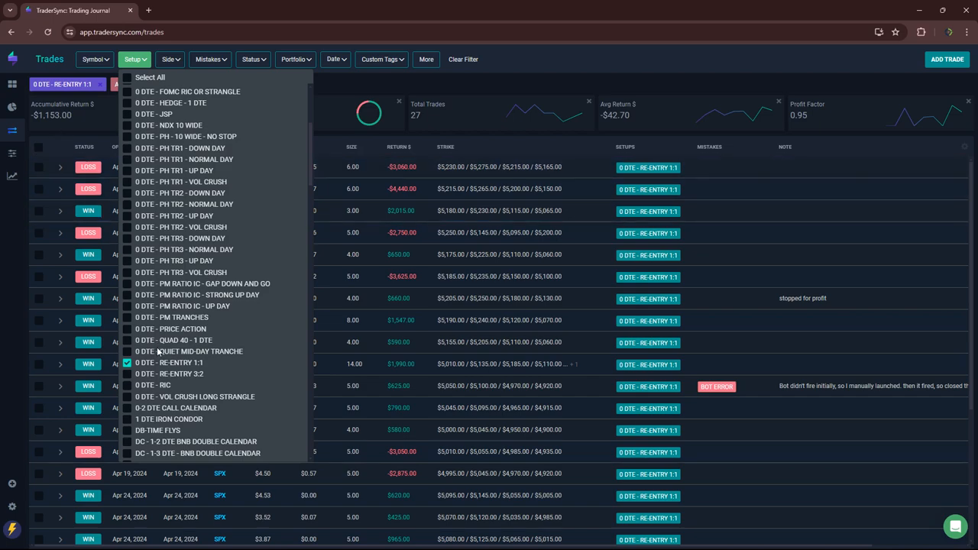
mouse_move(127, 380)
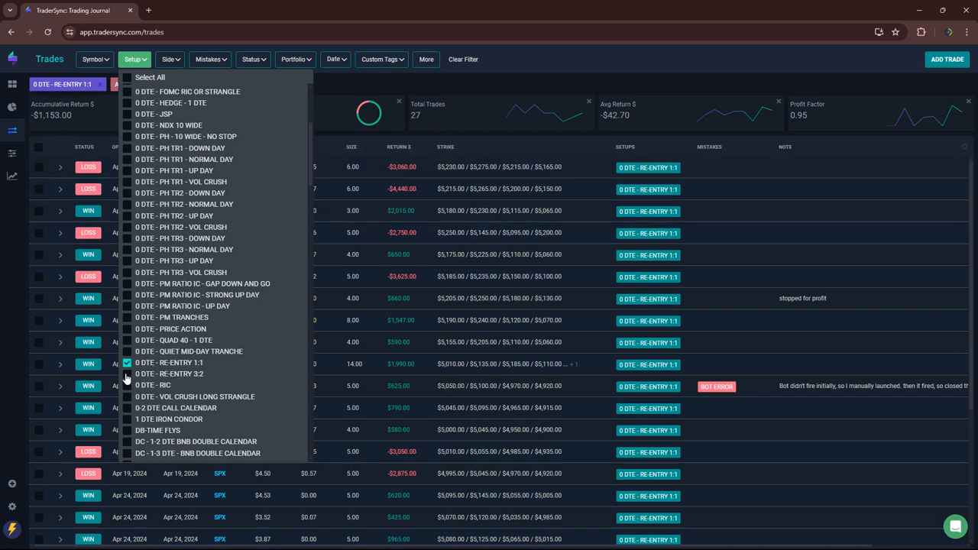
click(127, 374)
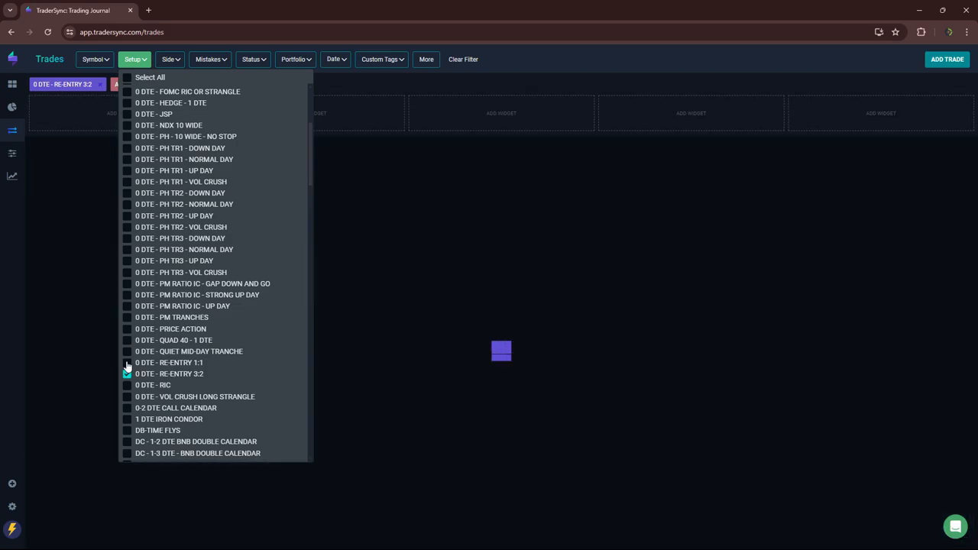
click(126, 374)
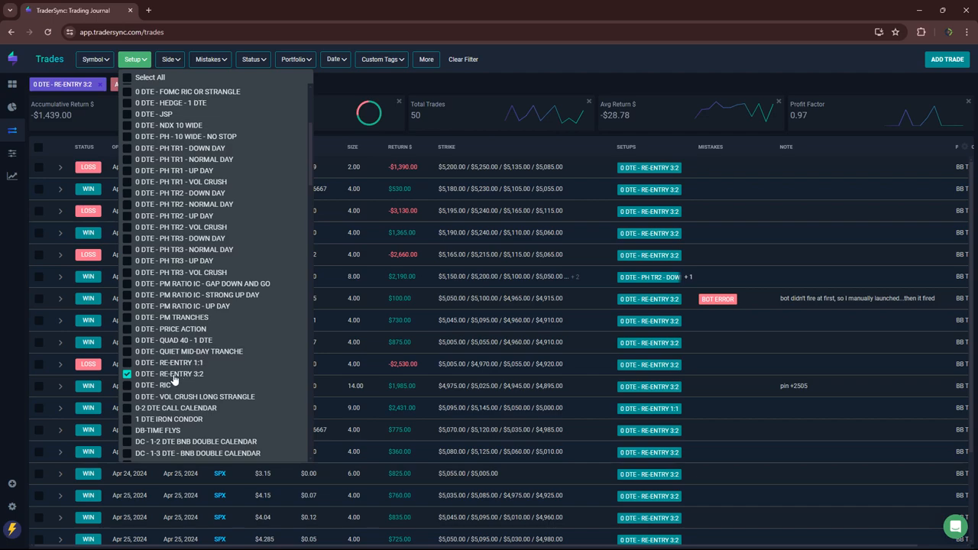
mouse_move(167, 375)
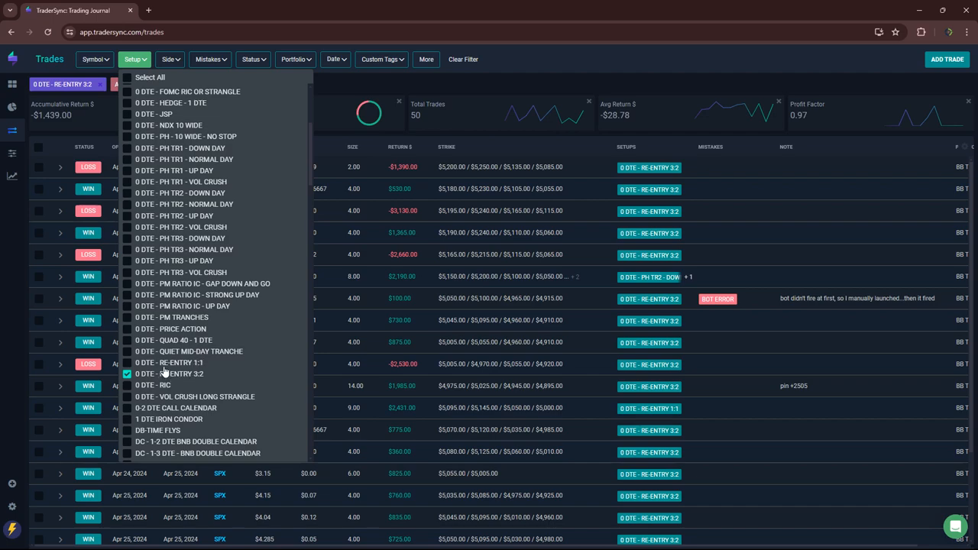
mouse_move(130, 390)
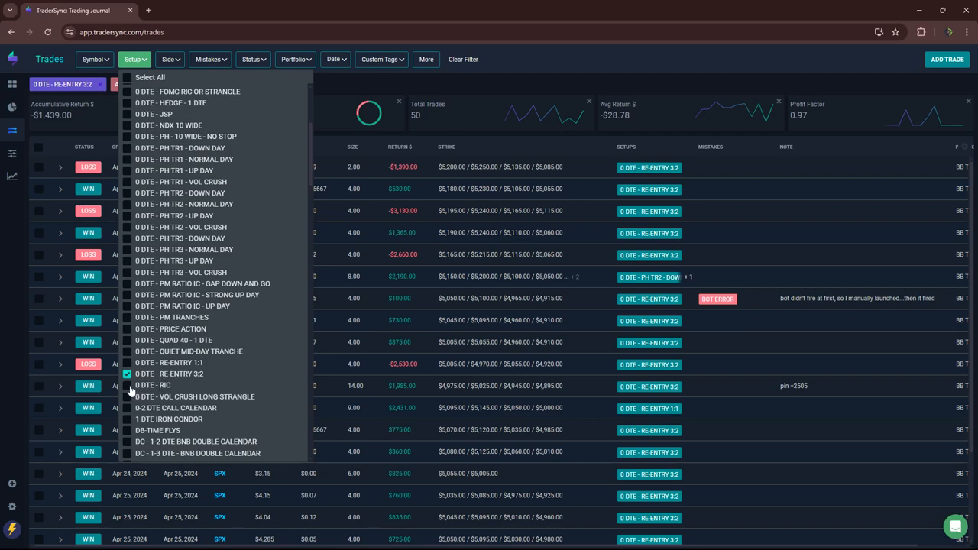
- Step through RIC, 0-2 DTE CALL CALENDAR and 1 DTE IRON CONDOR, ending on DB-TIME FLYS
click(127, 386)
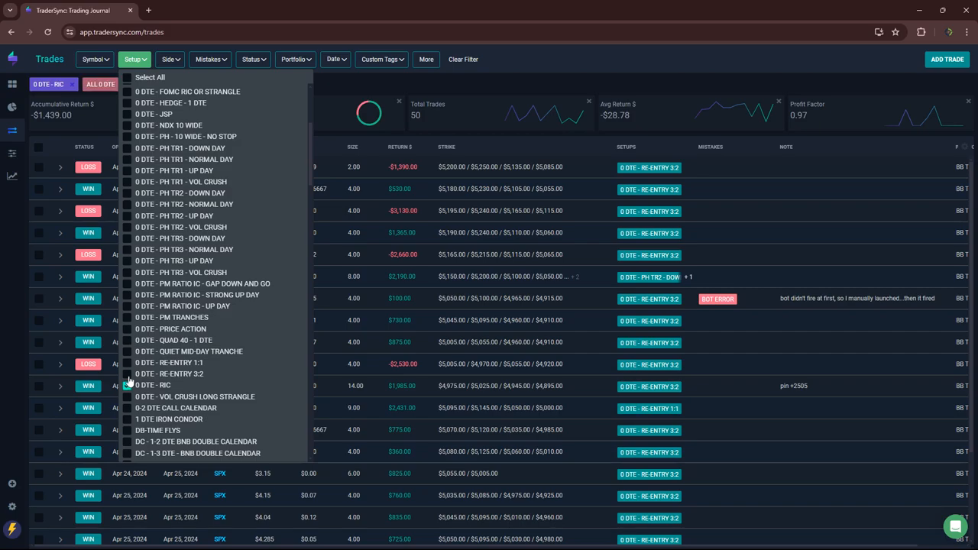
click(127, 385)
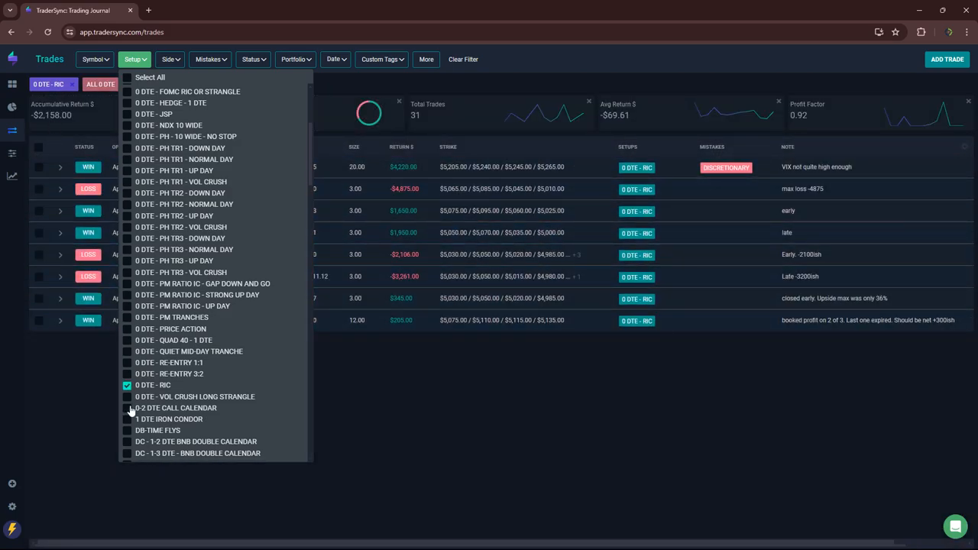
mouse_move(157, 401)
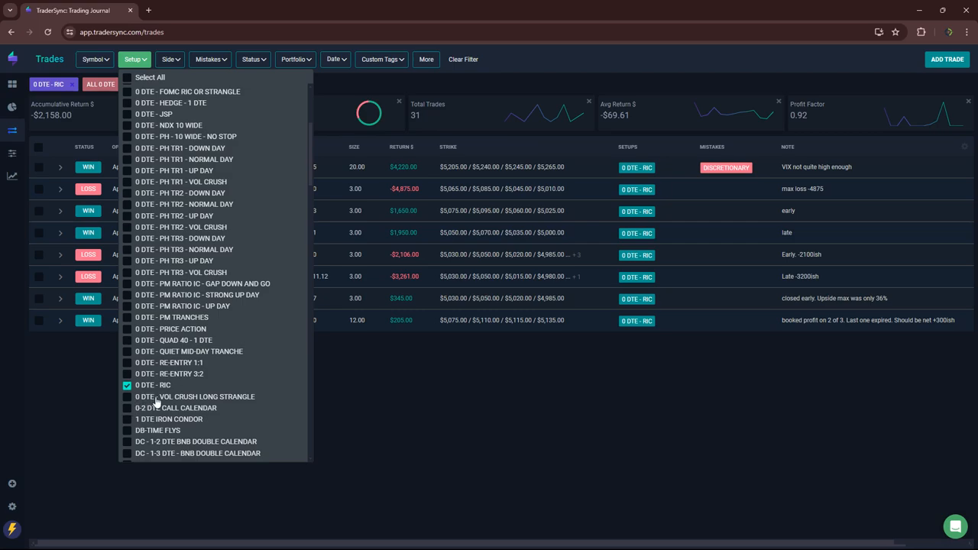
click(127, 407)
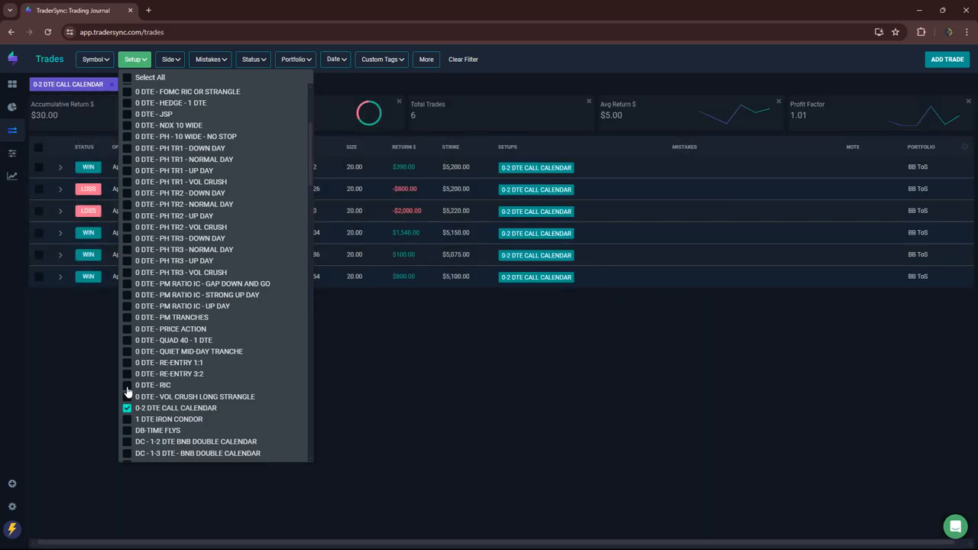
mouse_move(52, 129)
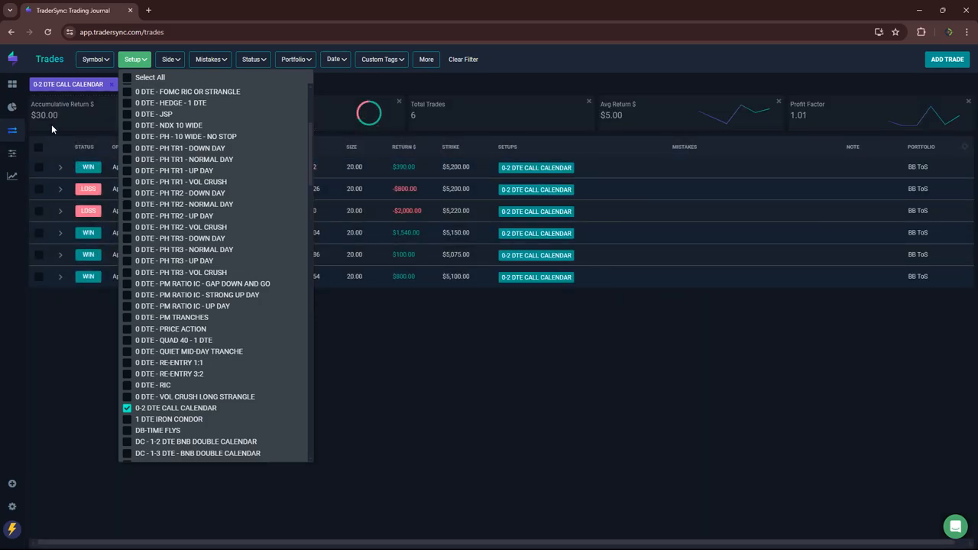
mouse_move(143, 418)
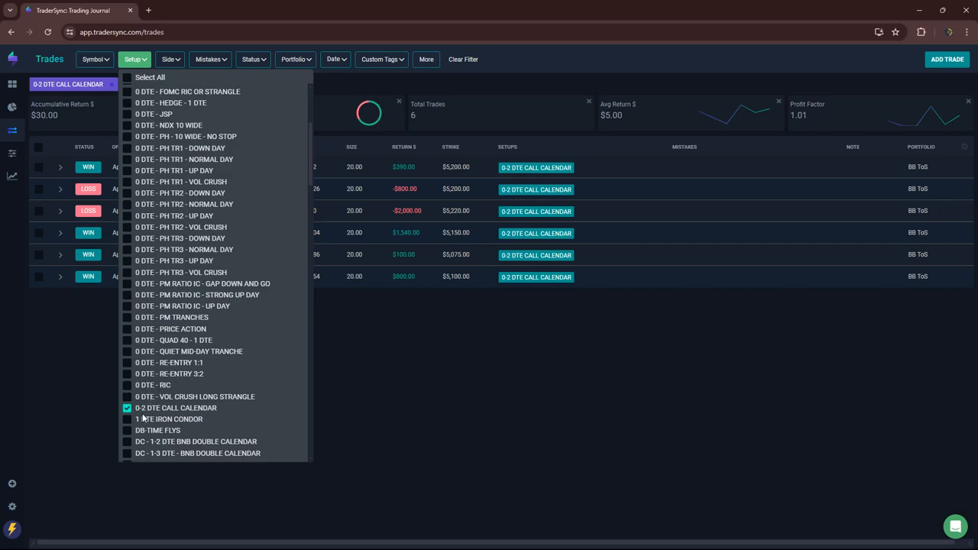
click(127, 418)
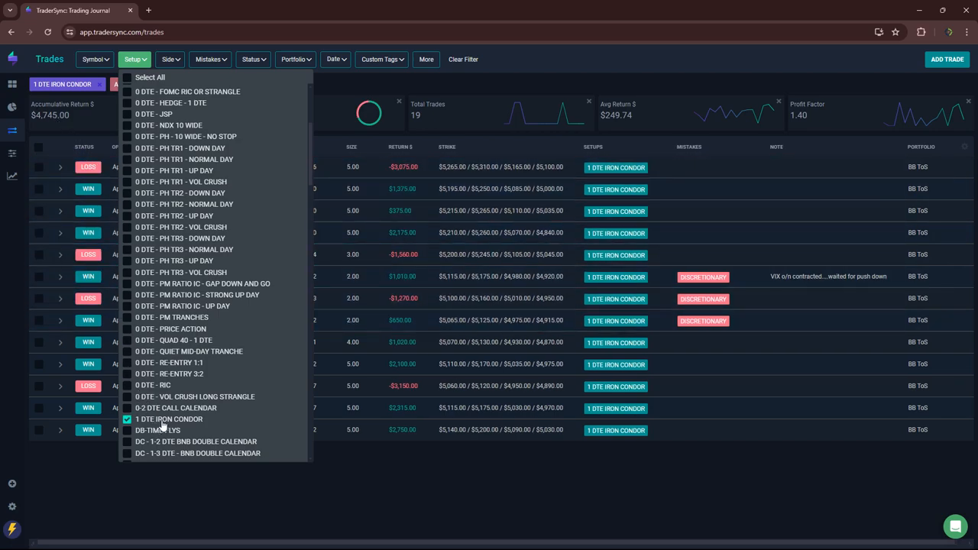
scroll(down, 3)
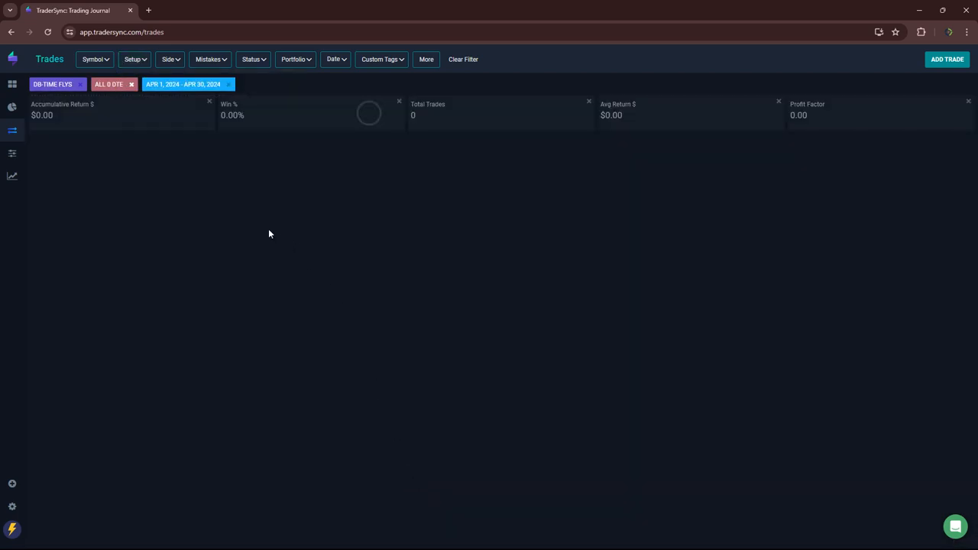
- Remove the ALL 0 DTE custom tag filter to show the four DB-TIME FLYS trades
click(132, 84)
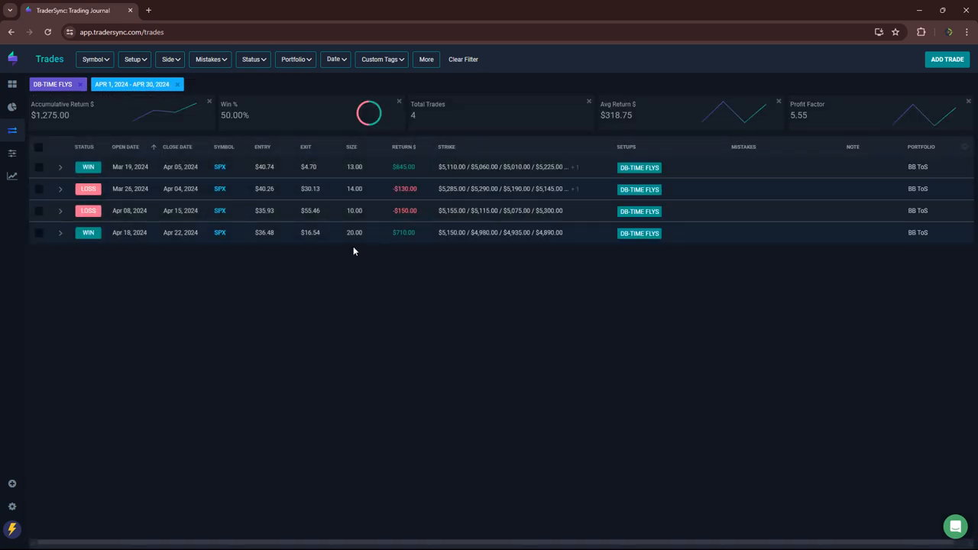
mouse_move(49, 125)
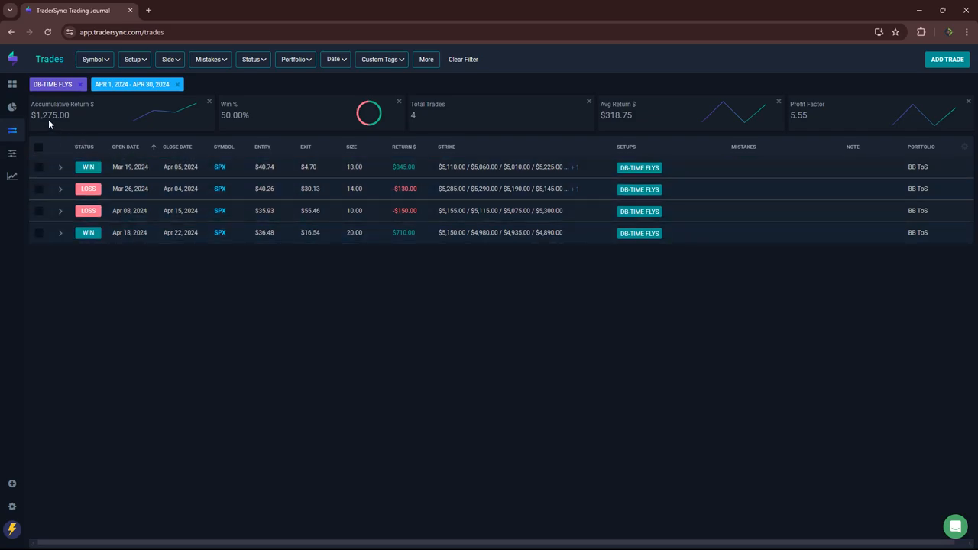
click(380, 58)
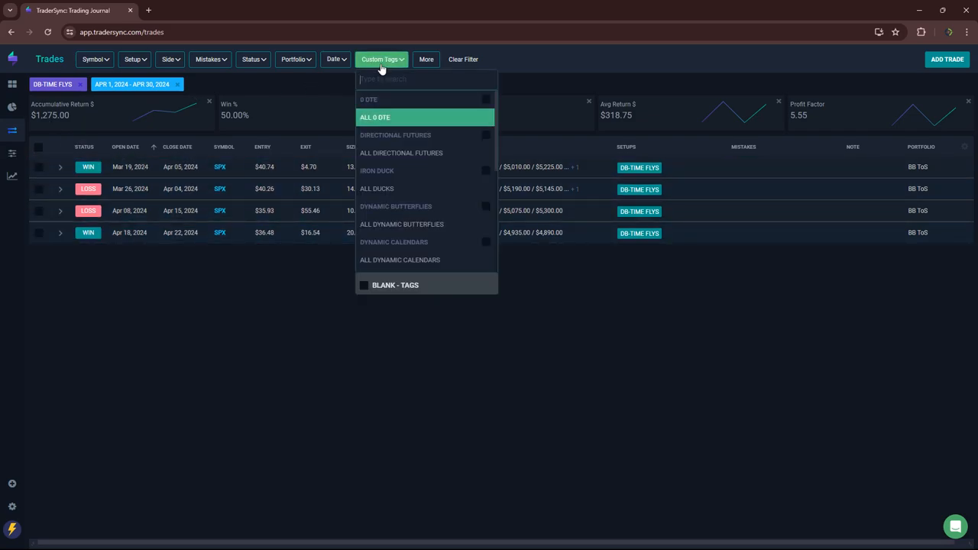
mouse_move(398, 224)
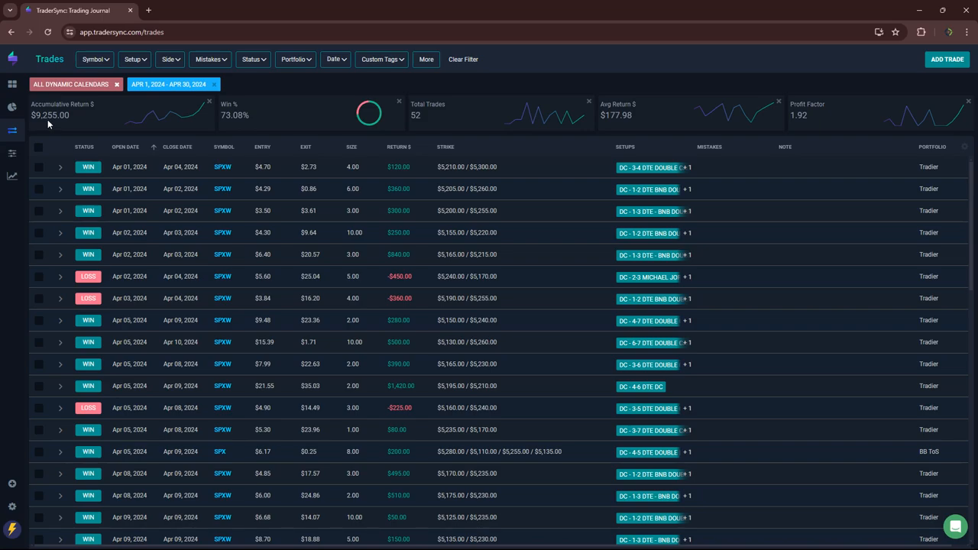
mouse_move(83, 146)
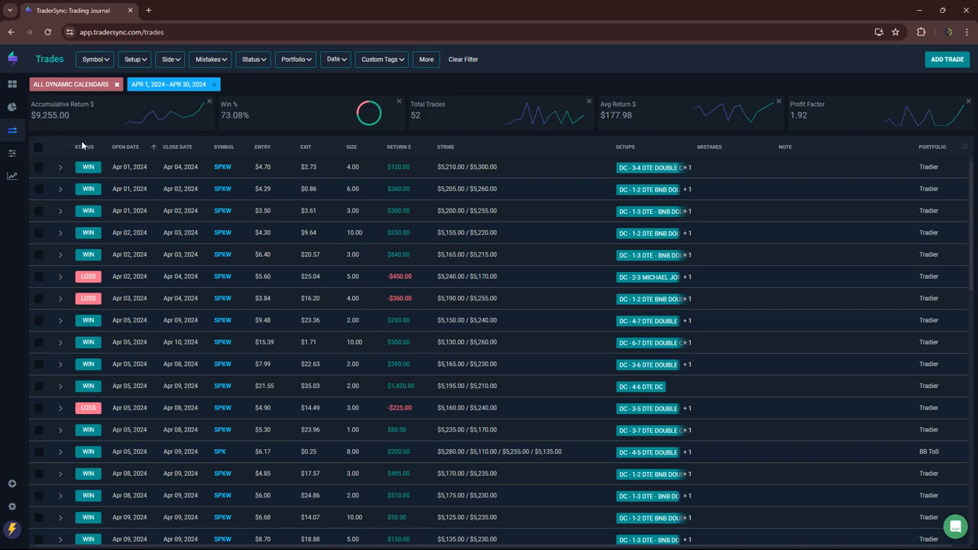
scroll(down, 3)
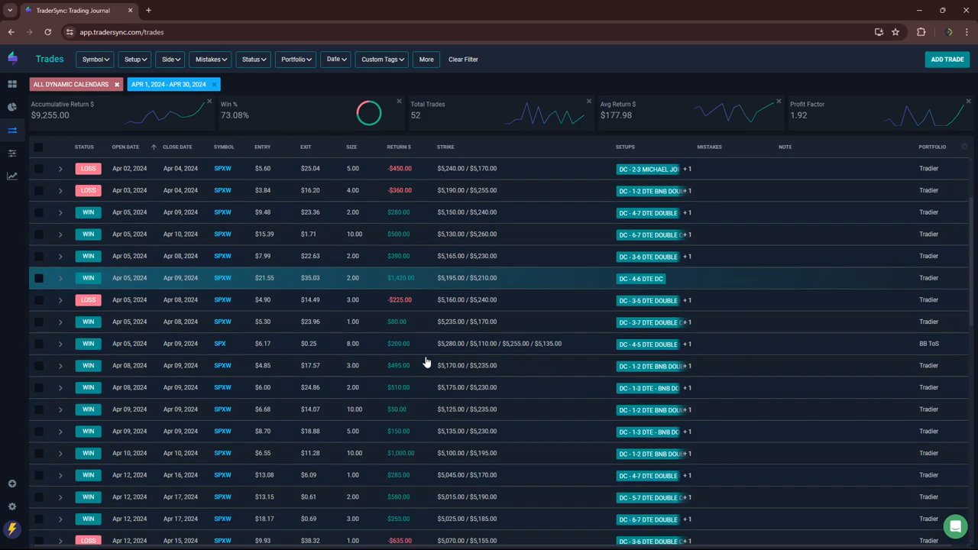
scroll(down, 3)
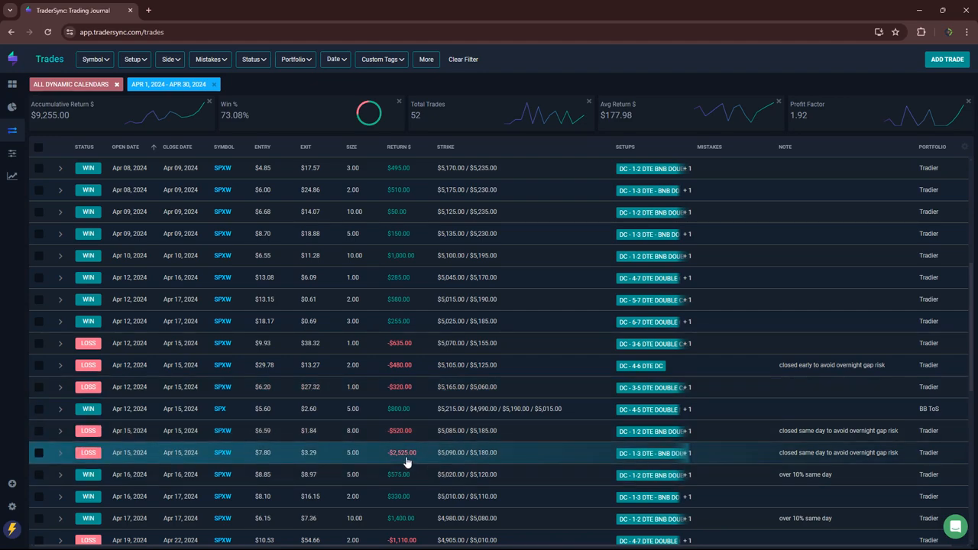
mouse_move(407, 462)
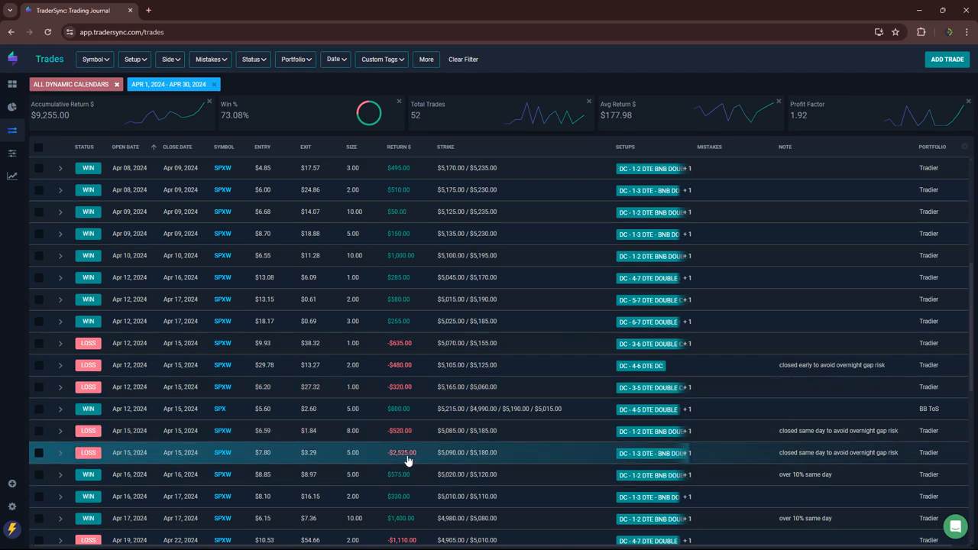
scroll(down, 3)
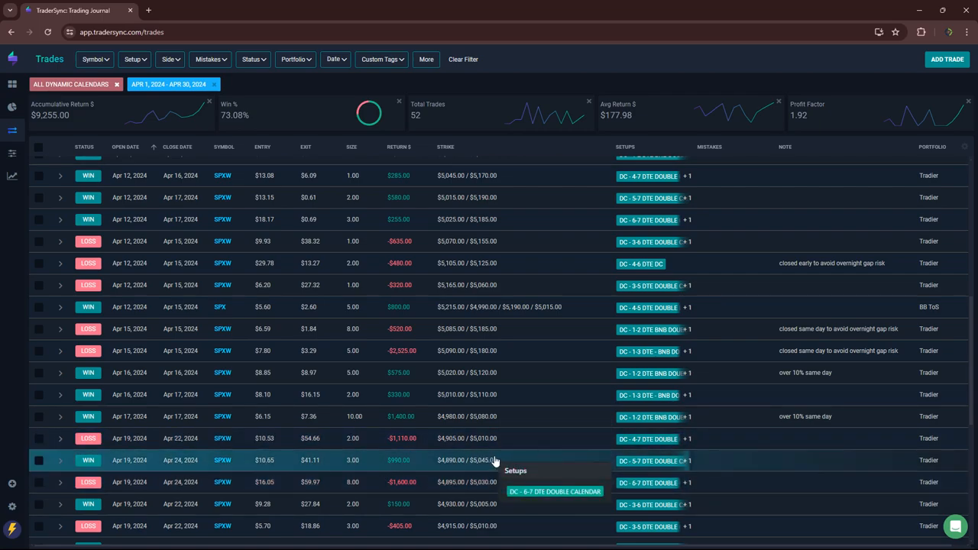
scroll(down, 3)
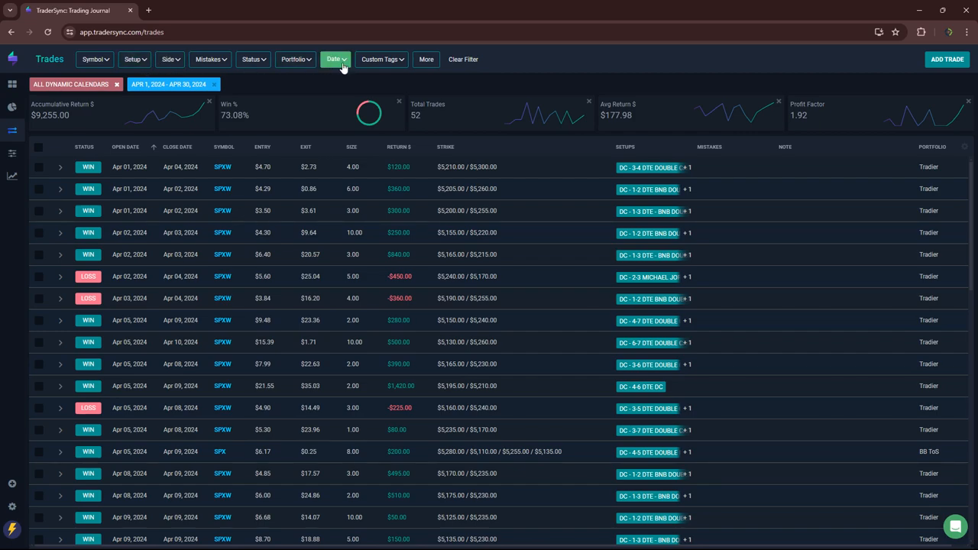
- Filter April trades by the ALL OPTION SELLING custom tag, giving 12 trades
click(380, 59)
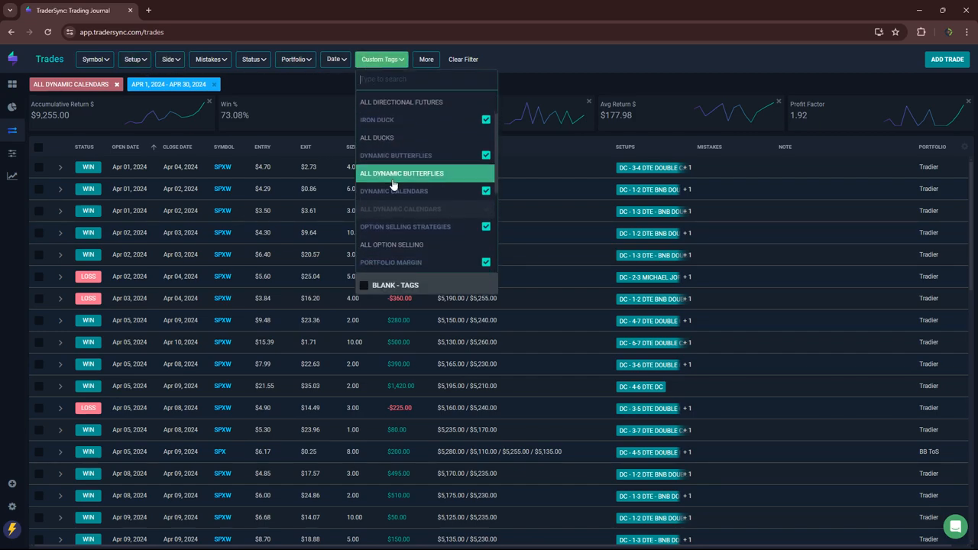
click(402, 172)
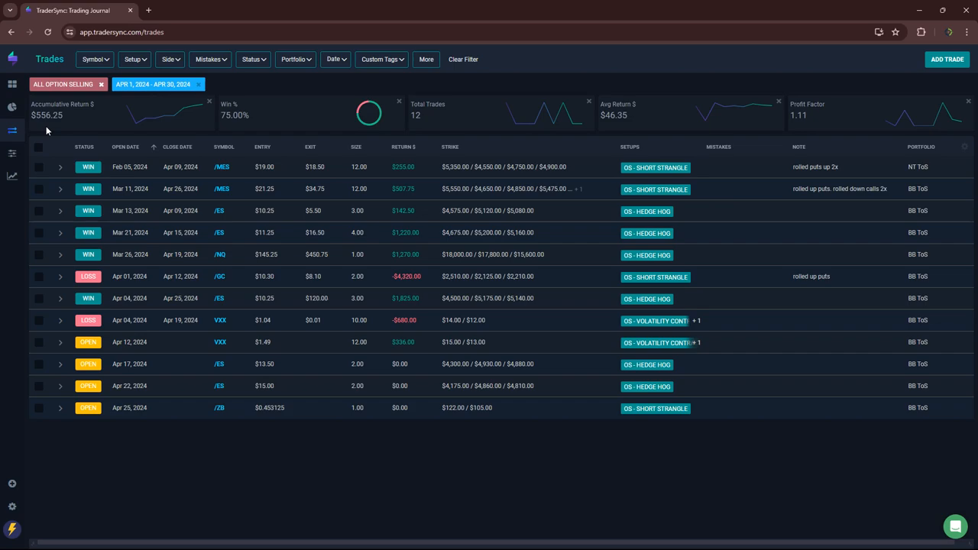
mouse_move(397, 198)
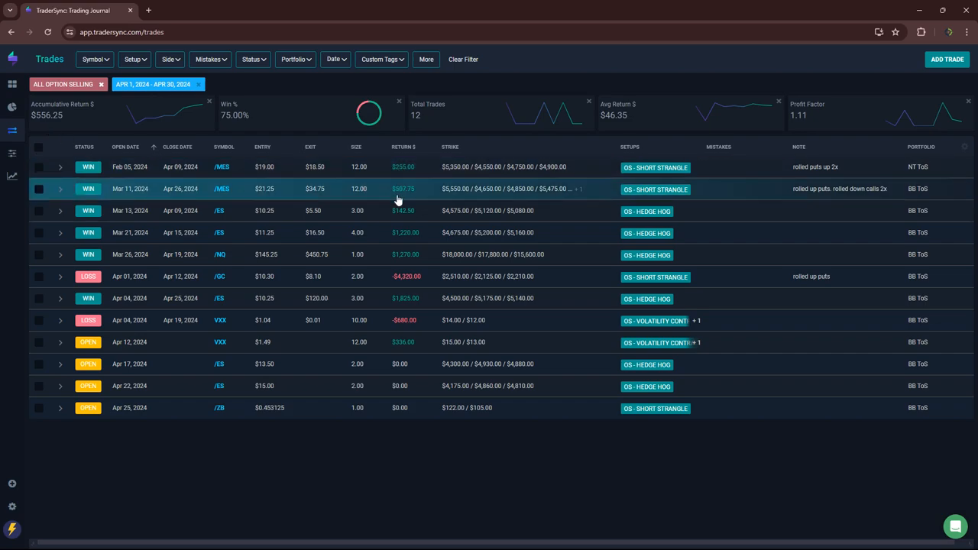
mouse_move(560, 276)
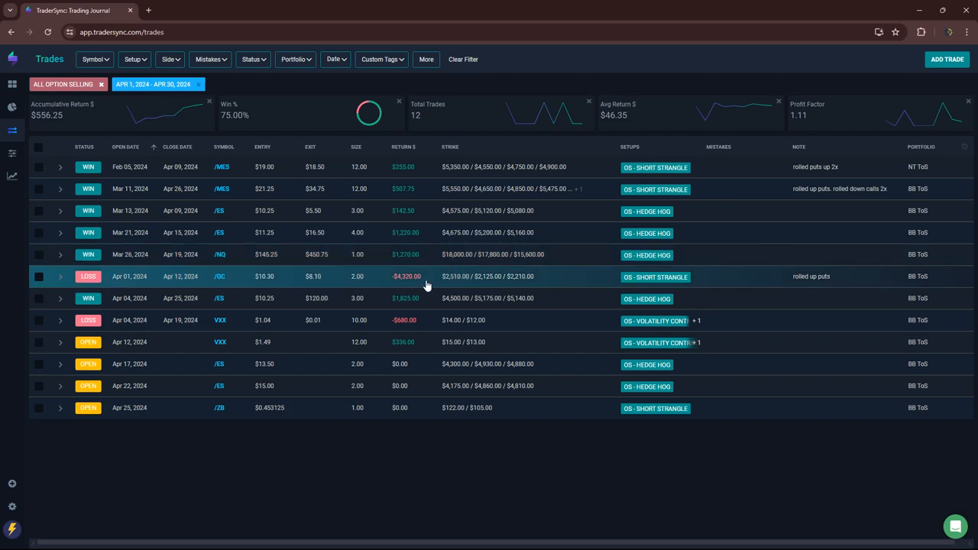
mouse_move(418, 276)
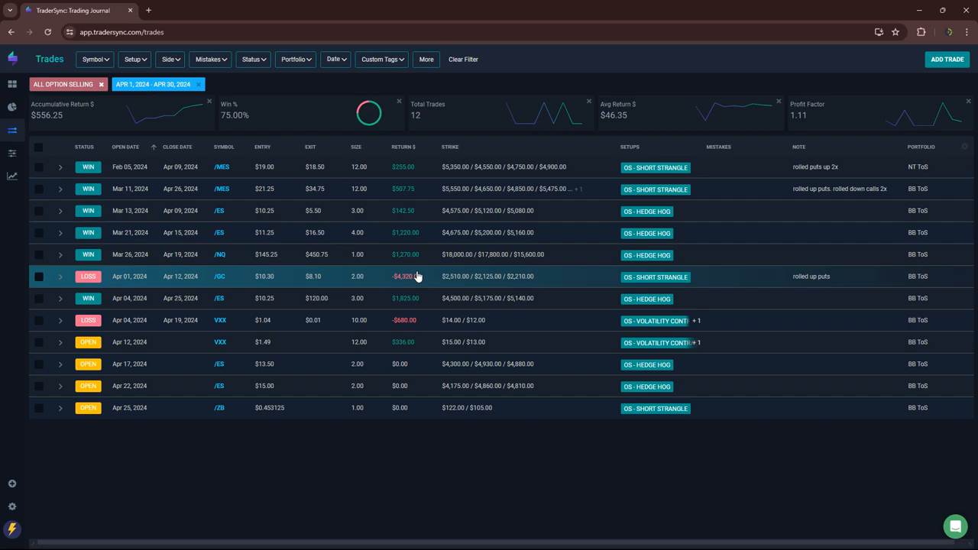
mouse_move(417, 281)
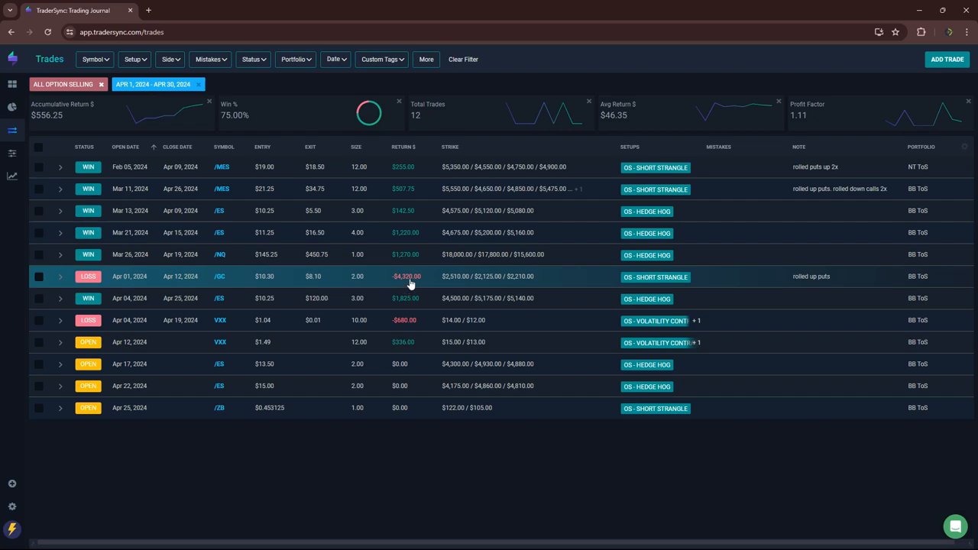
mouse_move(406, 292)
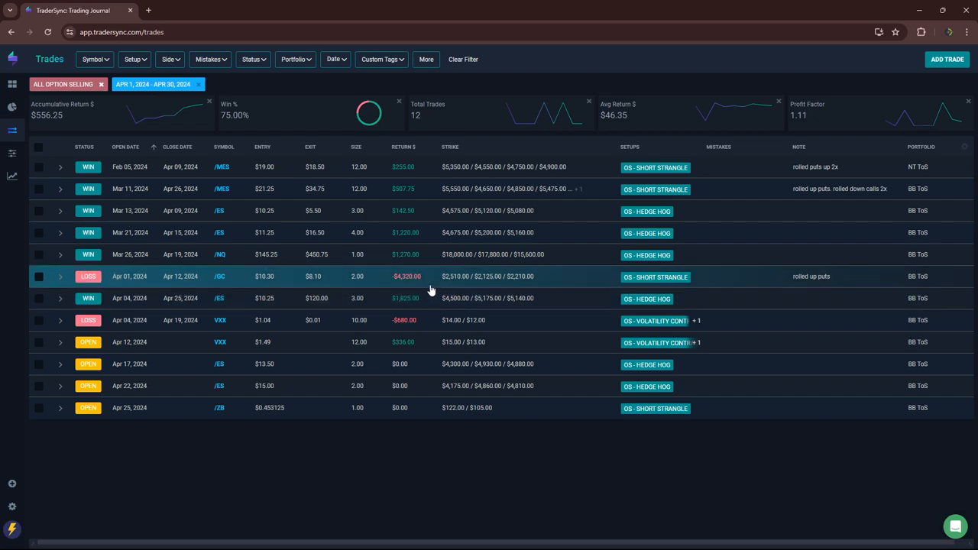
mouse_move(427, 282)
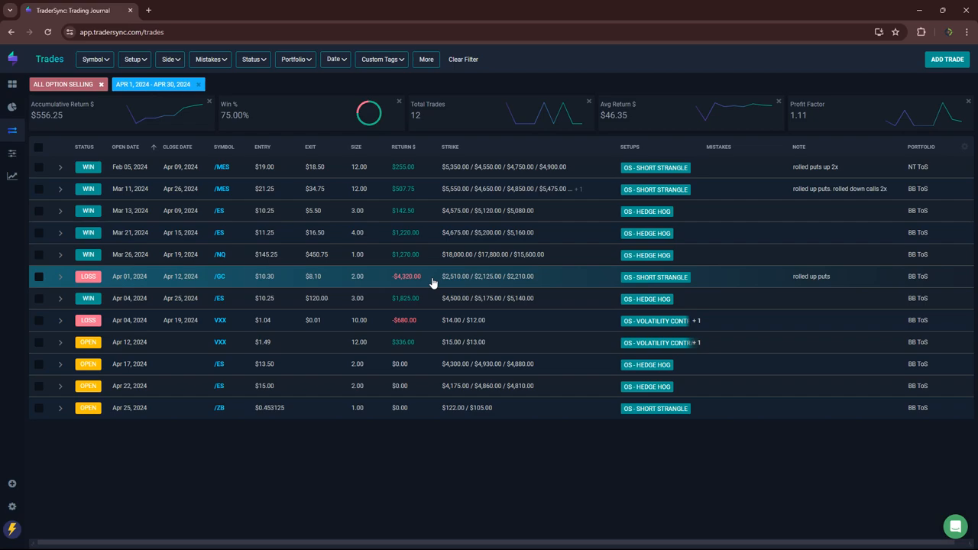
mouse_move(414, 280)
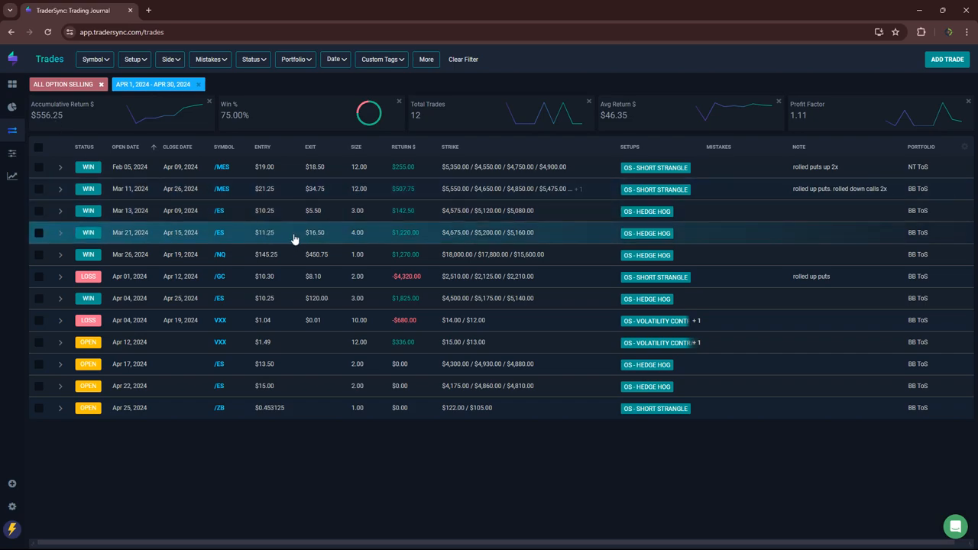
mouse_move(394, 254)
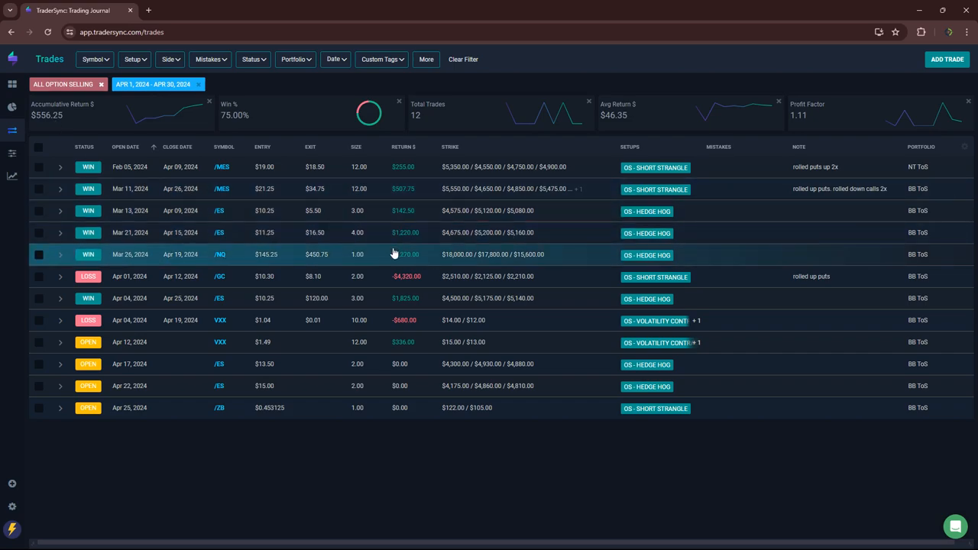
mouse_move(397, 244)
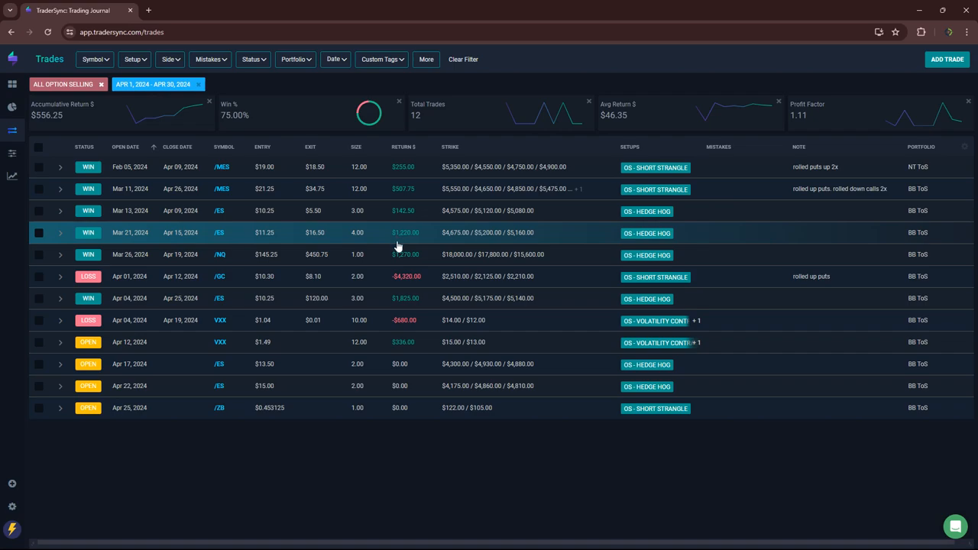
mouse_move(409, 298)
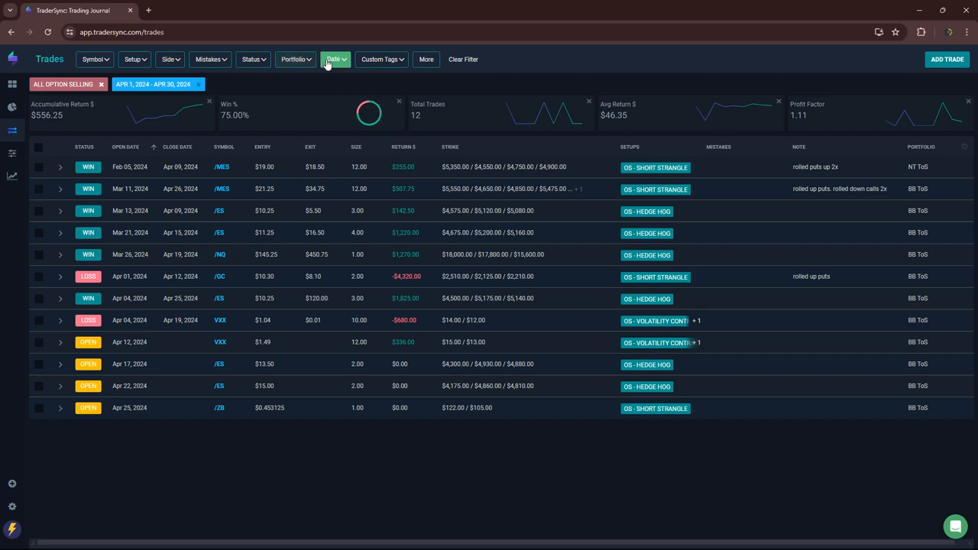
- Add the ALL PORTFOLIO MARGIN tag filter and remove the ALL OPTION SELLING filter
click(380, 59)
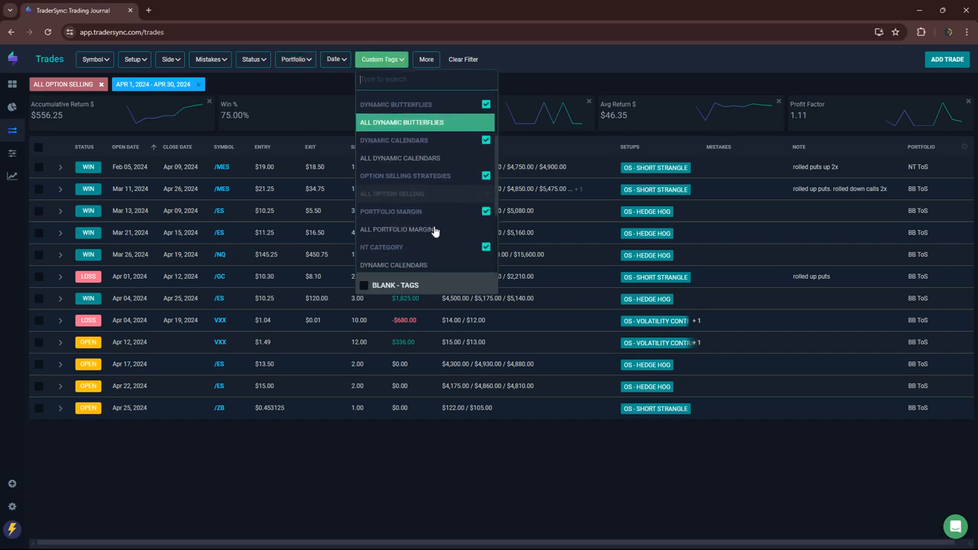
mouse_move(411, 220)
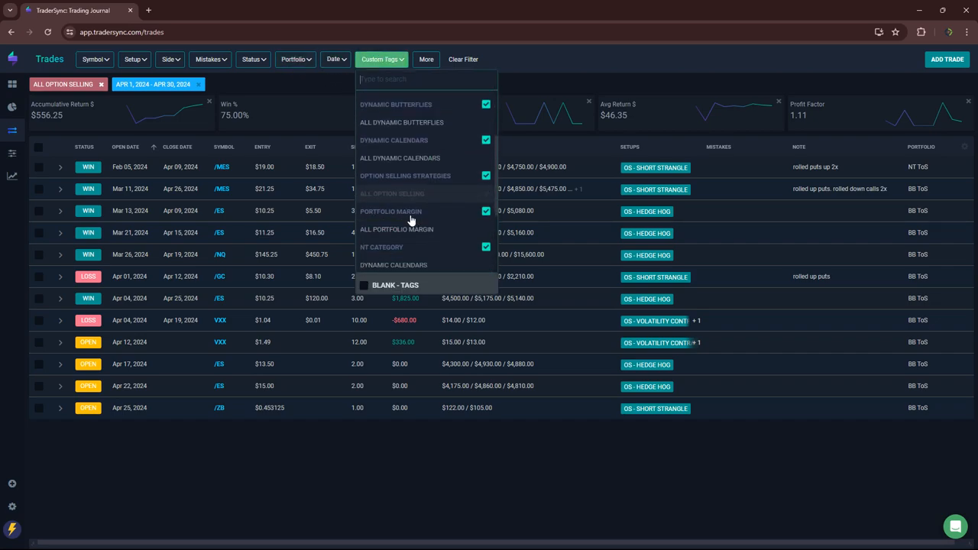
click(396, 230)
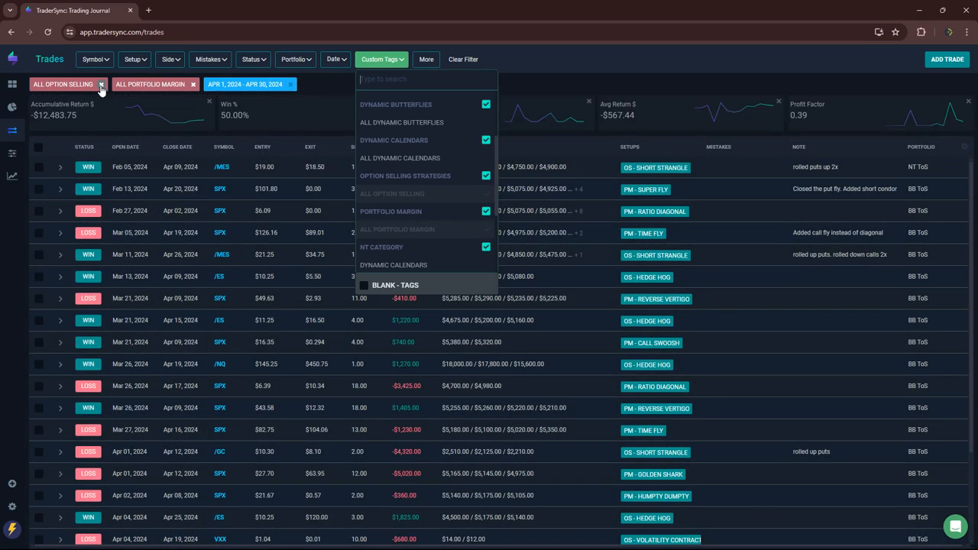
click(102, 84)
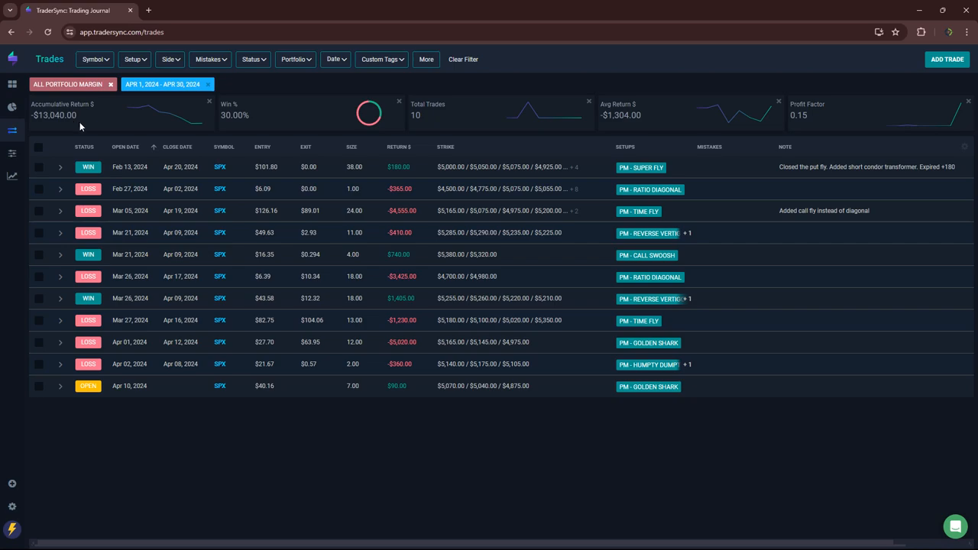
mouse_move(426, 342)
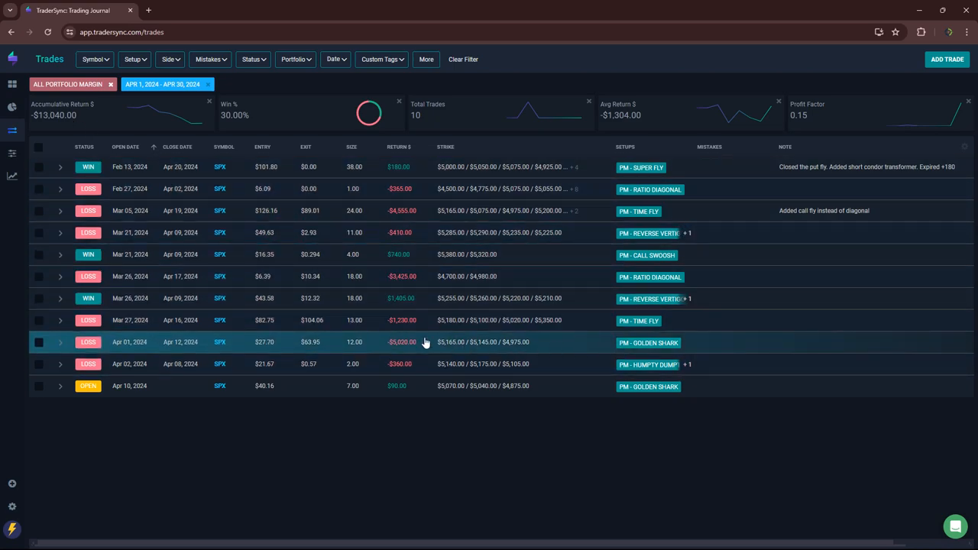
mouse_move(423, 275)
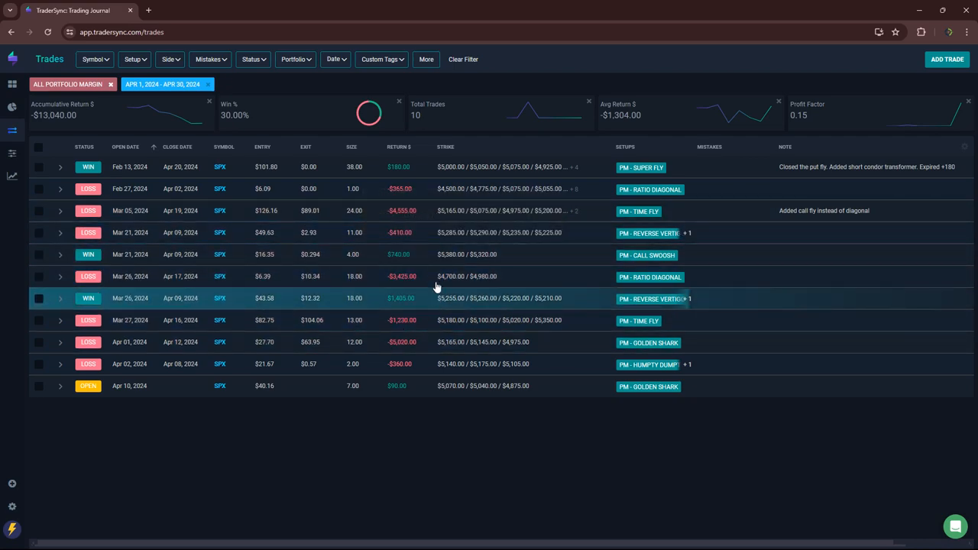
mouse_move(541, 446)
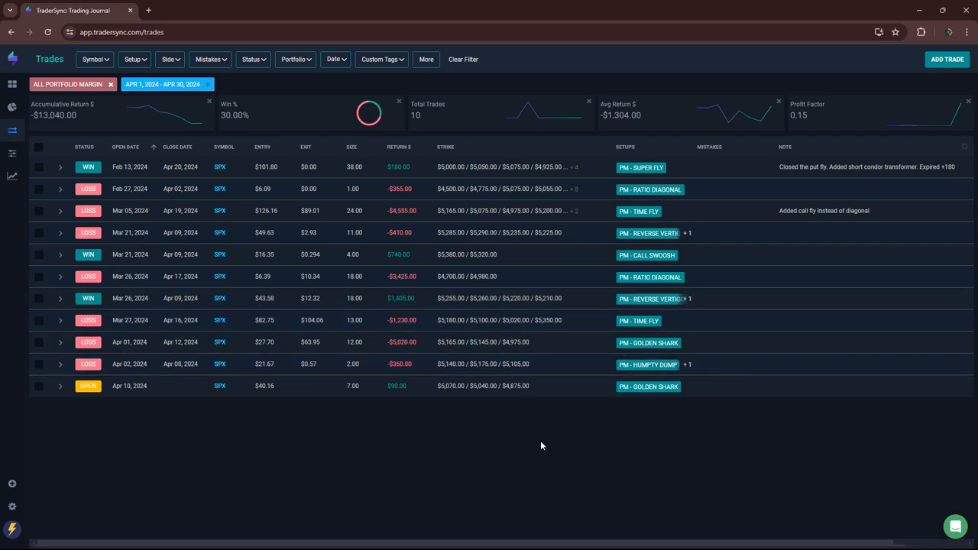
mouse_move(540, 439)
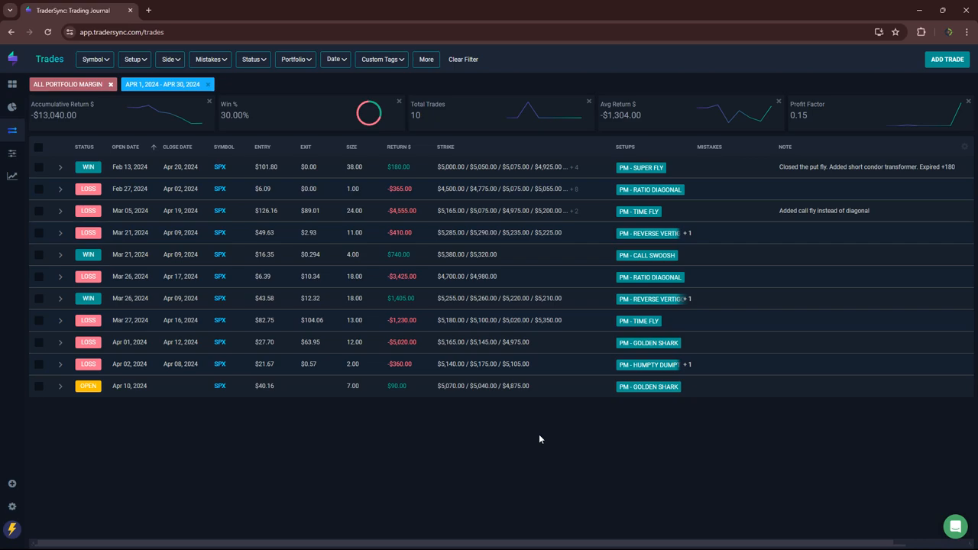
mouse_move(370, 232)
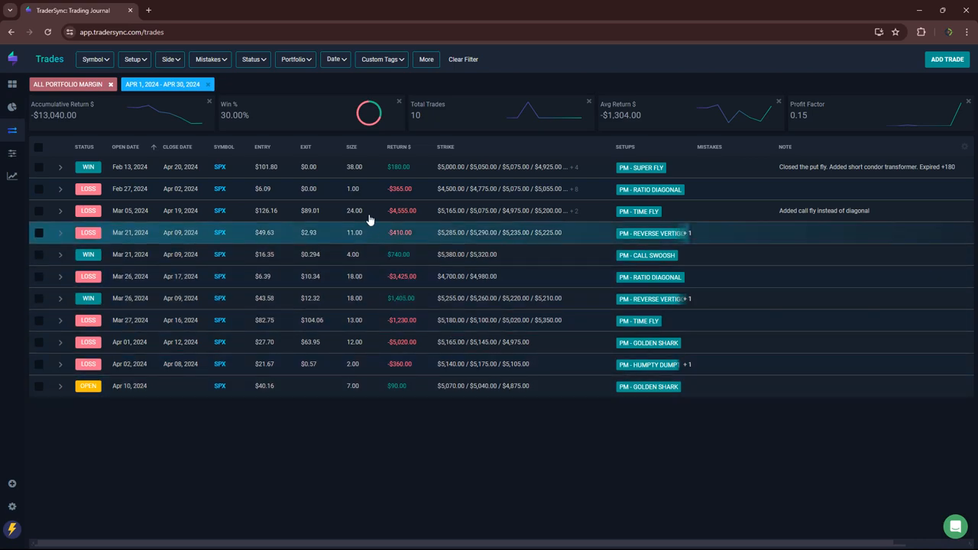